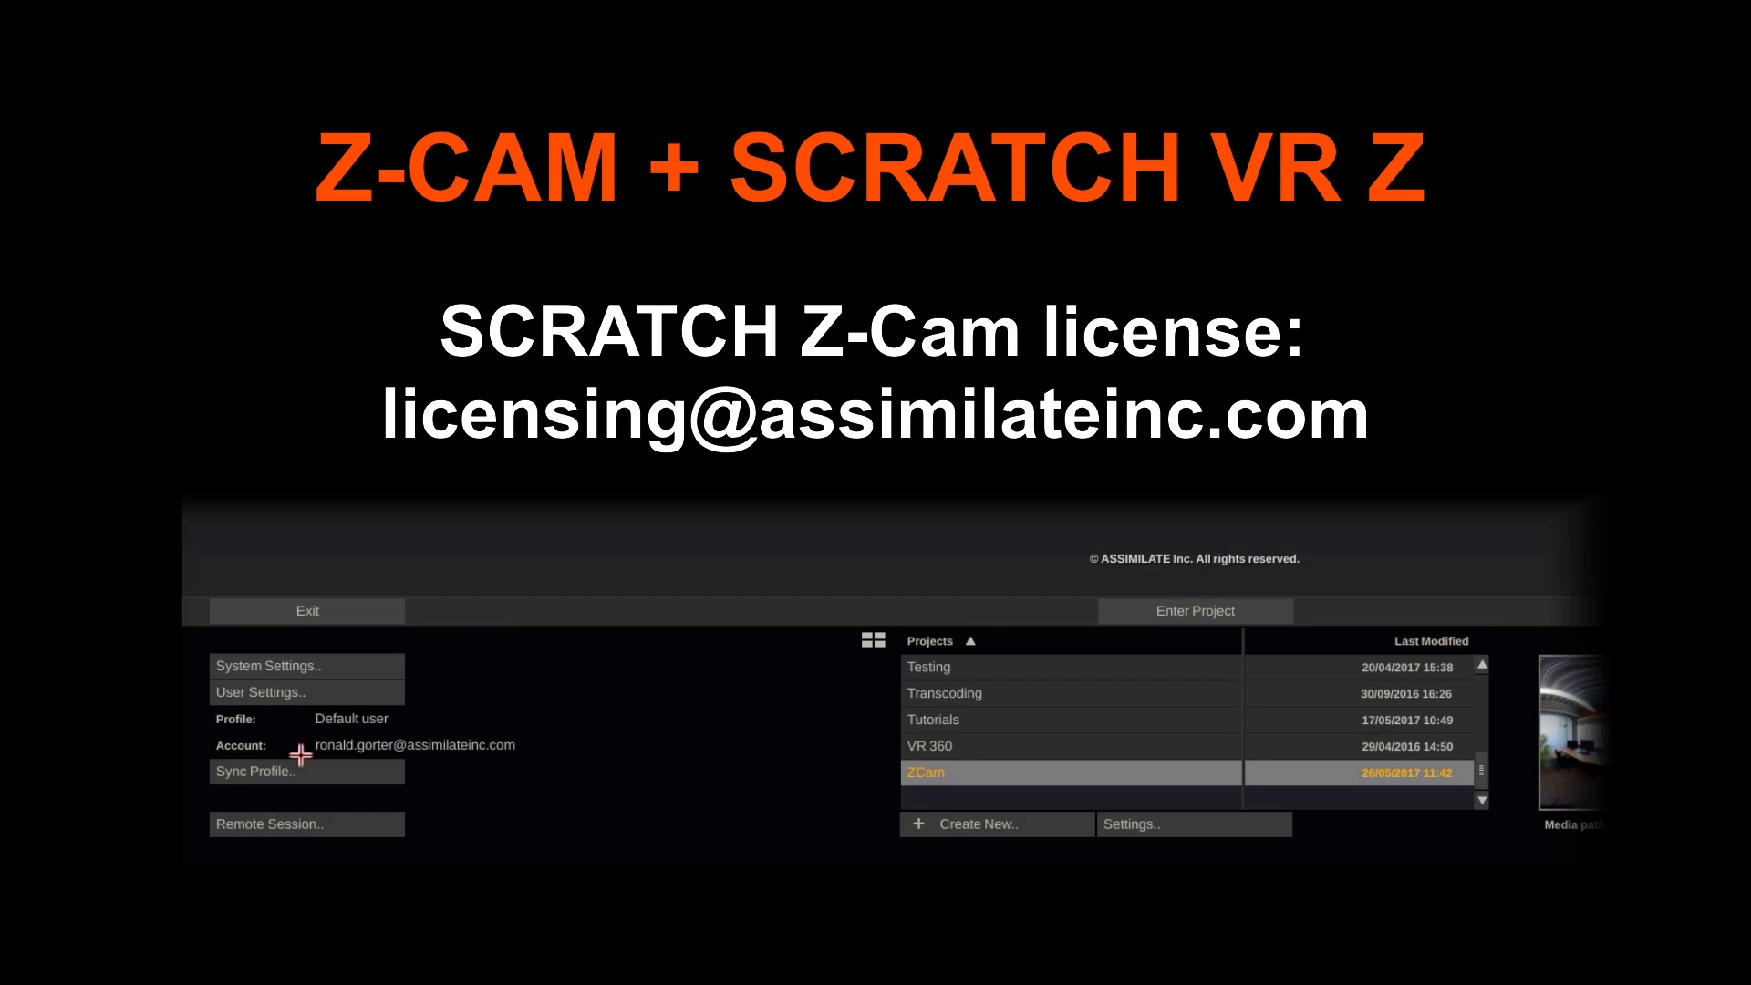
Step: Open the ZCam project from the project list
{"action": "left_click", "coordinate": [268, 666]}
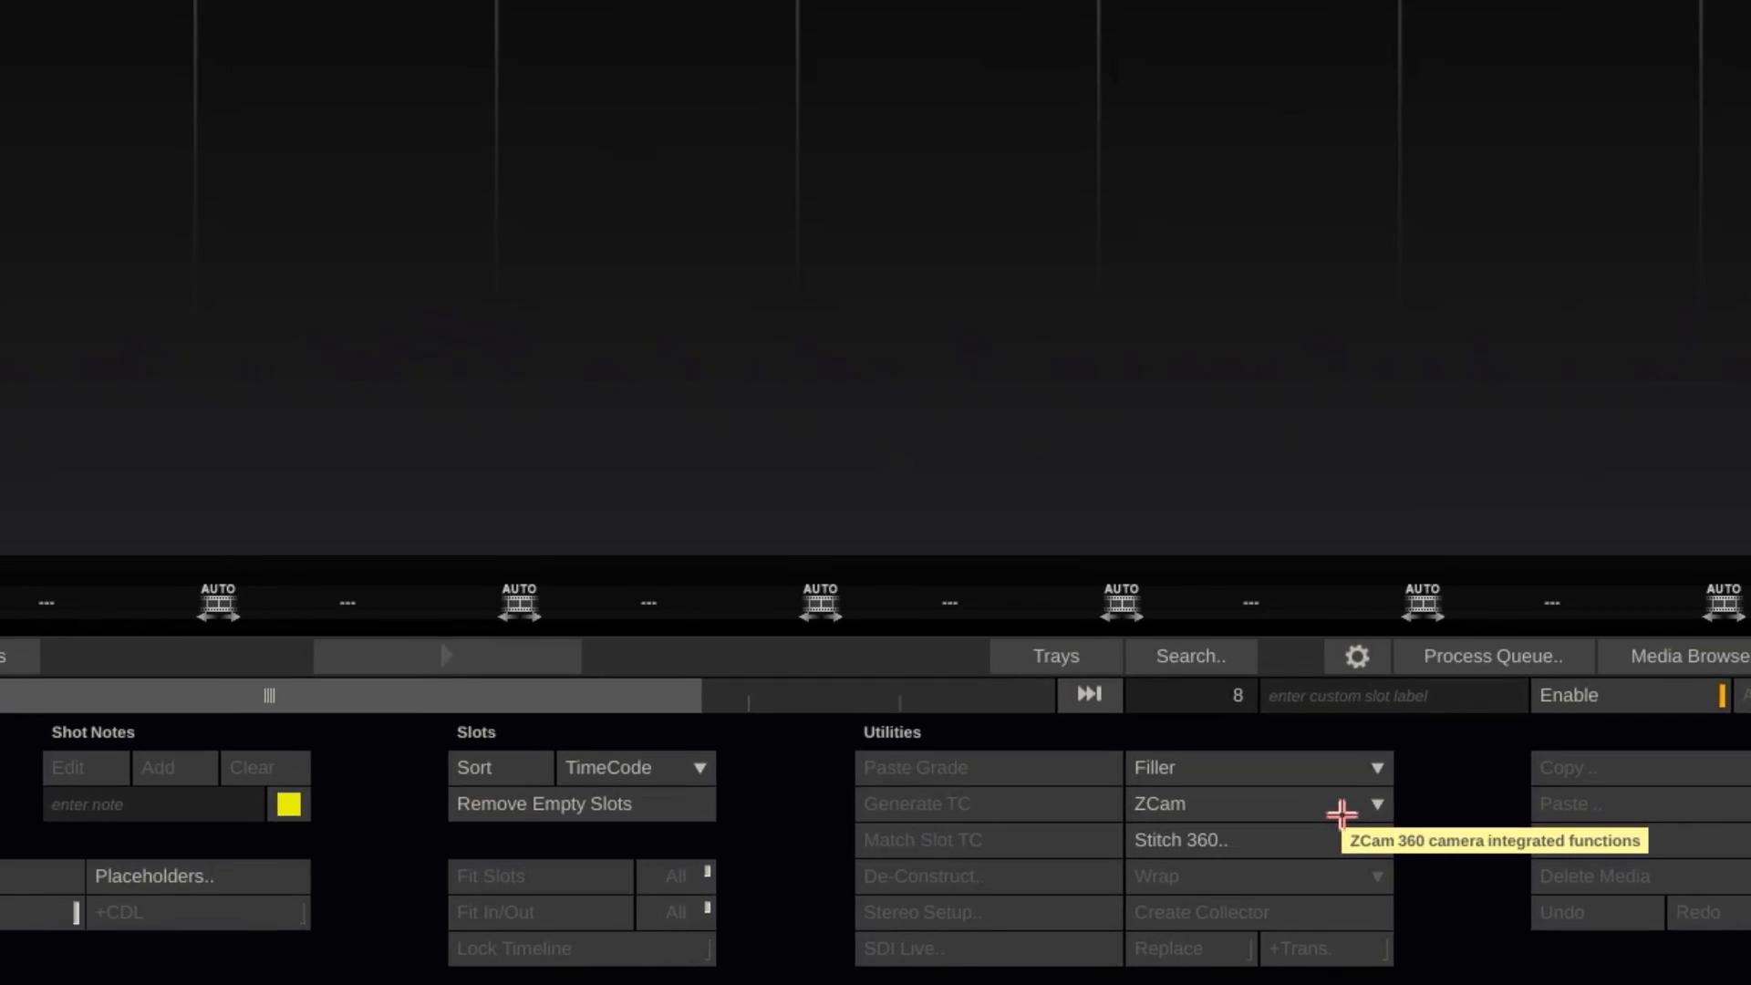
Step: Open the Z-Cam Live View dialog with 1920 x 960 HD 2:1 output
{"action": "left_click", "coordinate": [1378, 802]}
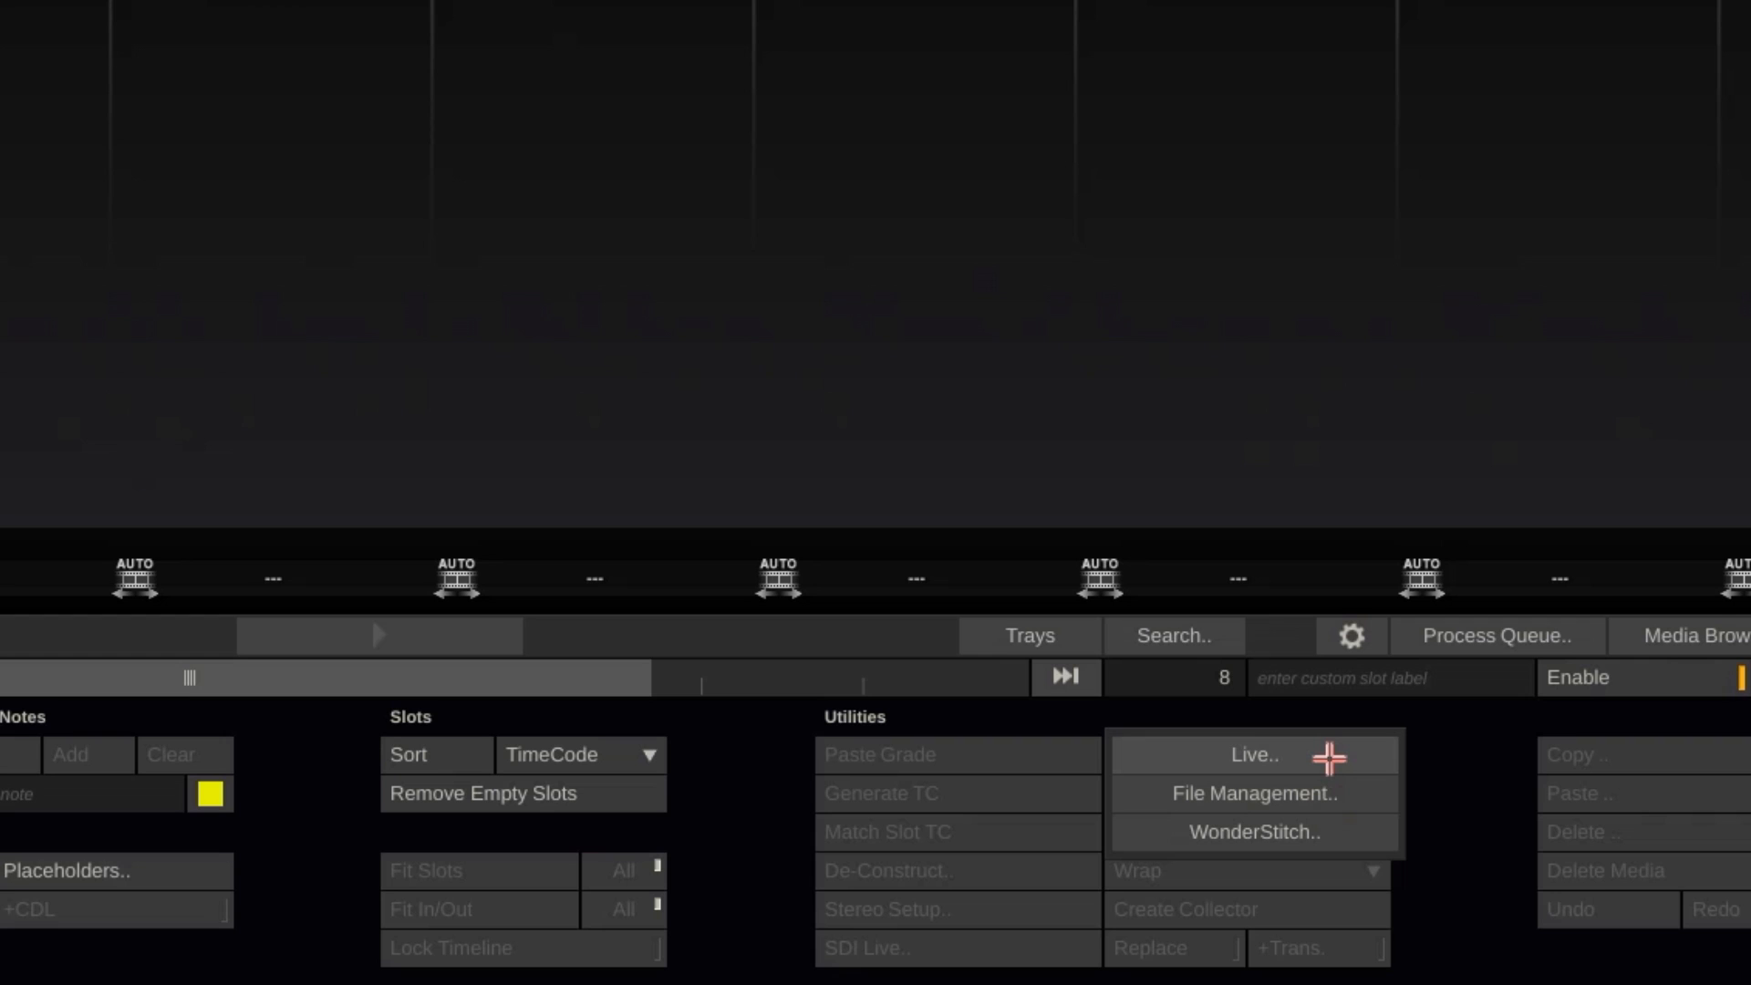
{"action": "left_click", "coordinate": [1253, 755]}
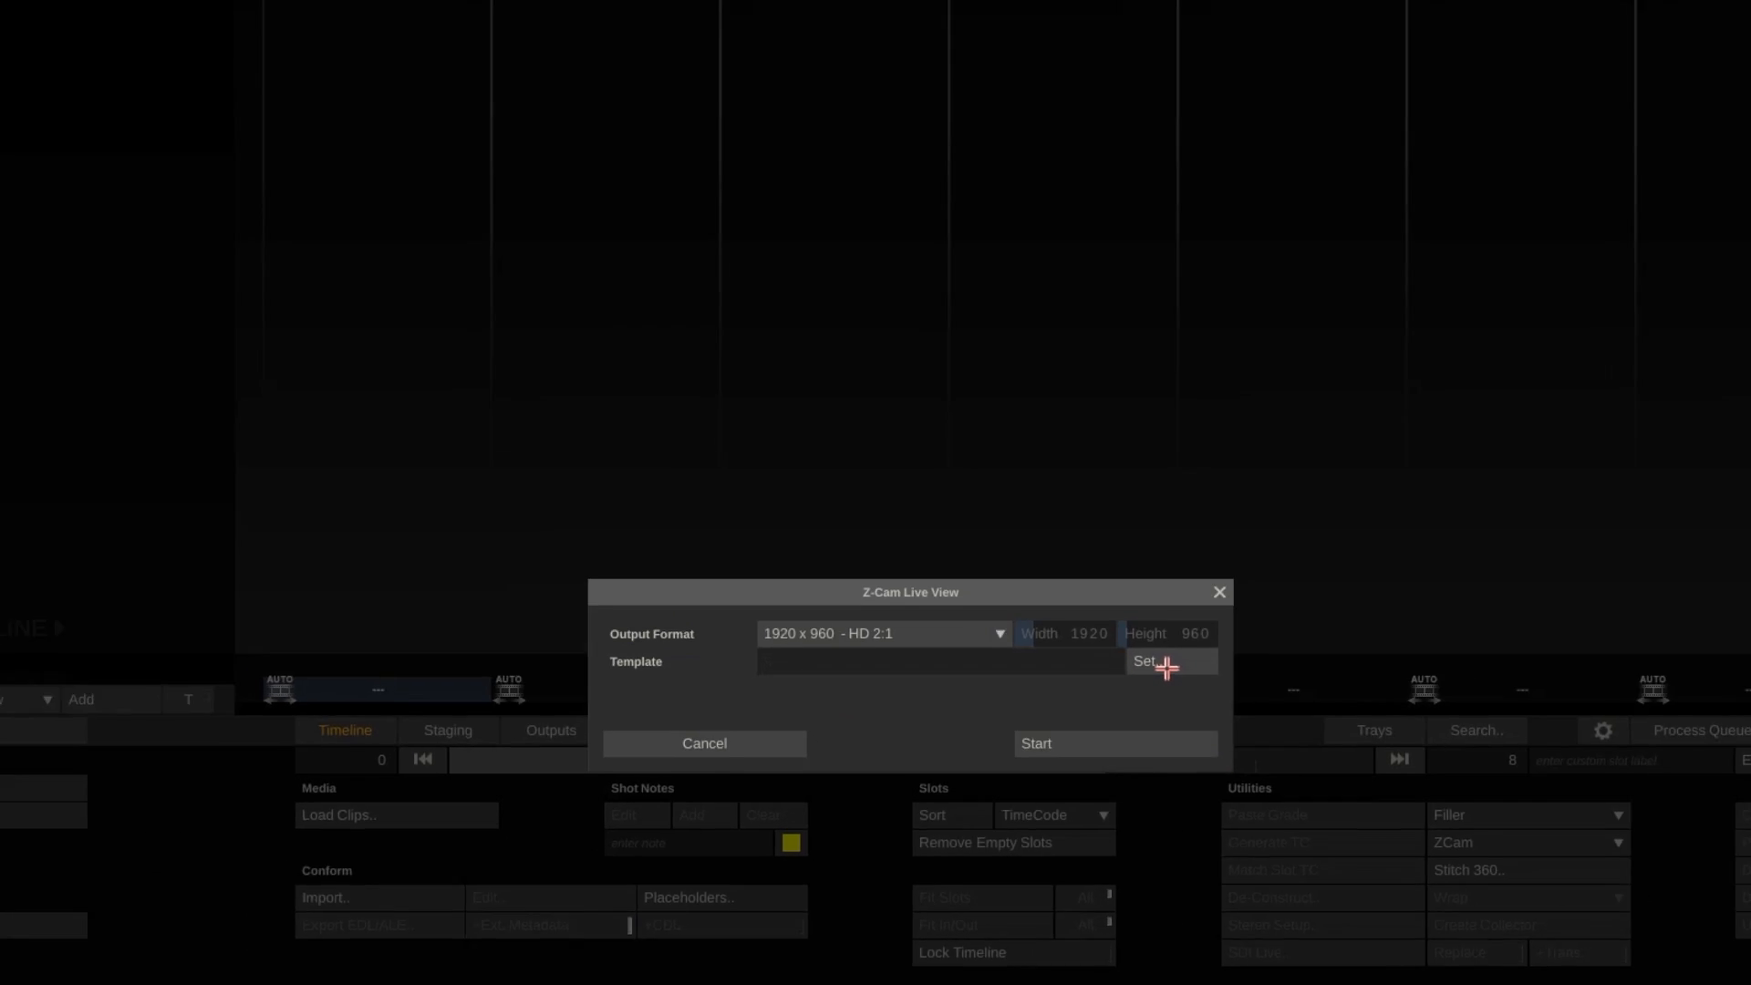
Step: Browse for the stitching template with the file filter set to All Formats
{"action": "left_click", "coordinate": [1143, 660]}
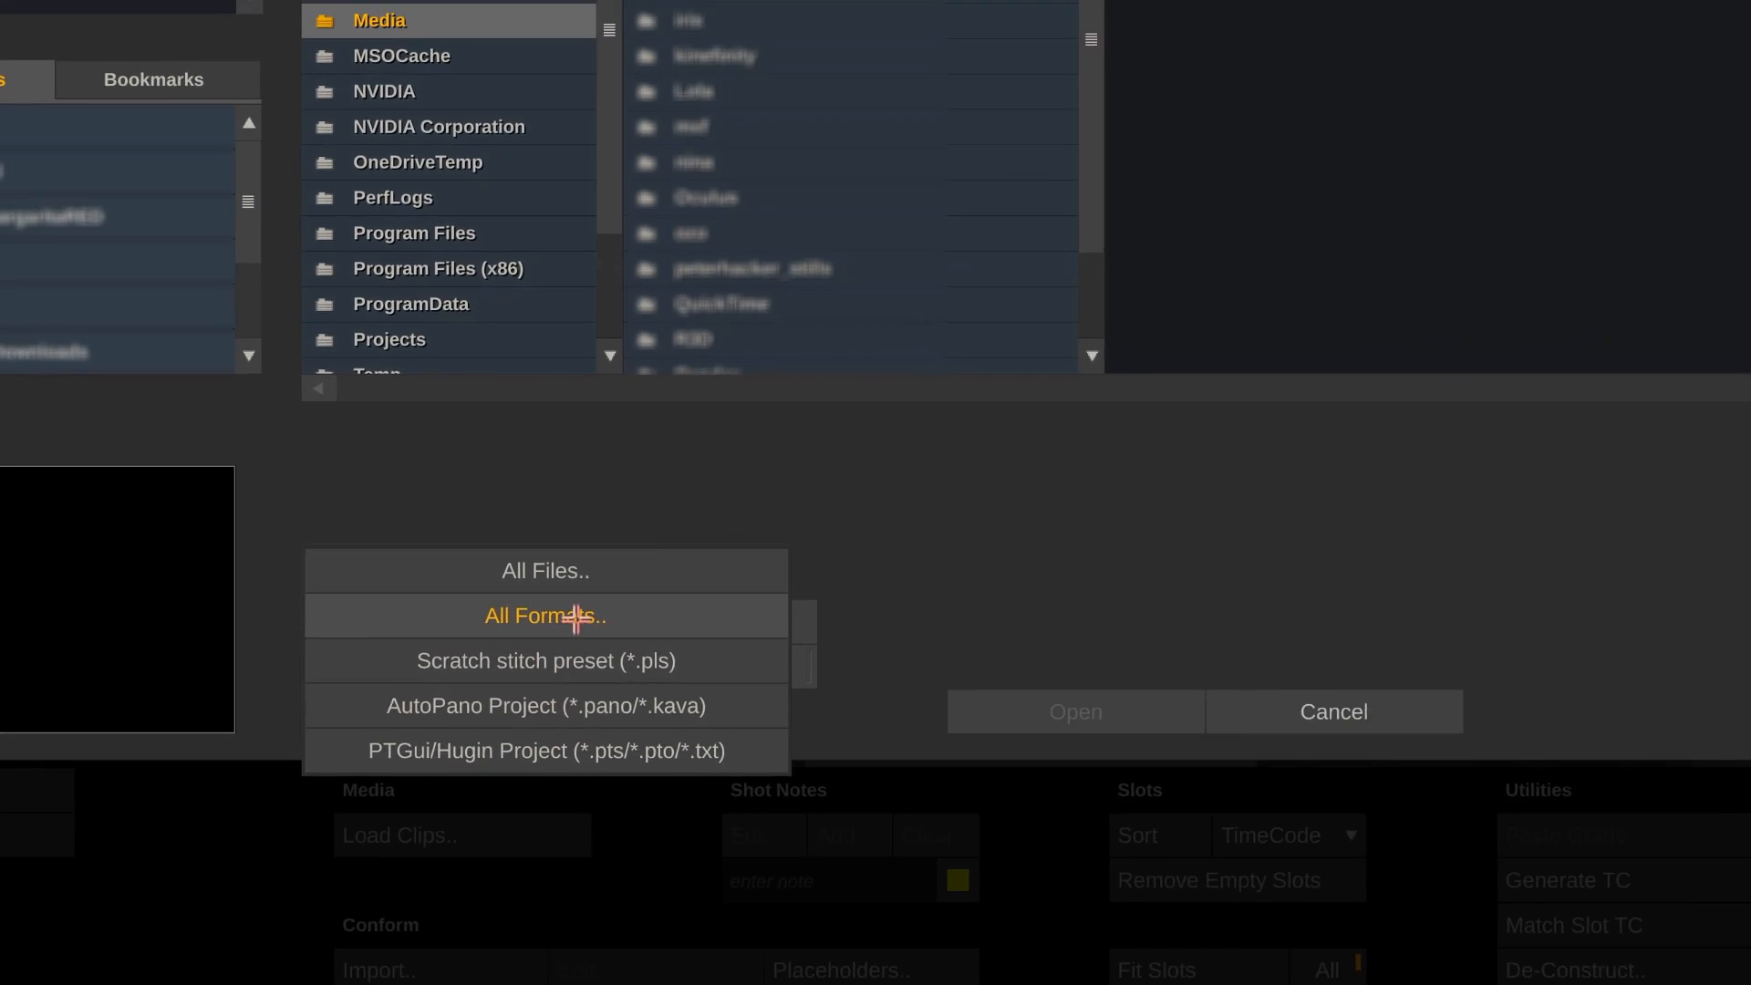
{"action": "left_click", "coordinate": [545, 616]}
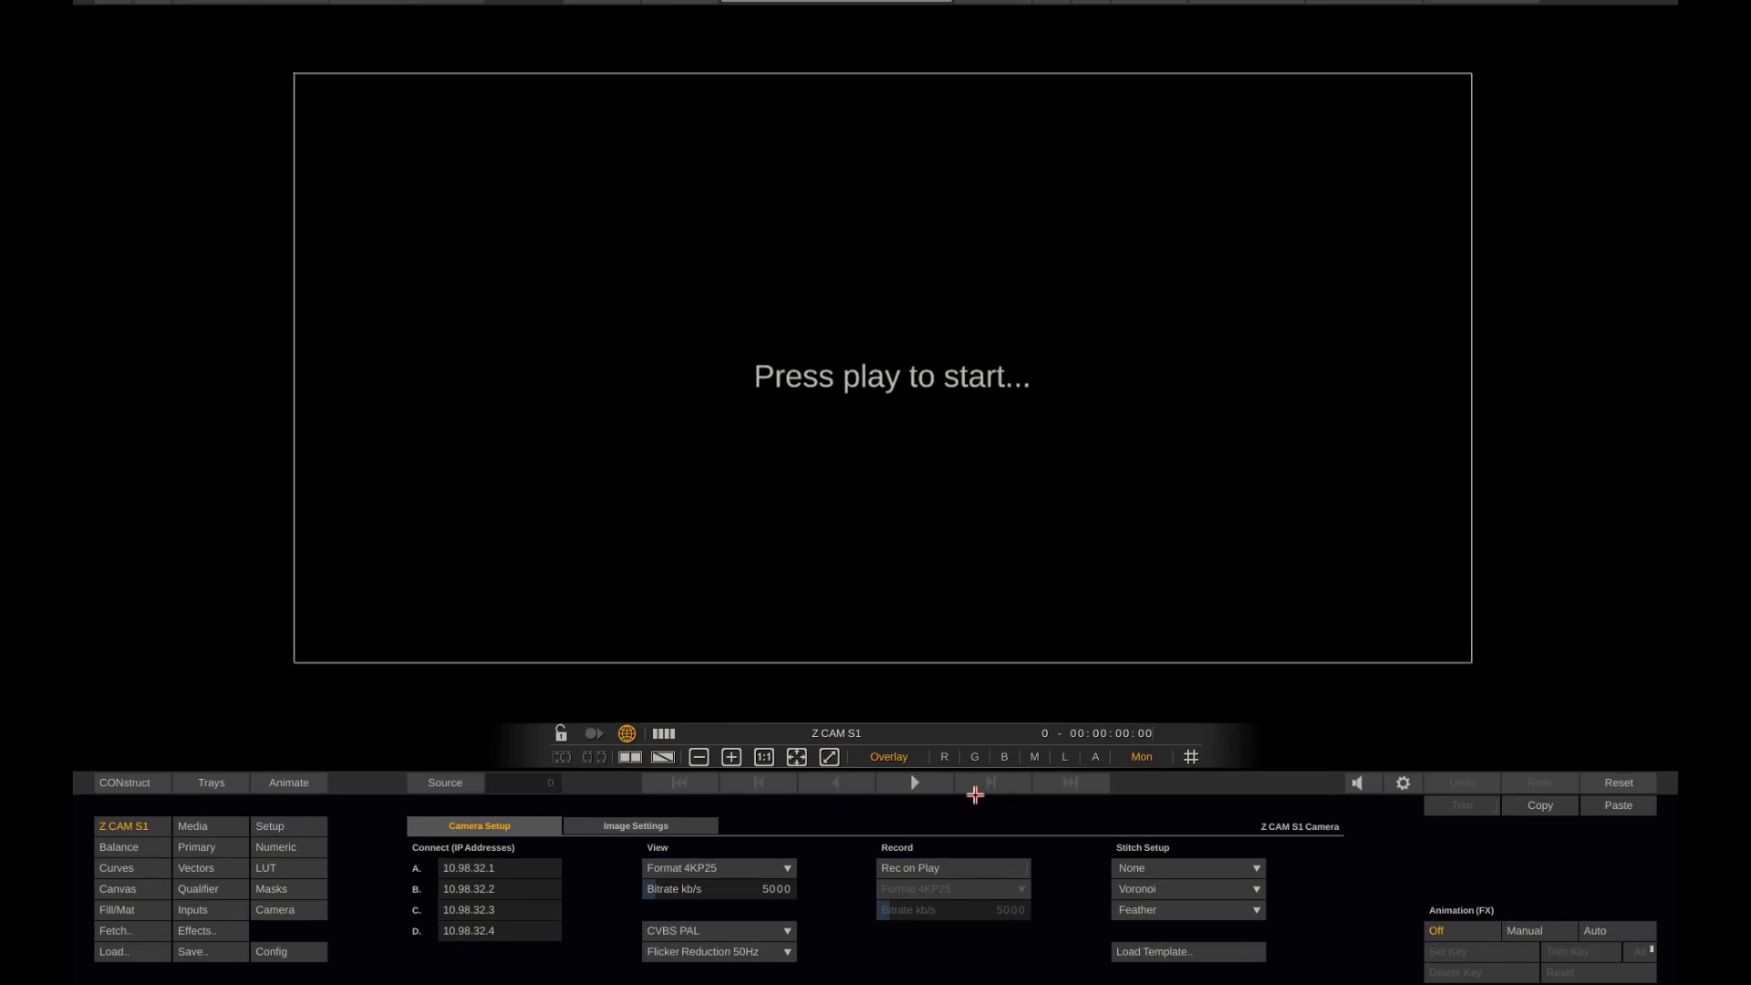
Step: Review Image Settings, then switch the Camera Setup view format to 1080P25
{"action": "left_click", "coordinate": [635, 825]}
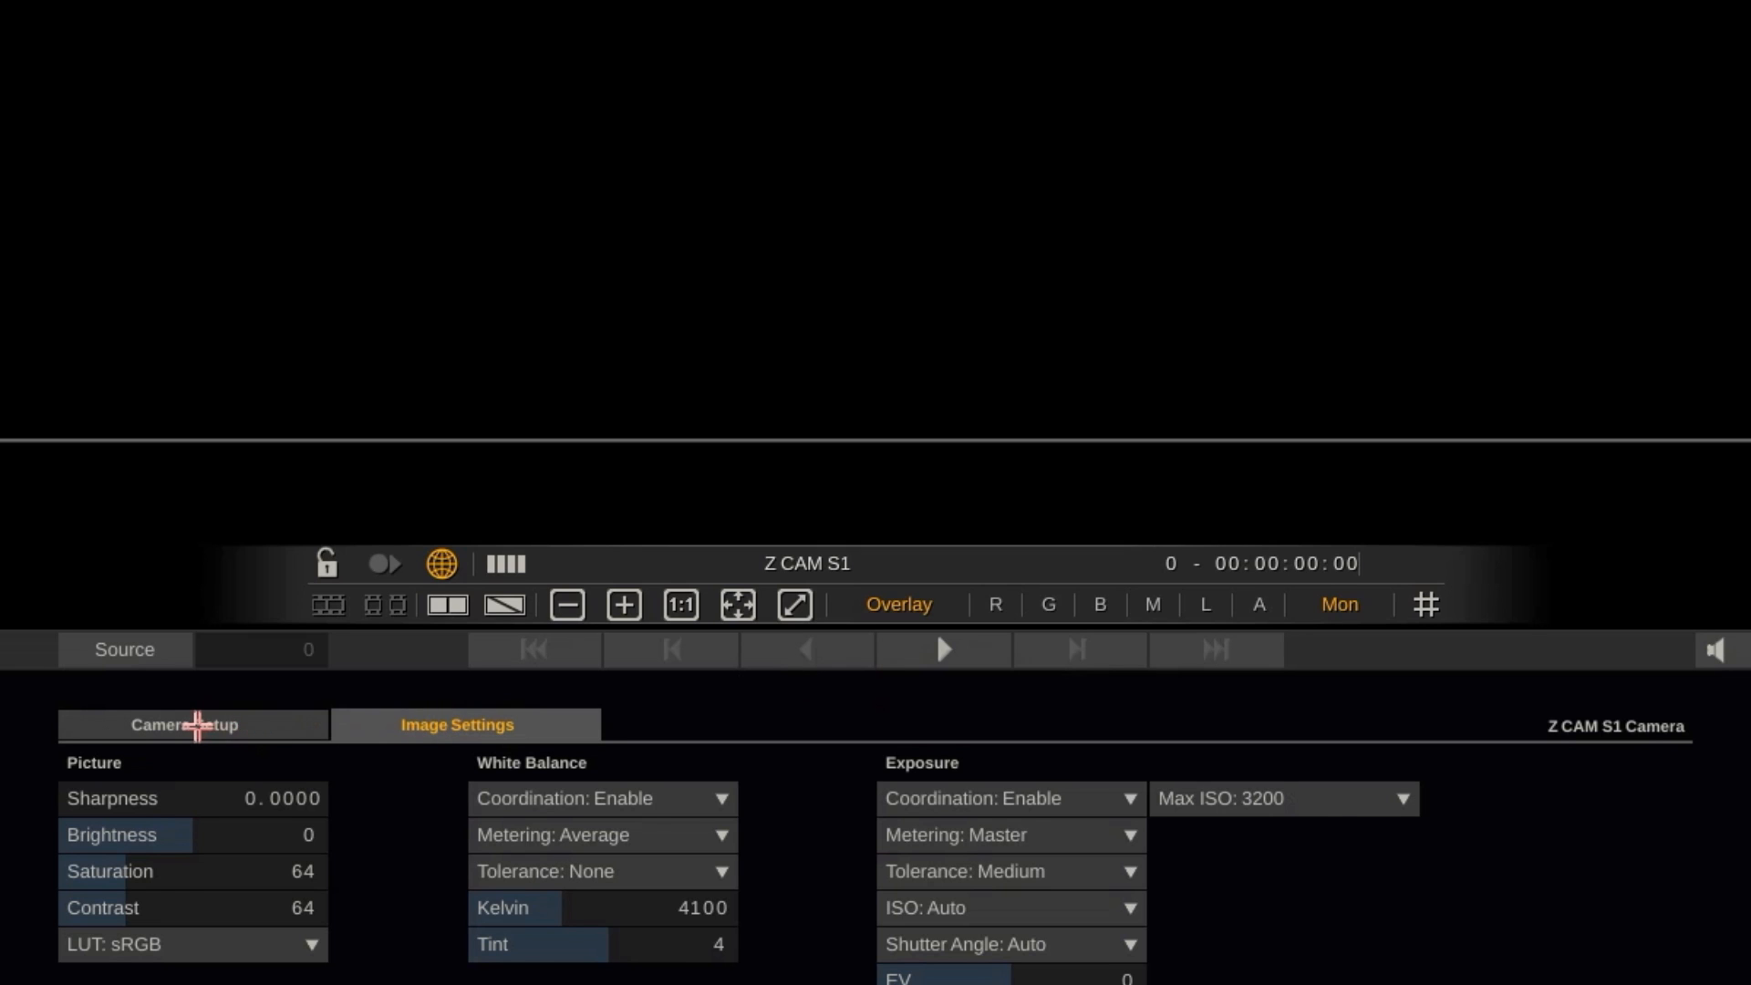
{"action": "left_click", "coordinate": [185, 723]}
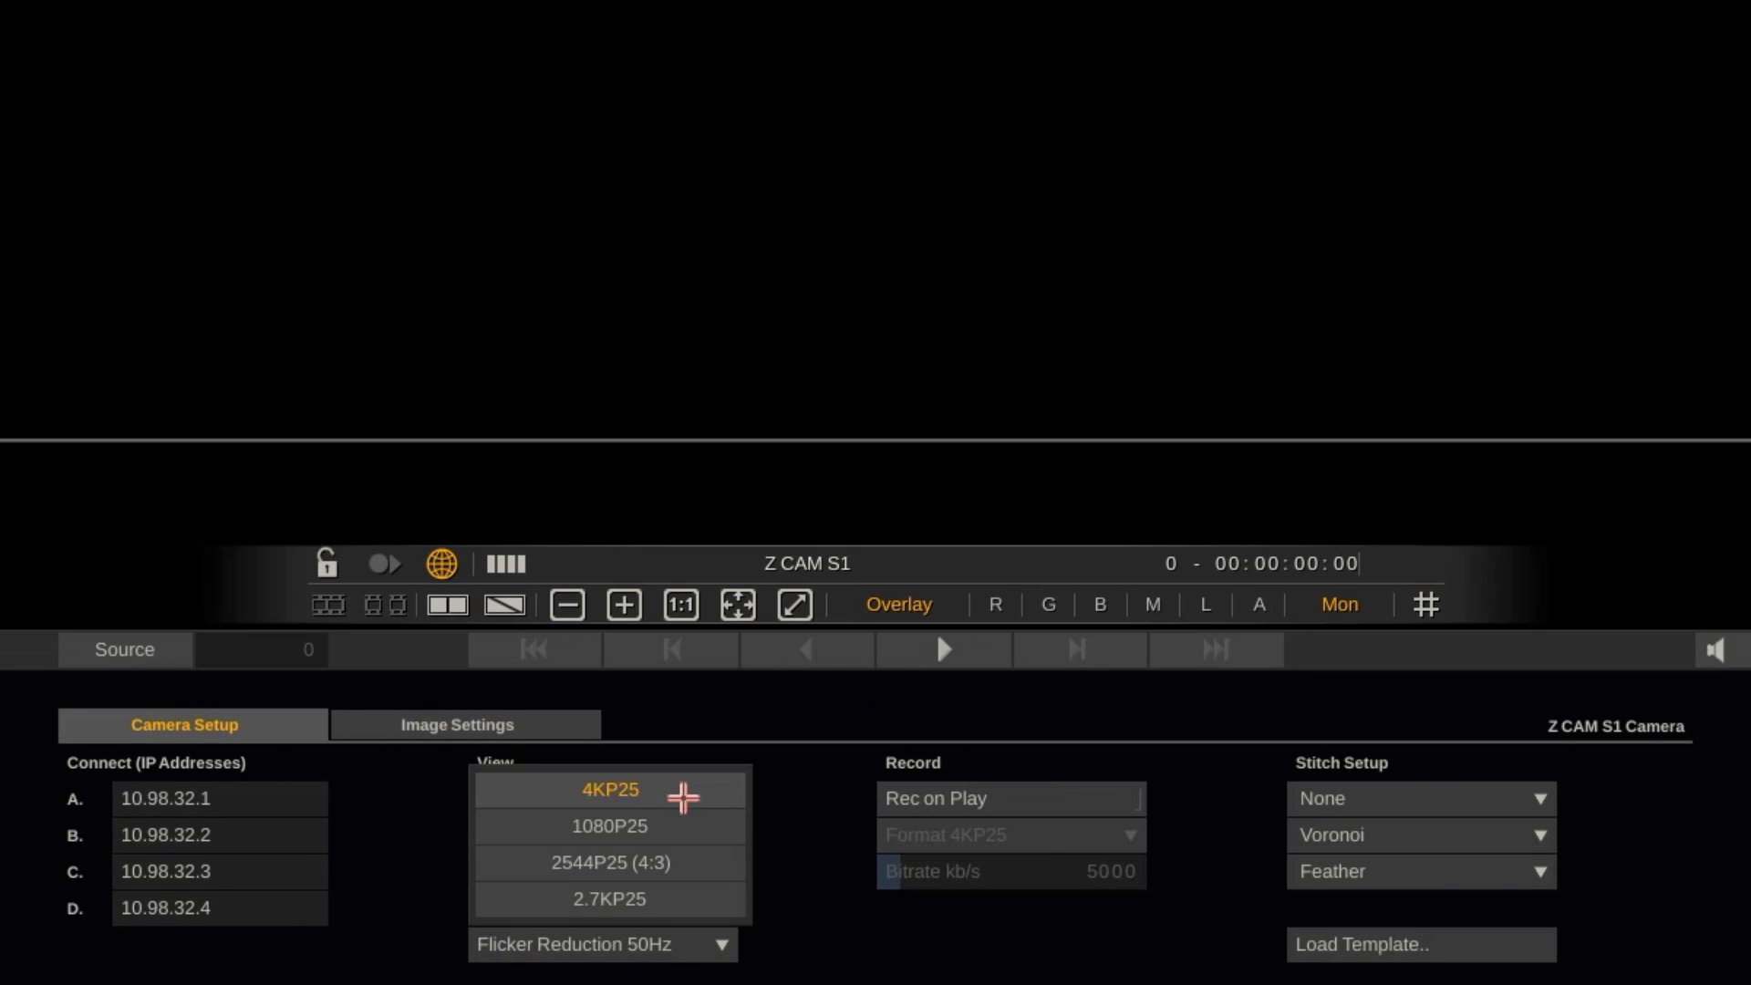
{"action": "left_click", "coordinate": [610, 825]}
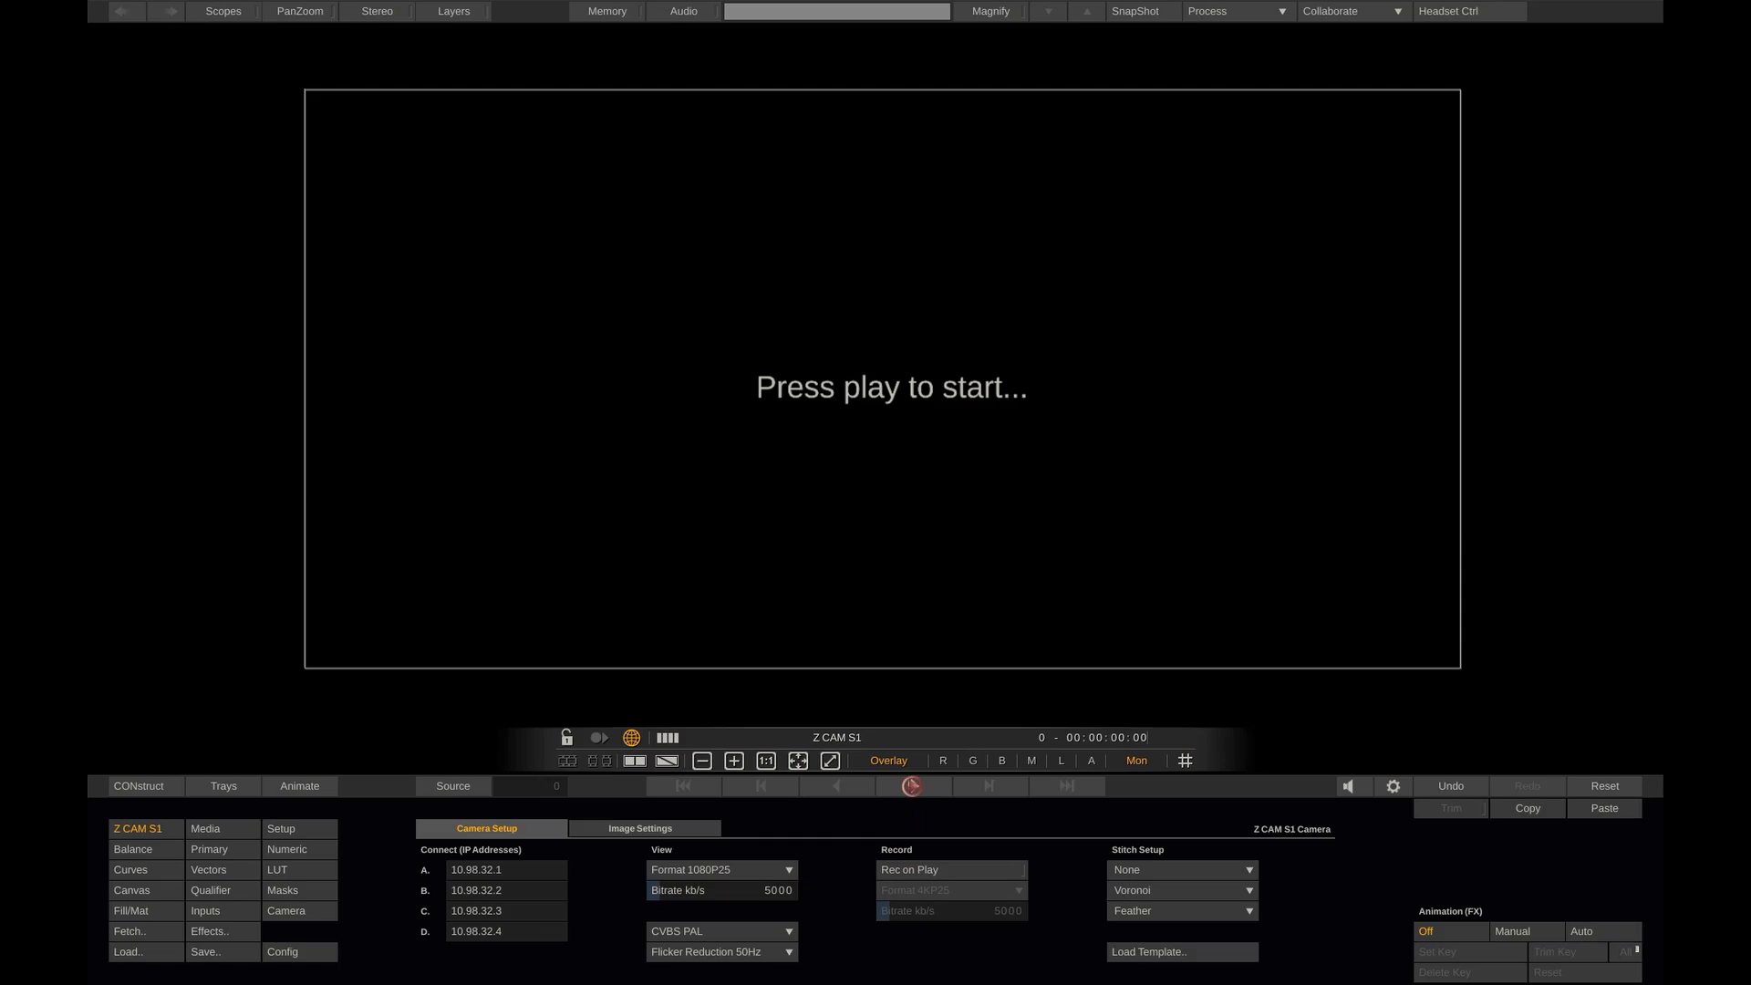
Step: Start playback of the live 360 street panorama feed
{"action": "left_click", "coordinate": [911, 786]}
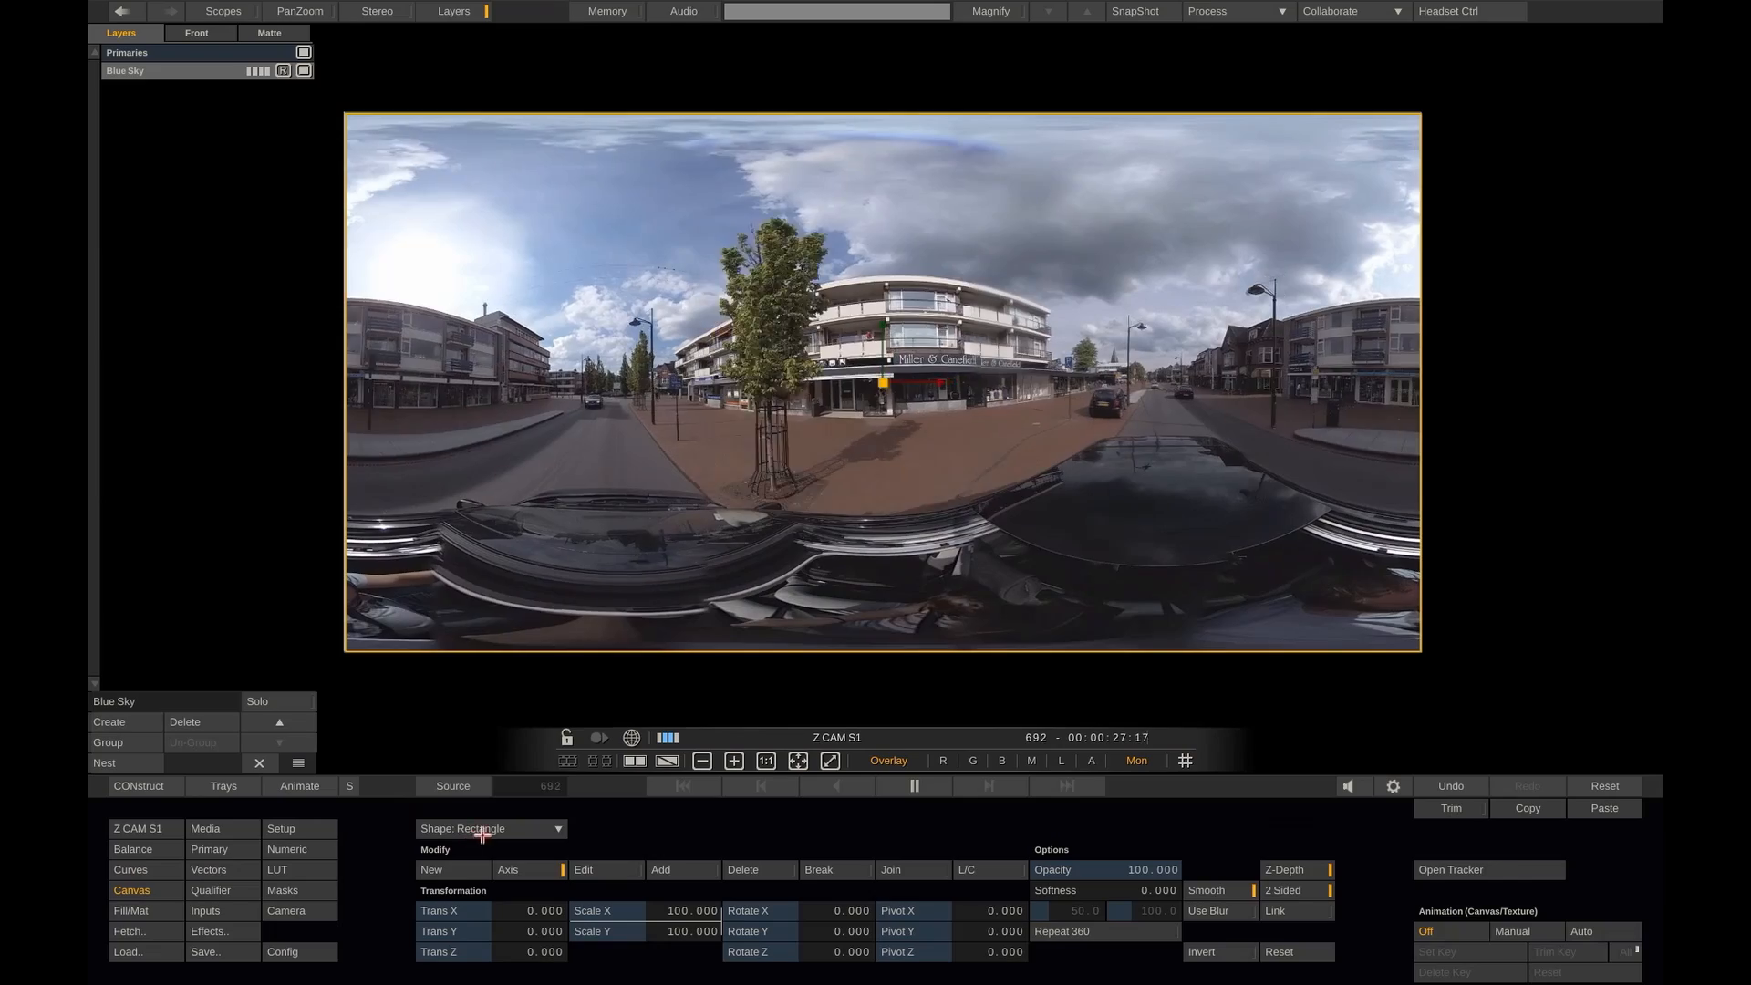
Step: Give the Blue Sky layer a free-form sky shape and an HSV Keyer qualifier
{"action": "left_click", "coordinate": [492, 827]}
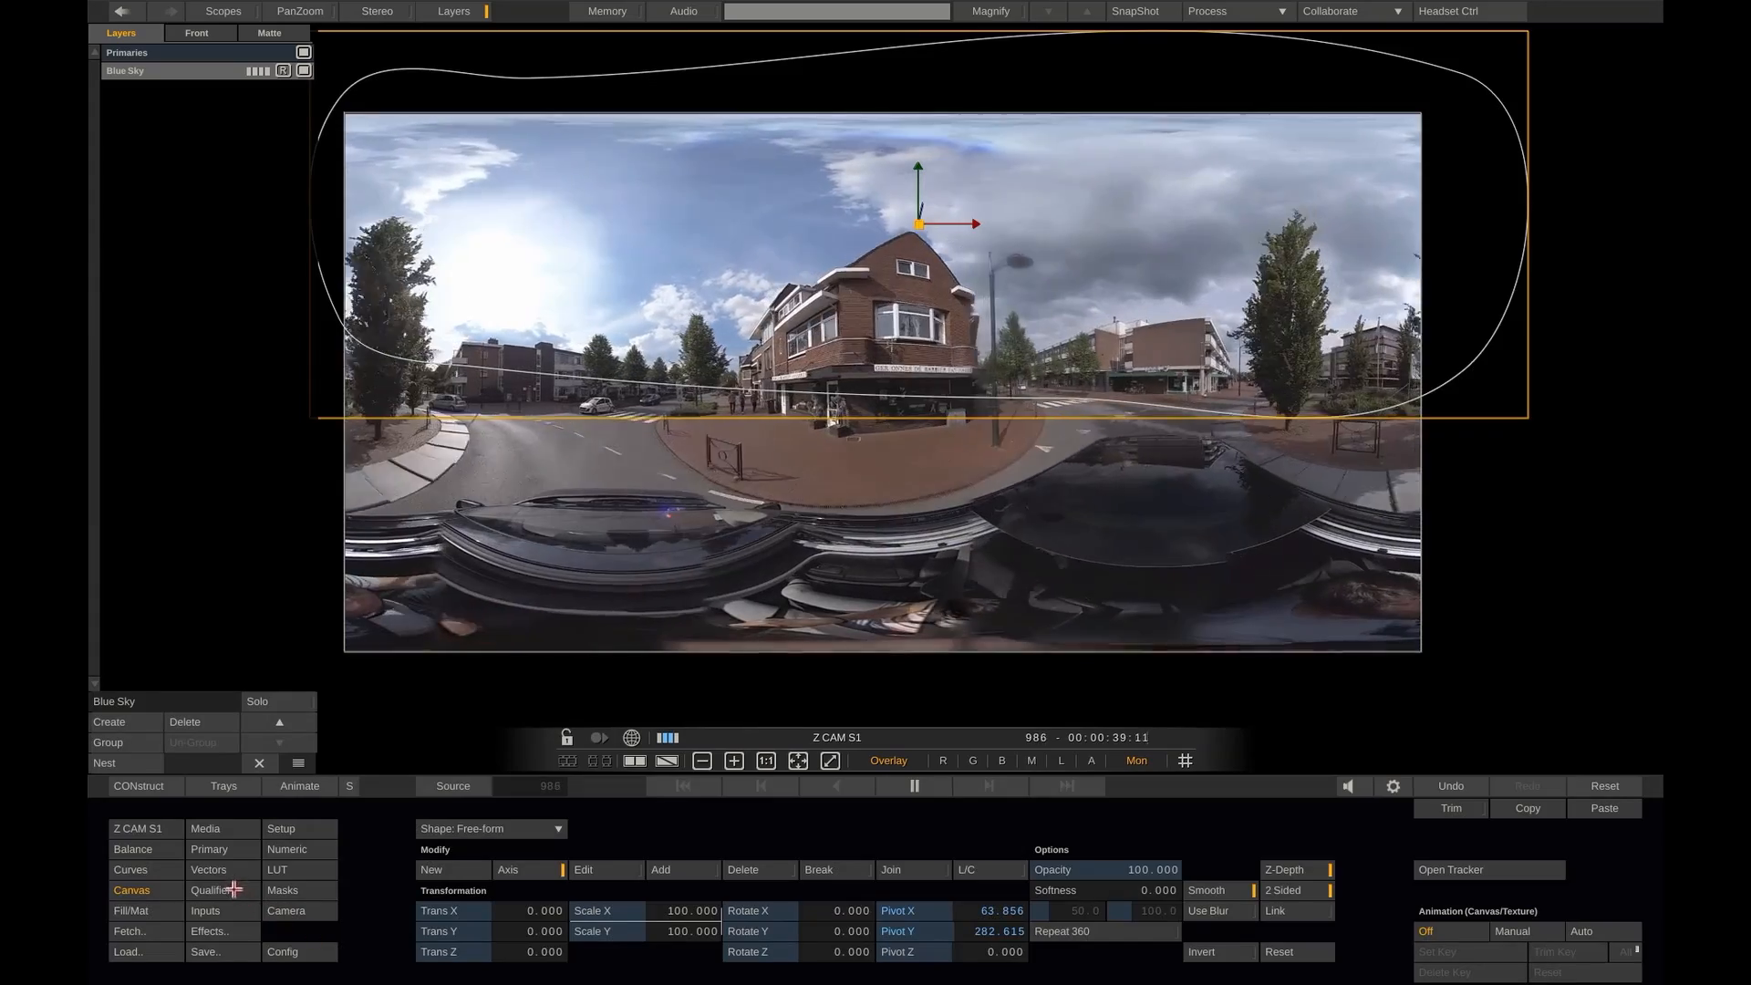
{"action": "left_click", "coordinate": [212, 890]}
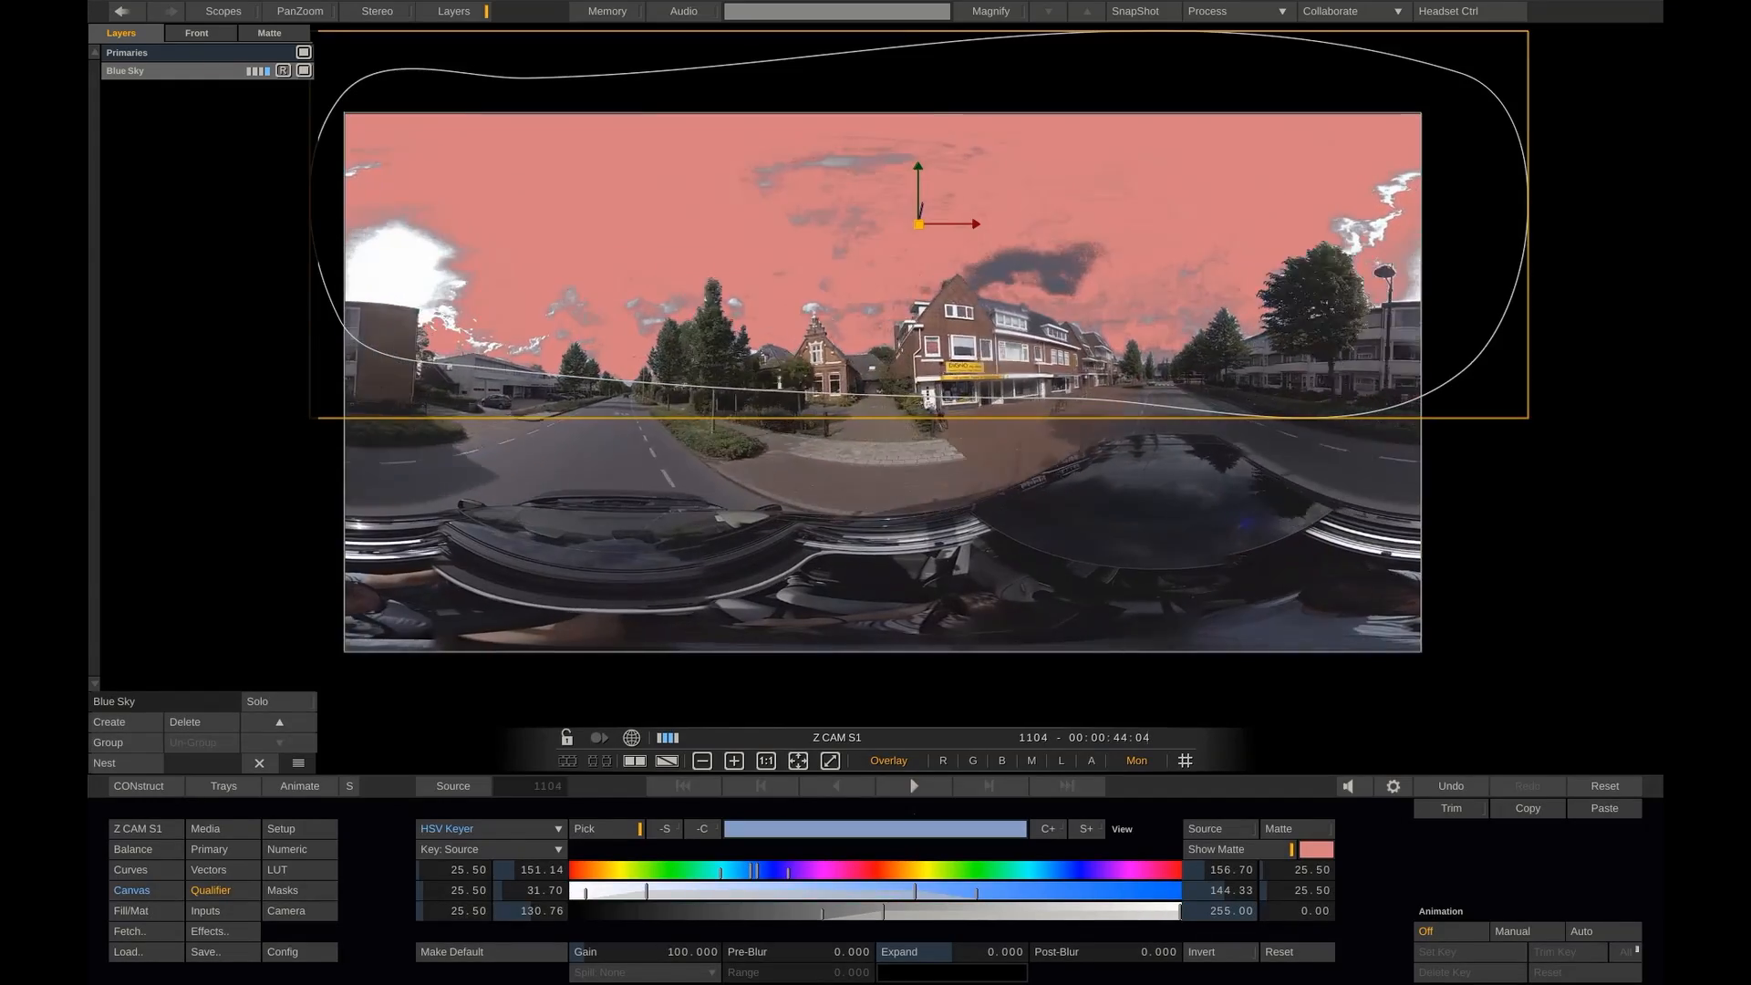
Step: Enter Gamma Master 0.8, Gain Master -2, Gain Blue 18, Saturation 110 numerically
{"action": "left_click", "coordinate": [287, 849]}
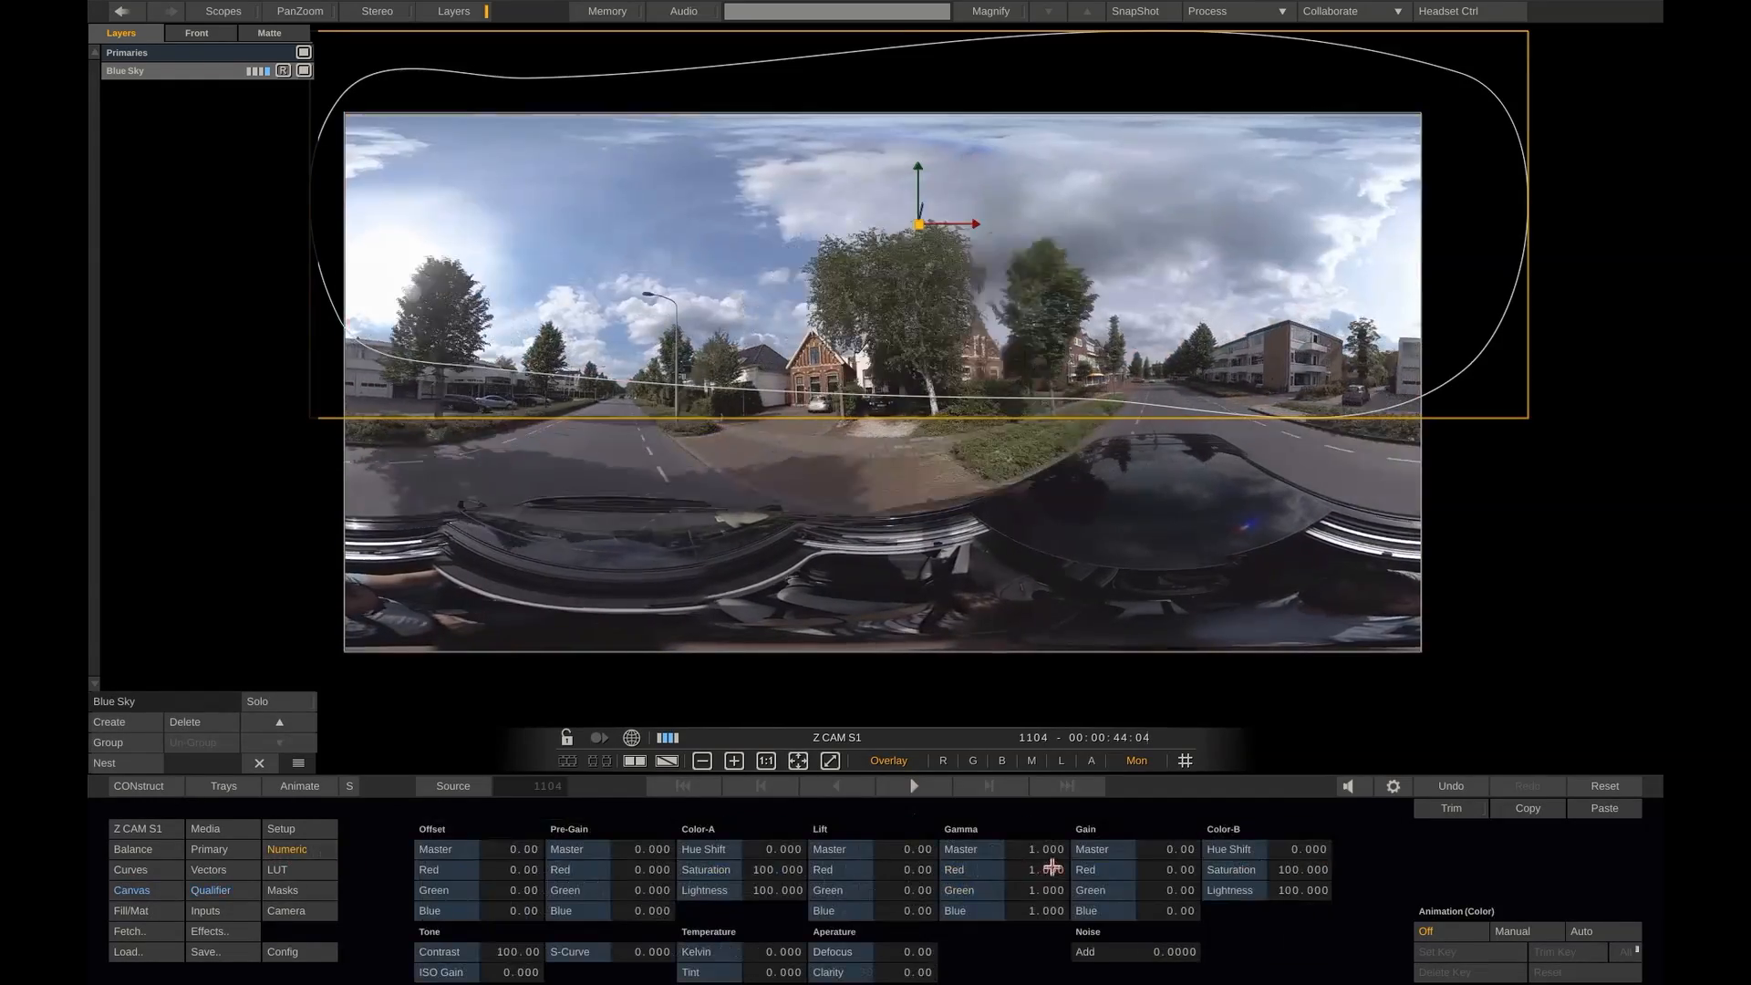
{"action": "left_click", "coordinate": [1047, 869]}
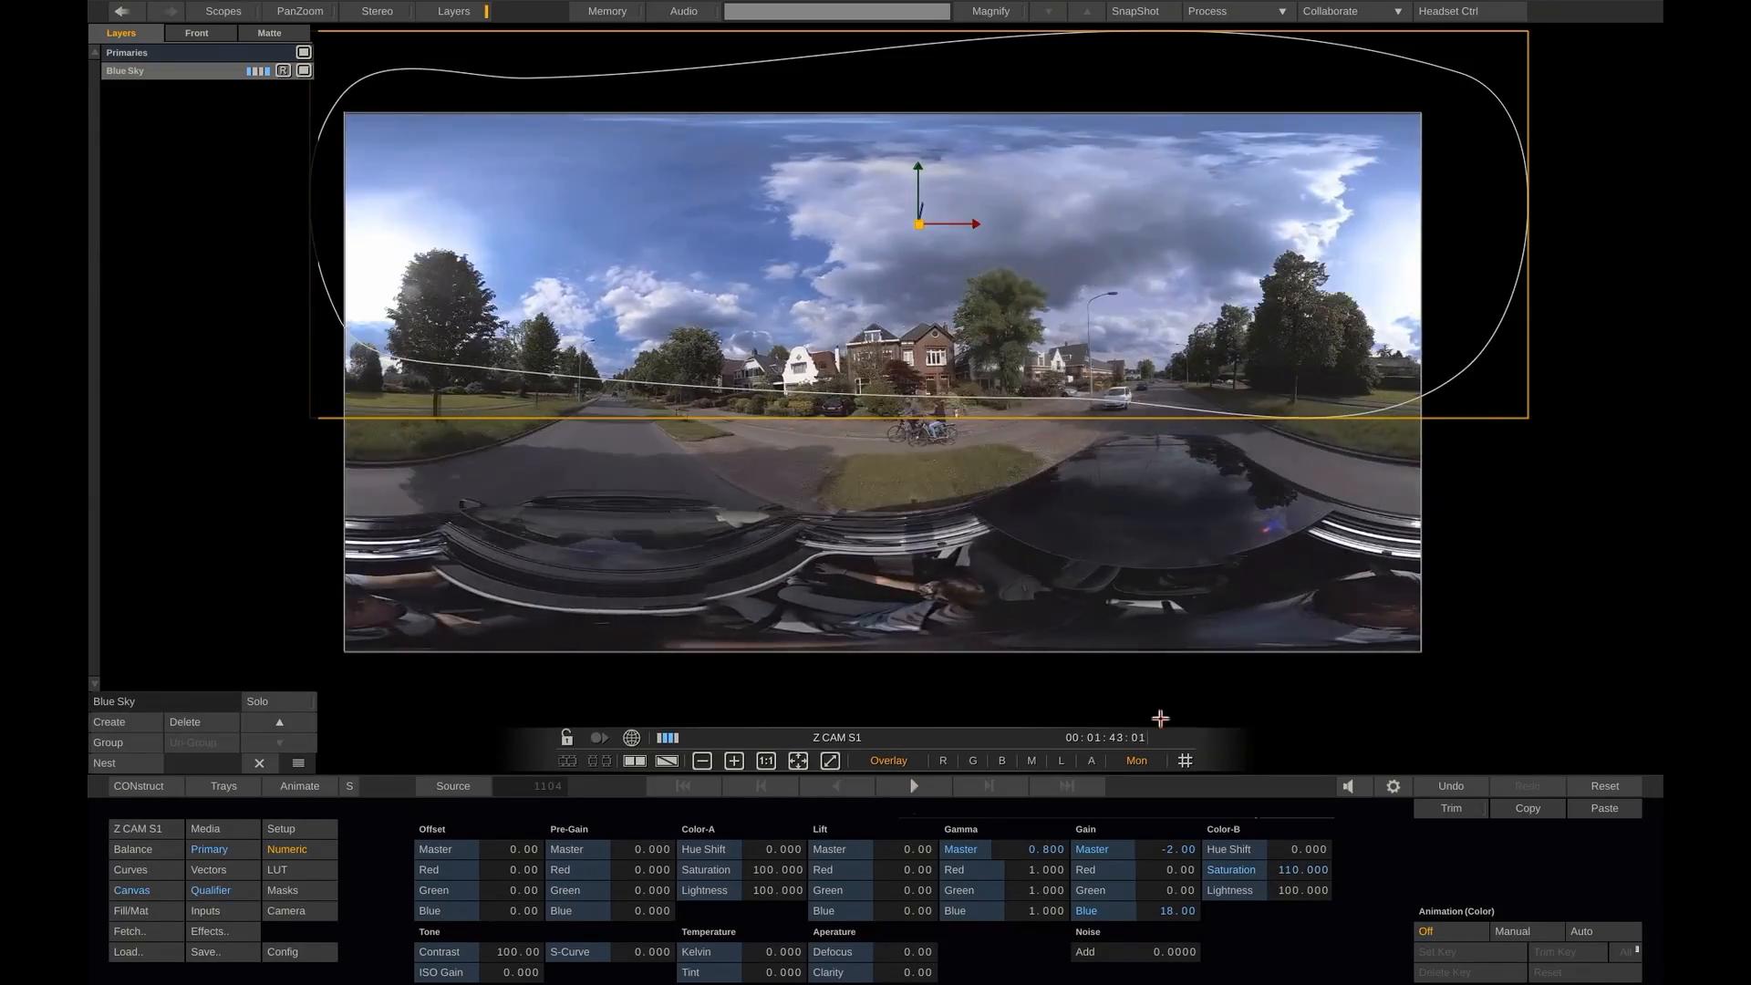
{"action": "left_click", "coordinate": [914, 786]}
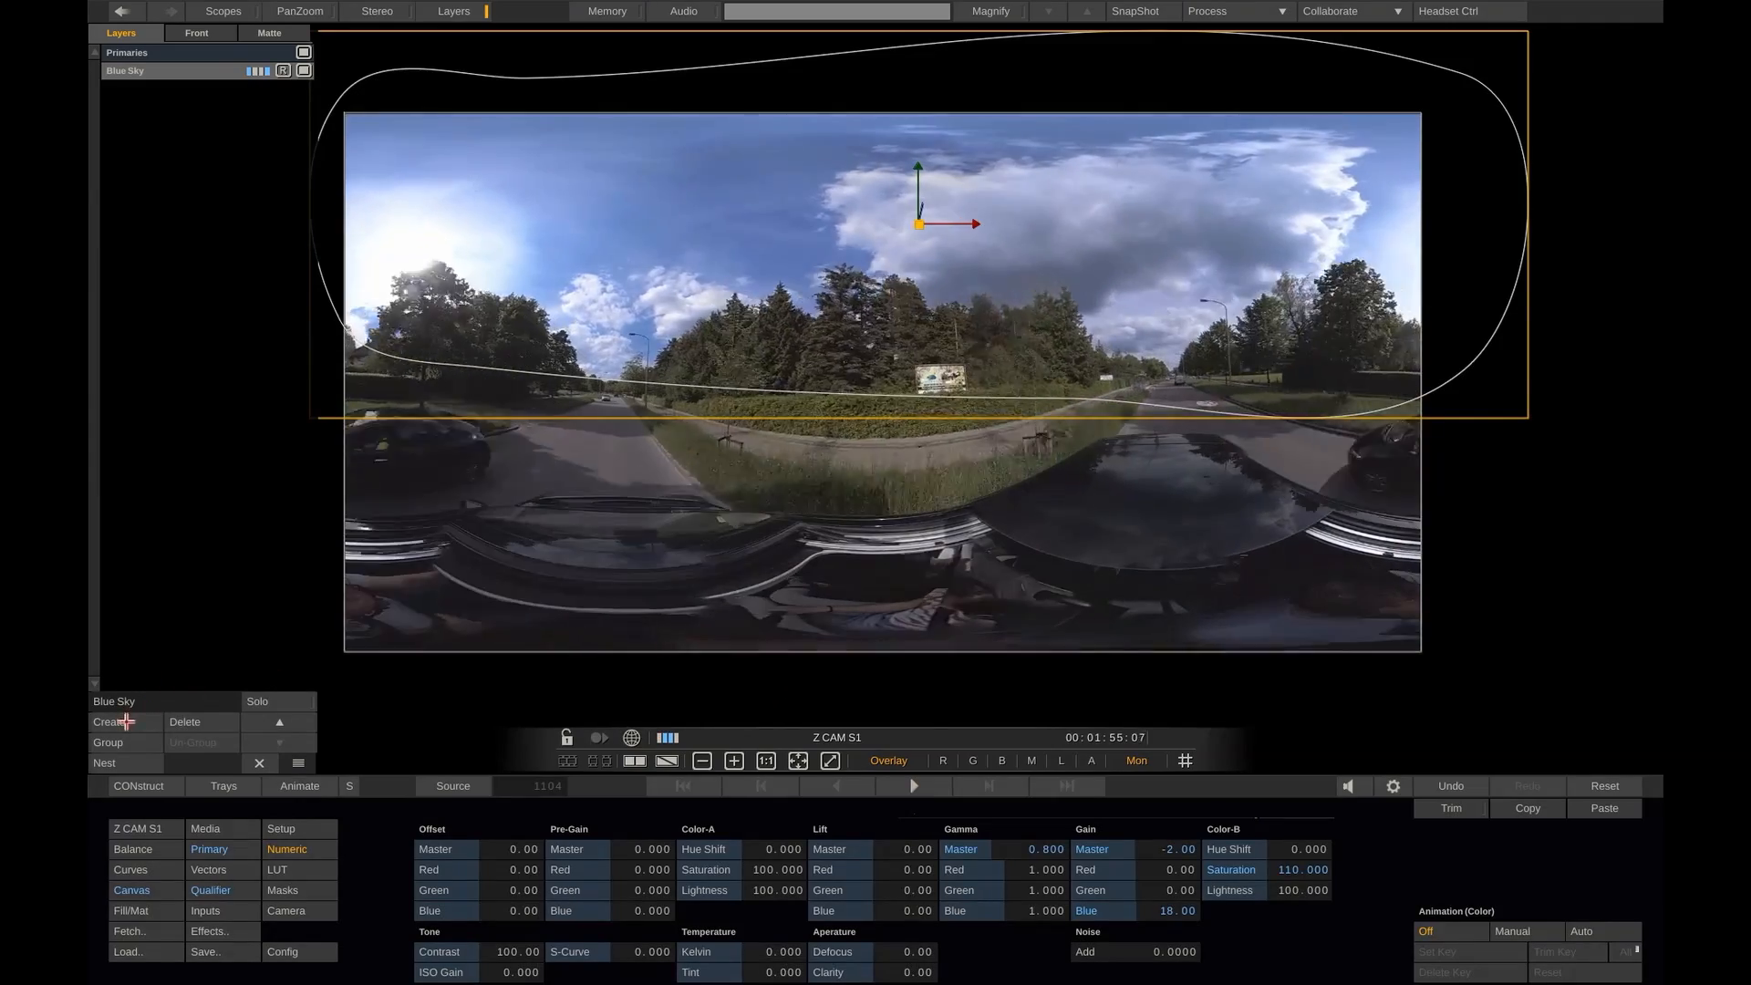
Step: Create a Logo layer with the ASSIMILATE clip in Fill/Mat Front, set to Loop
{"action": "left_click", "coordinate": [107, 721]}
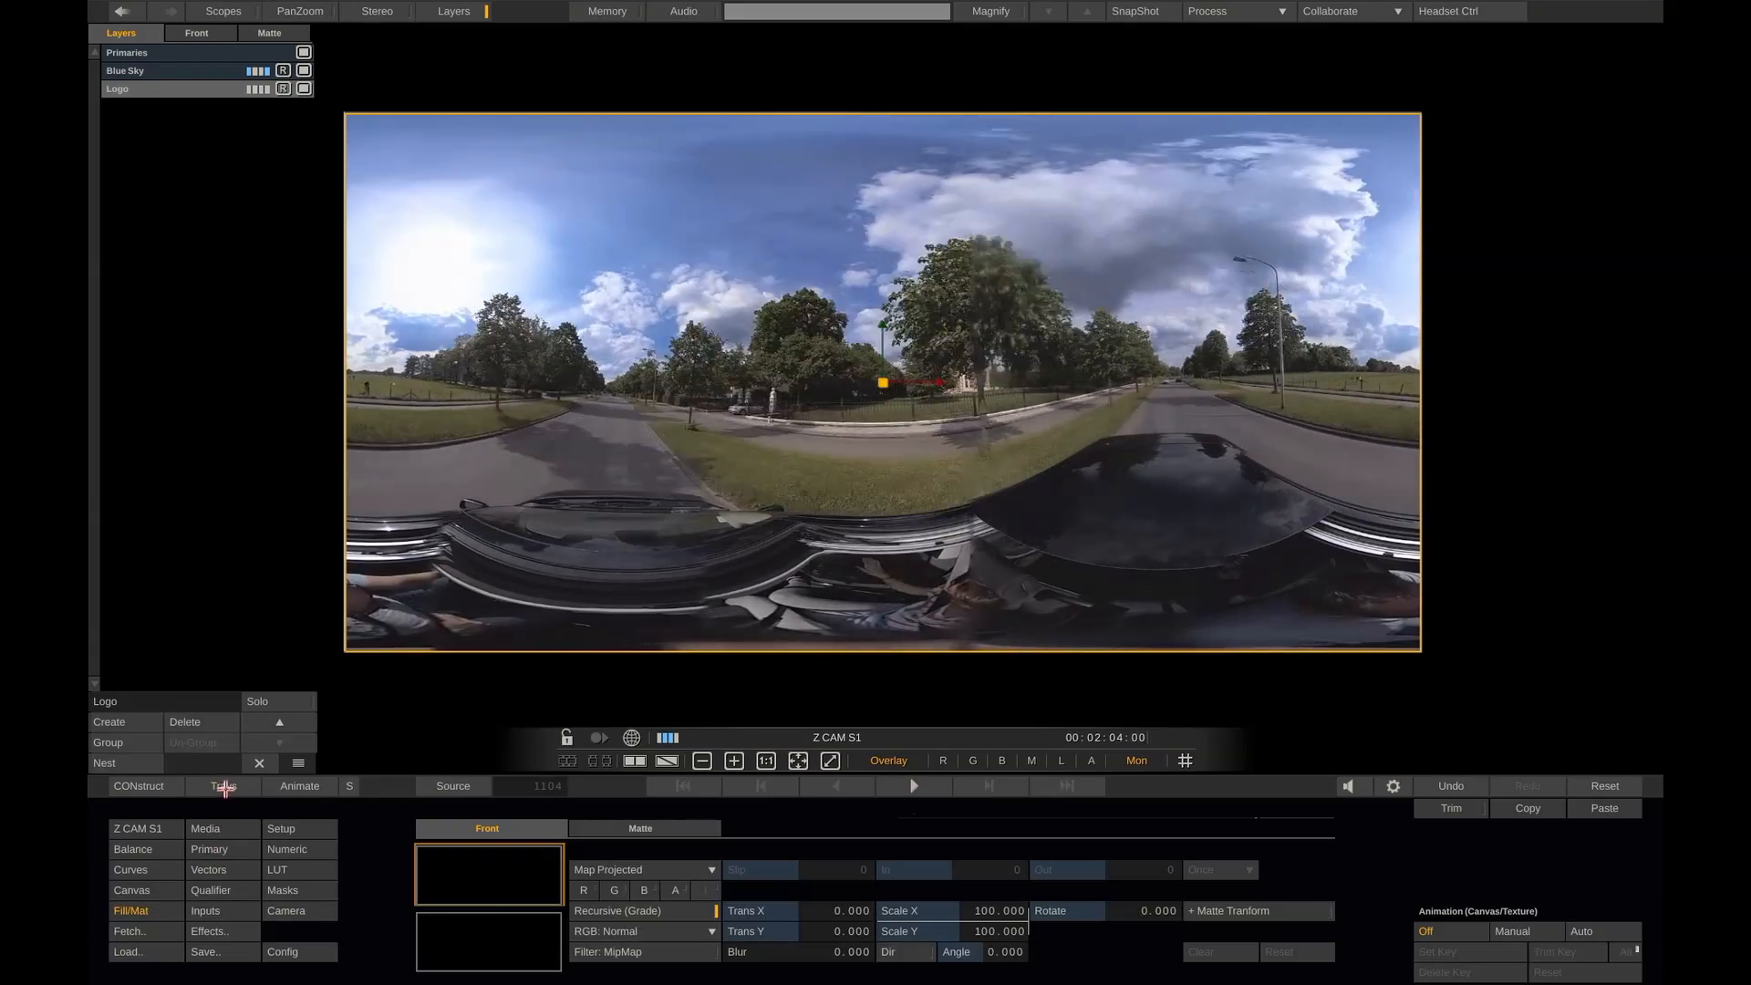
{"action": "left_click", "coordinate": [222, 785]}
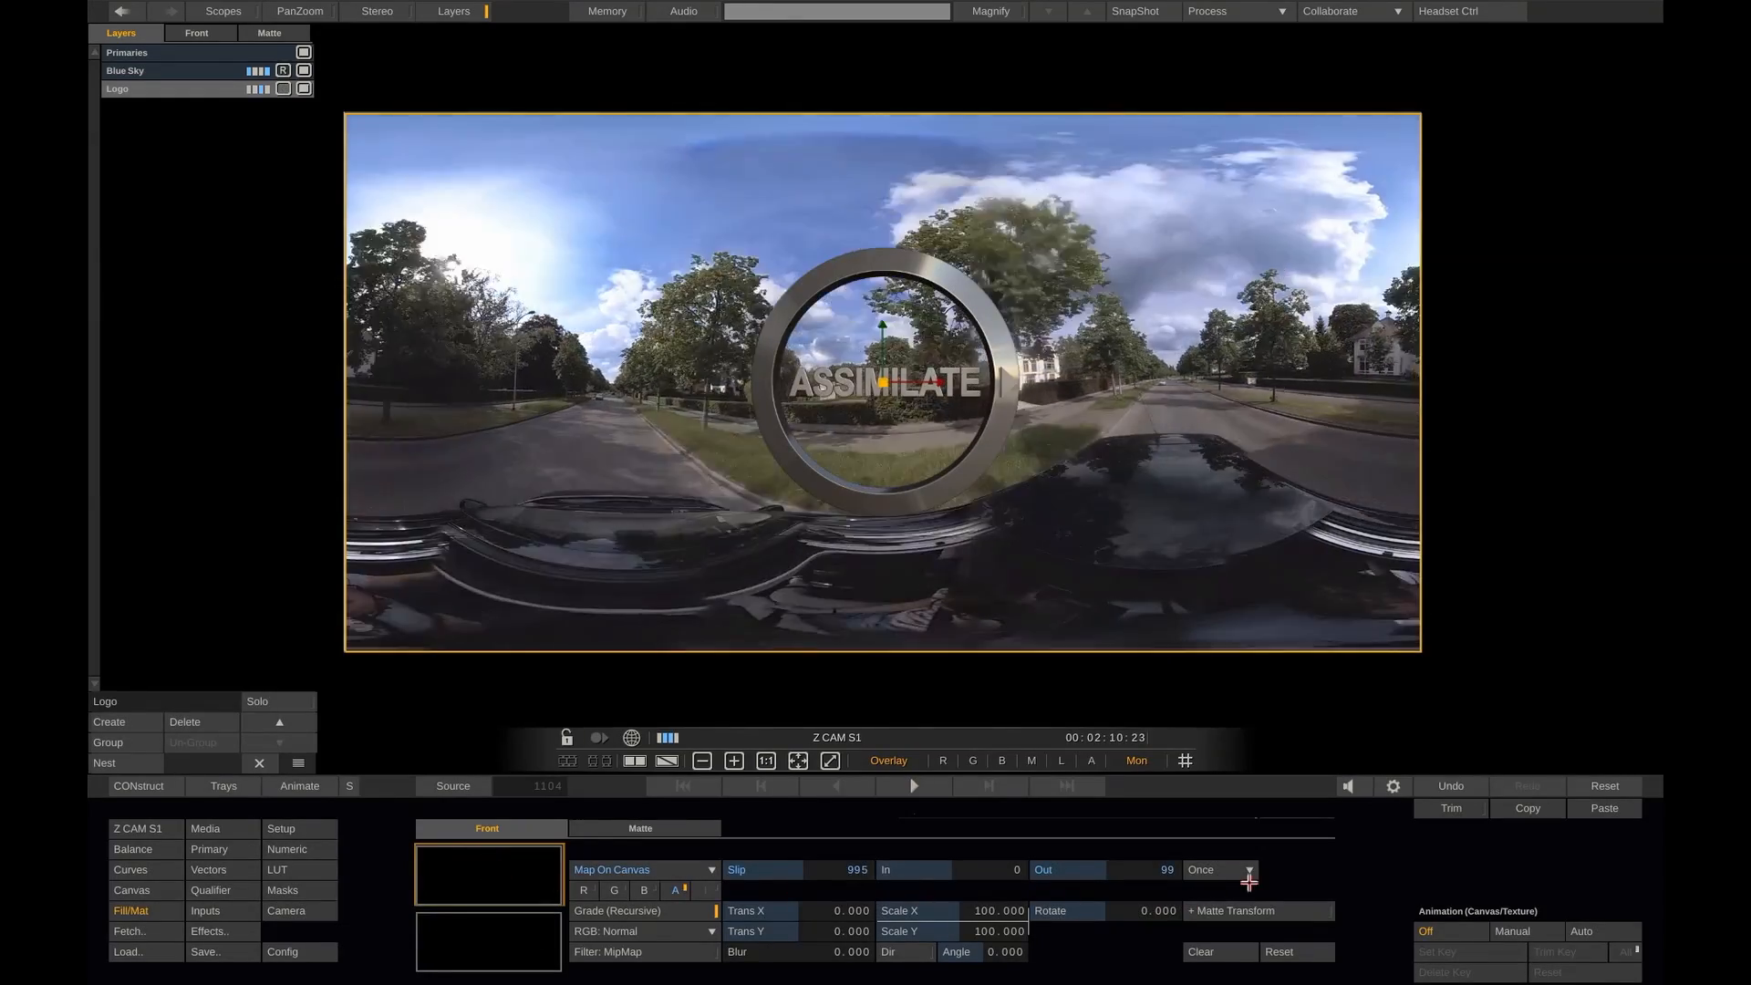
{"action": "left_click", "coordinate": [1249, 870]}
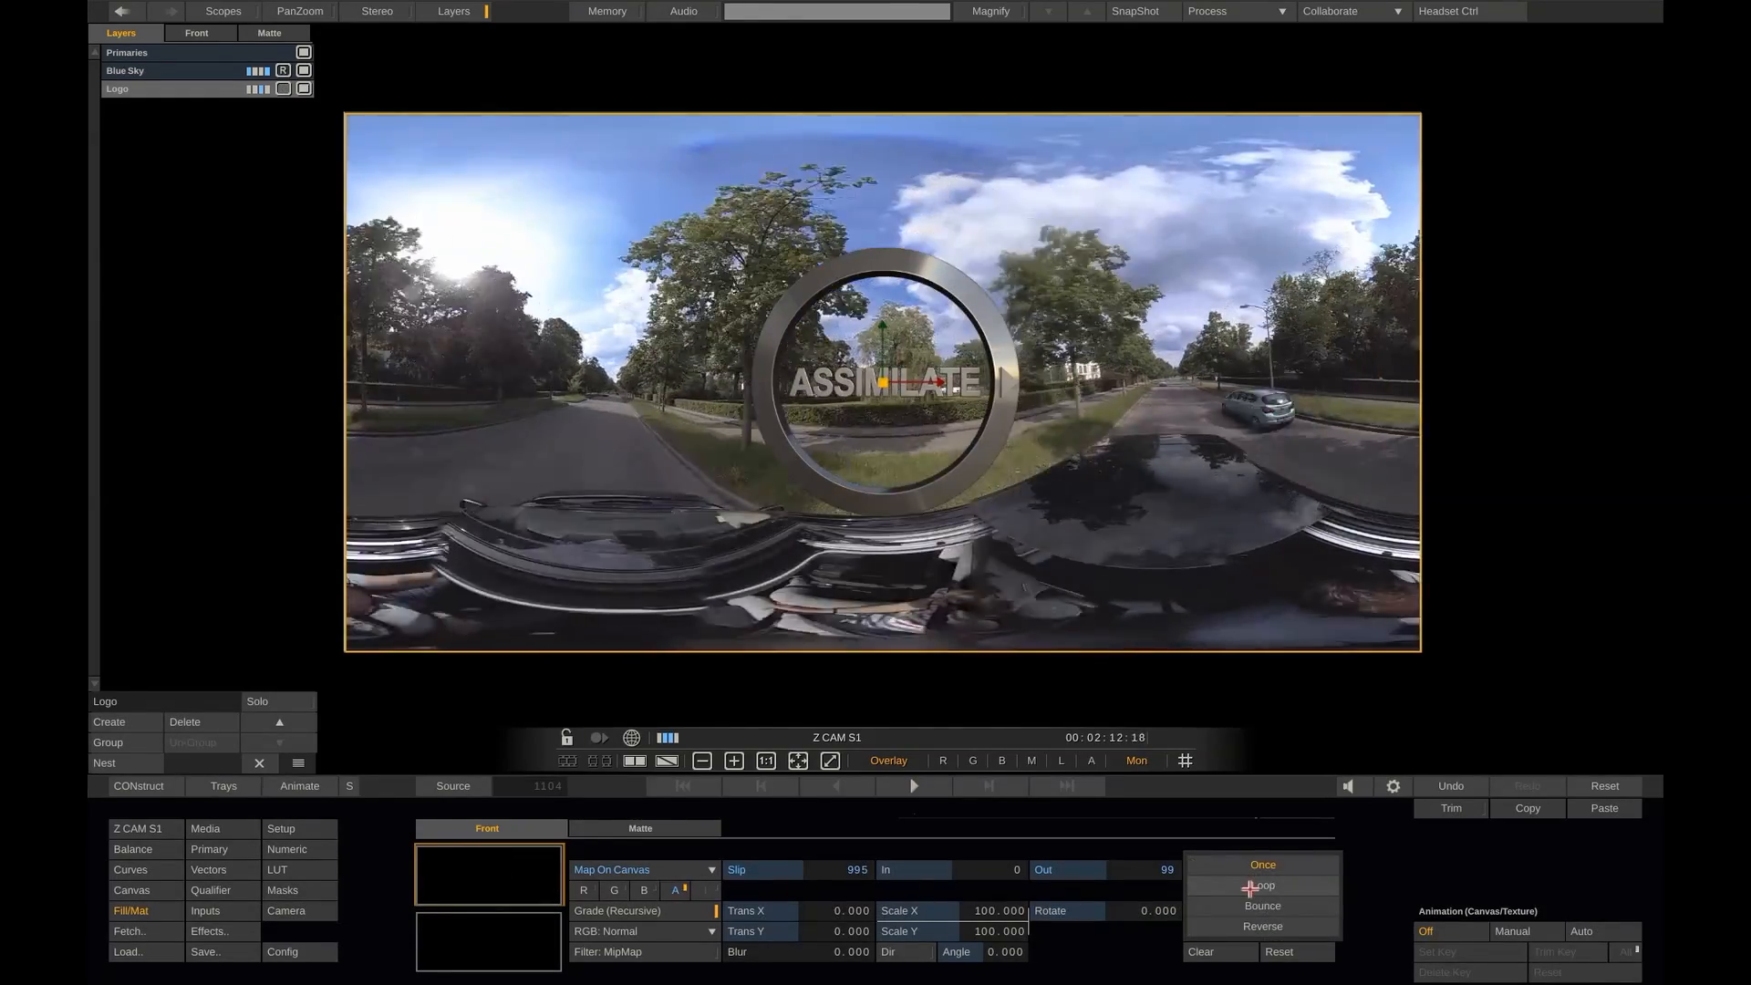
{"action": "left_click", "coordinate": [1262, 885]}
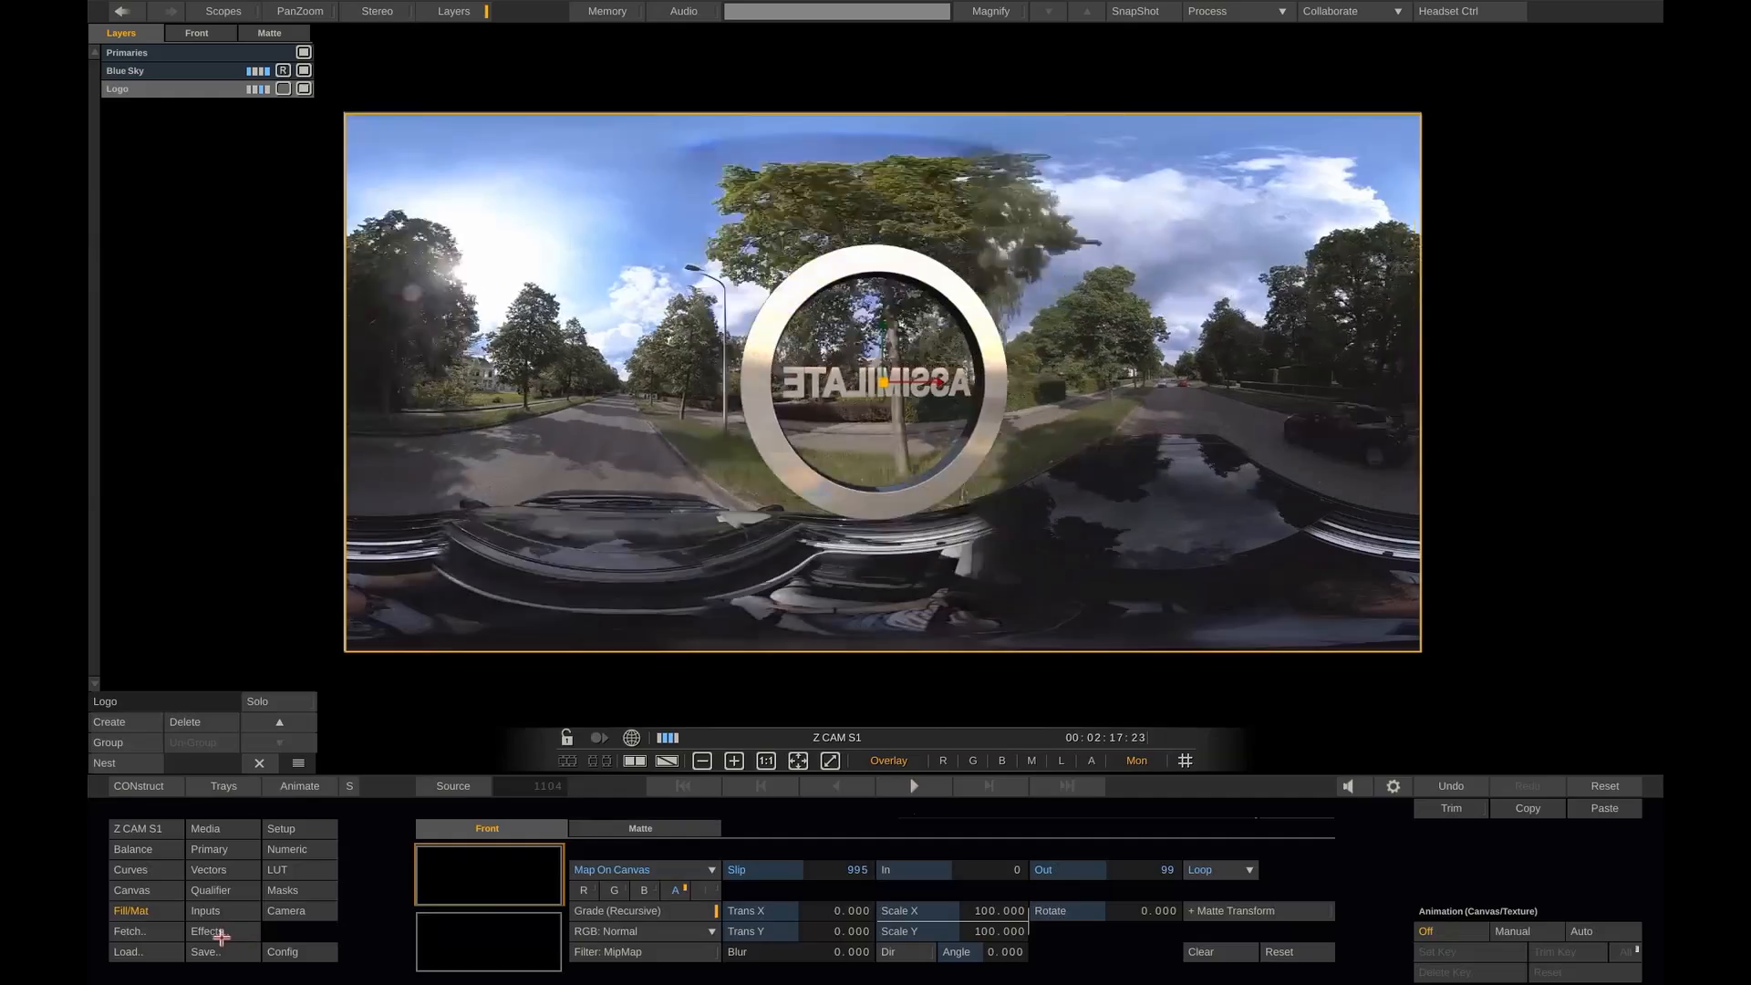
Step: Apply the 2D-to-equirectangular effect to the logo and look around the 360 scene
{"action": "left_click", "coordinate": [205, 931]}
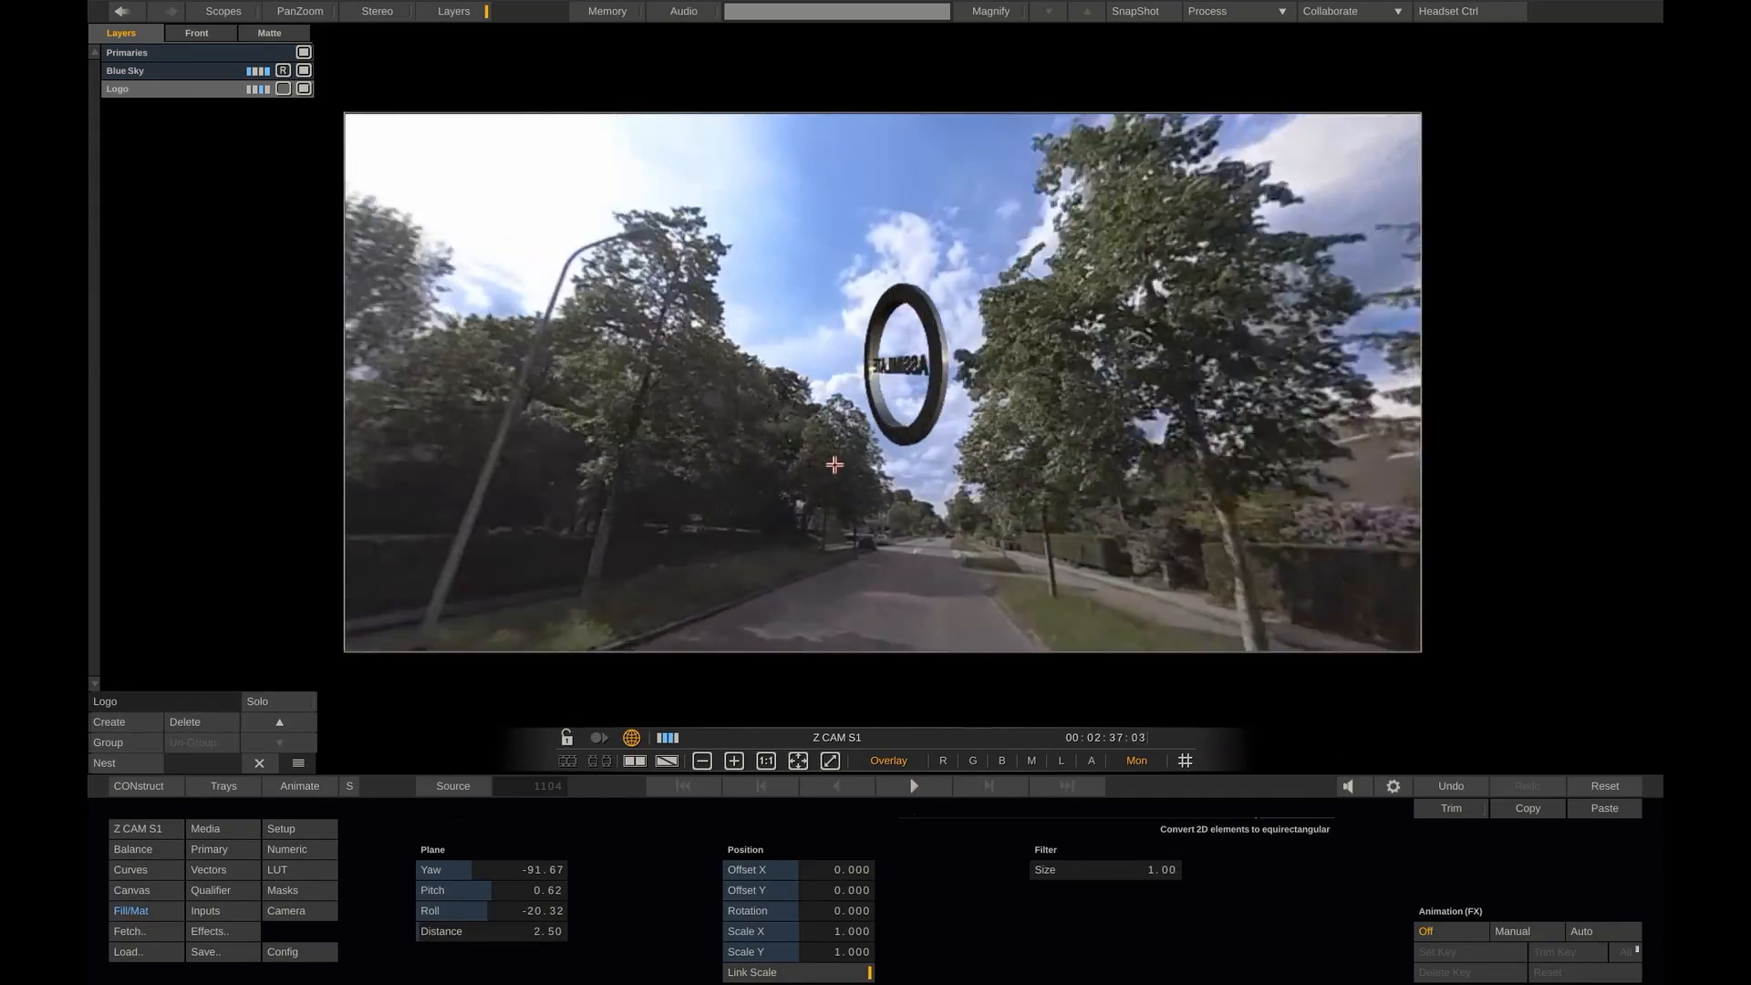
{"action": "left_click", "coordinate": [914, 785]}
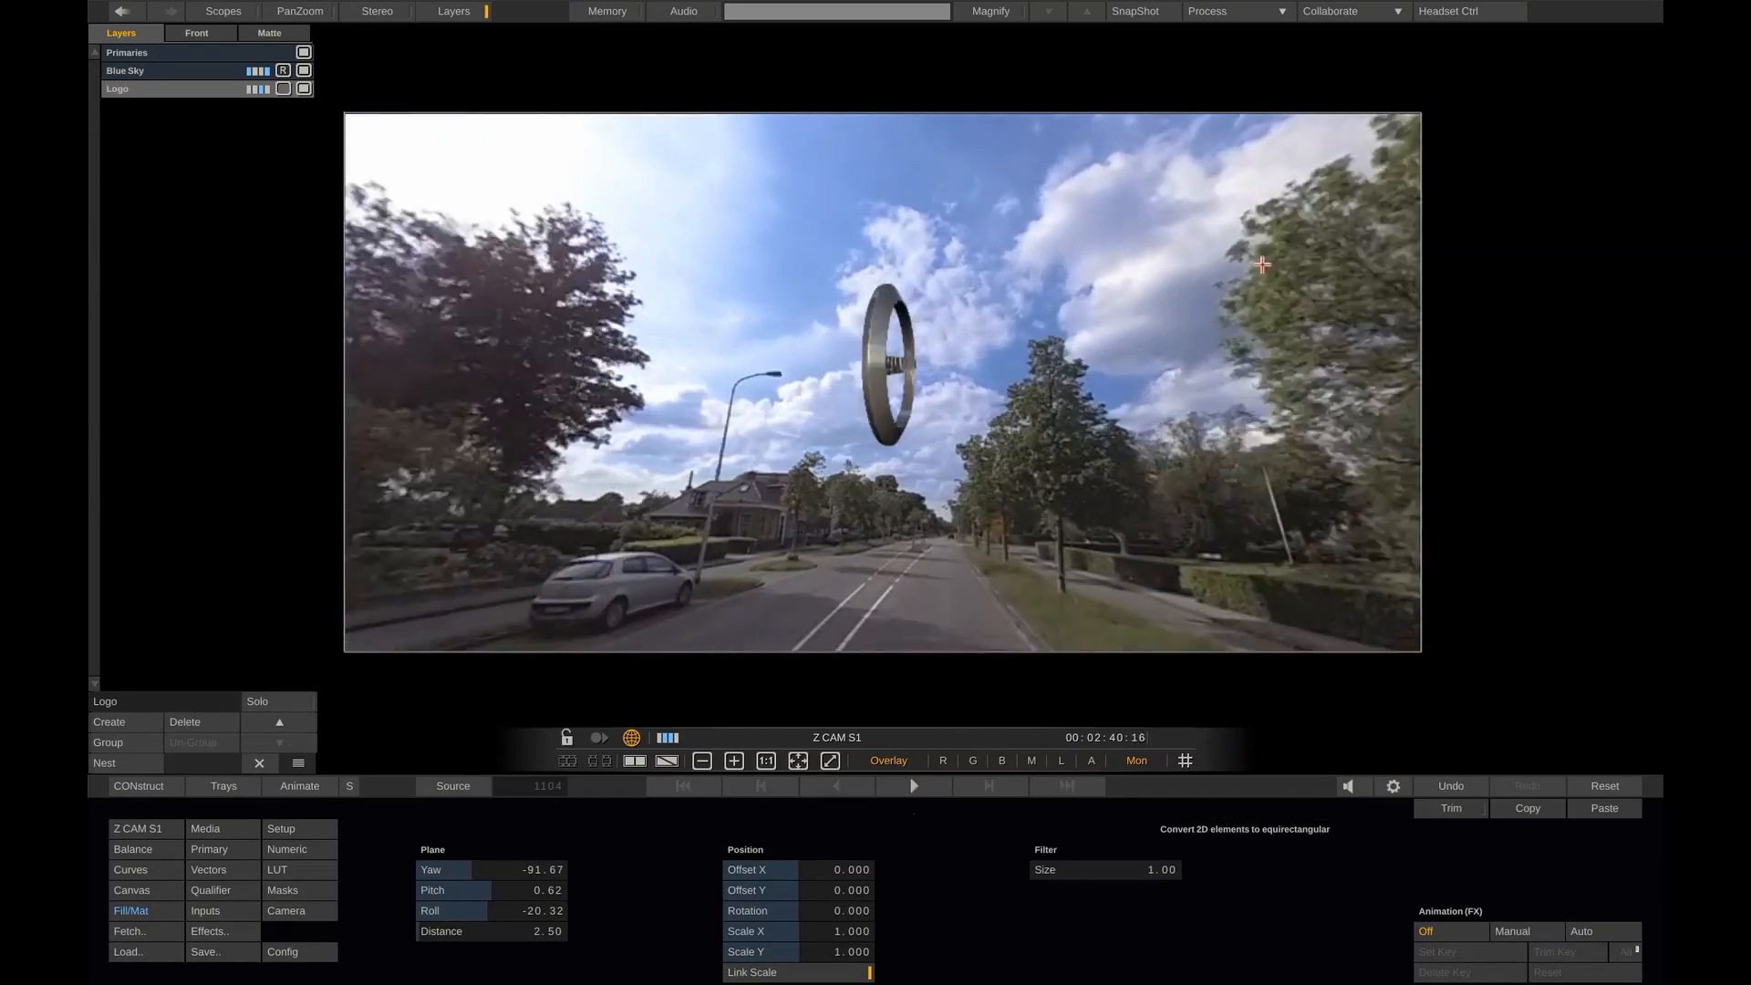
{"action": "left_click", "coordinate": [915, 785]}
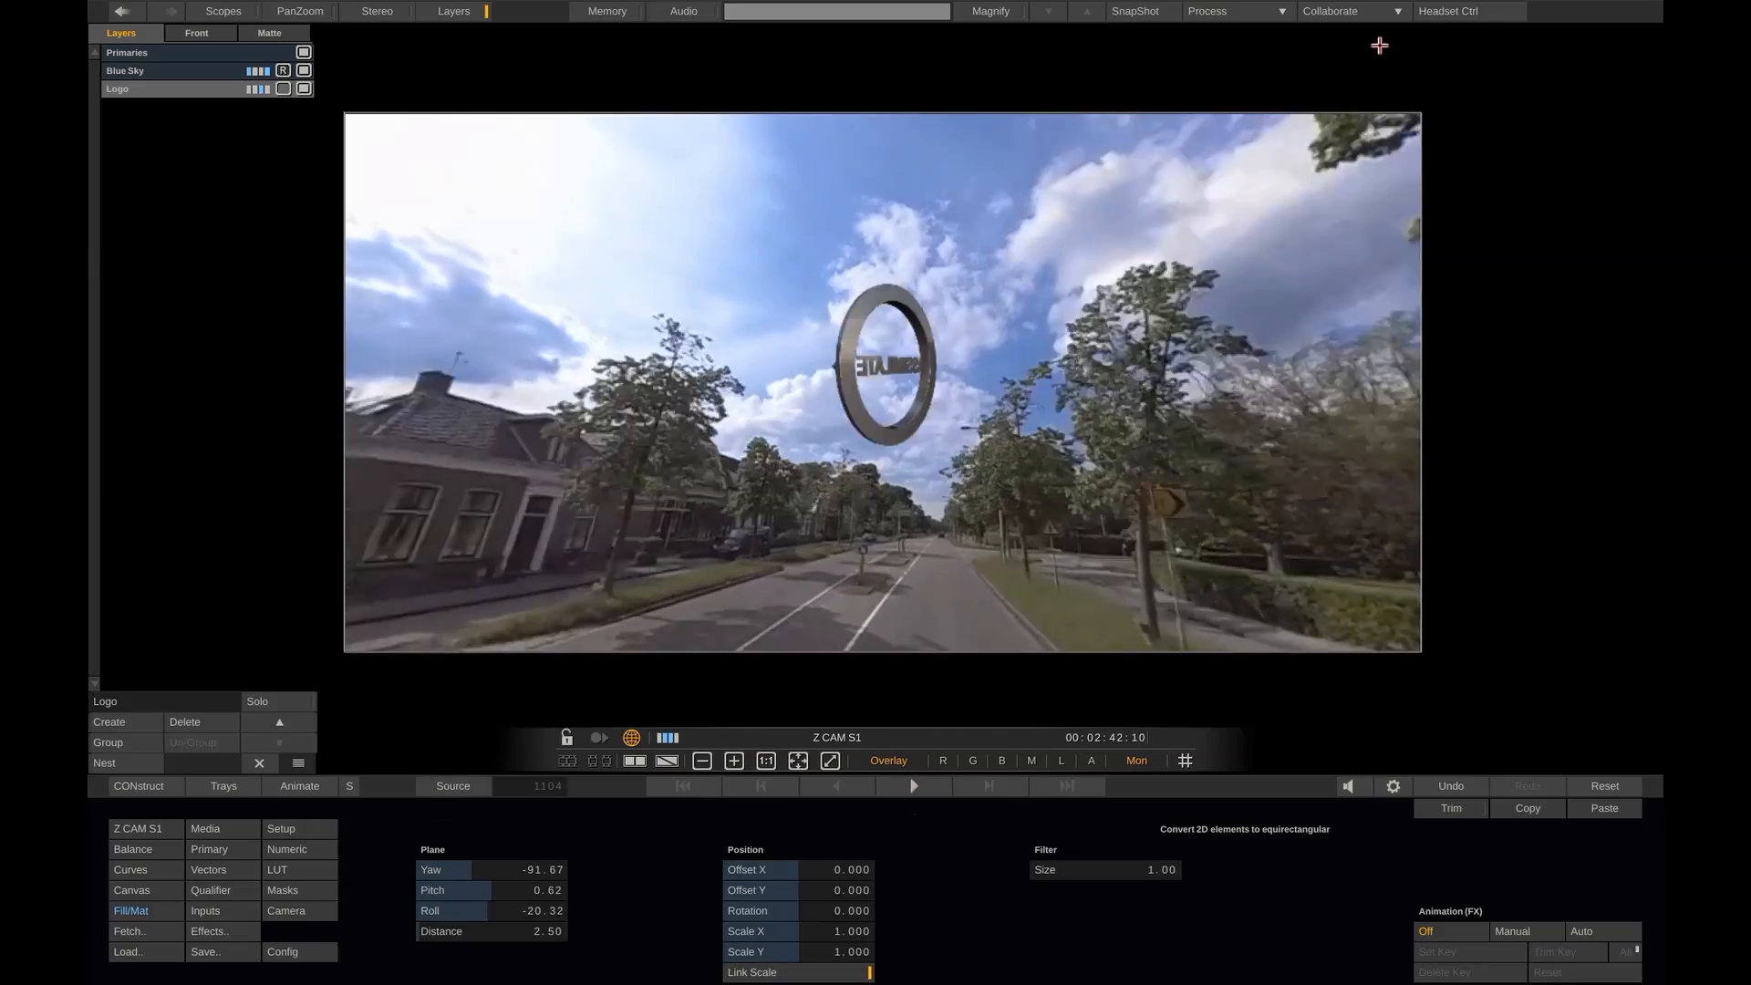
{"action": "left_click", "coordinate": [1328, 11]}
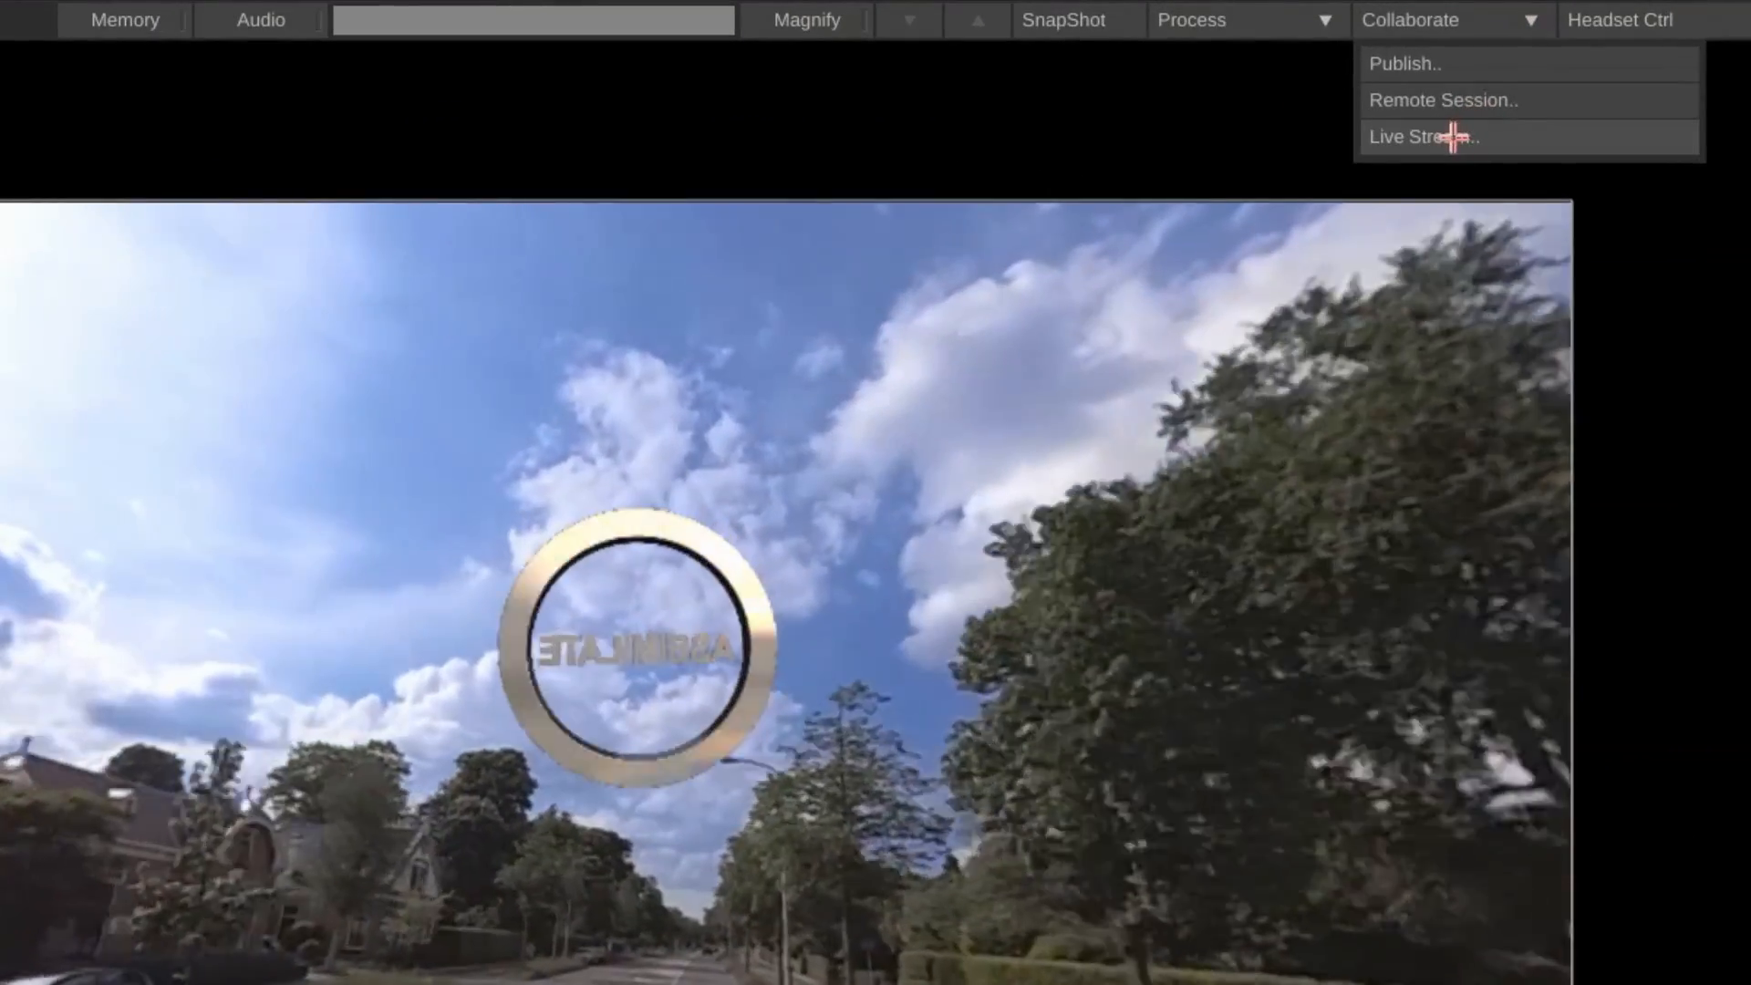
Step: Record a new four-camera clip with Rec on Play, then stop recording
{"action": "left_click", "coordinate": [1424, 136]}
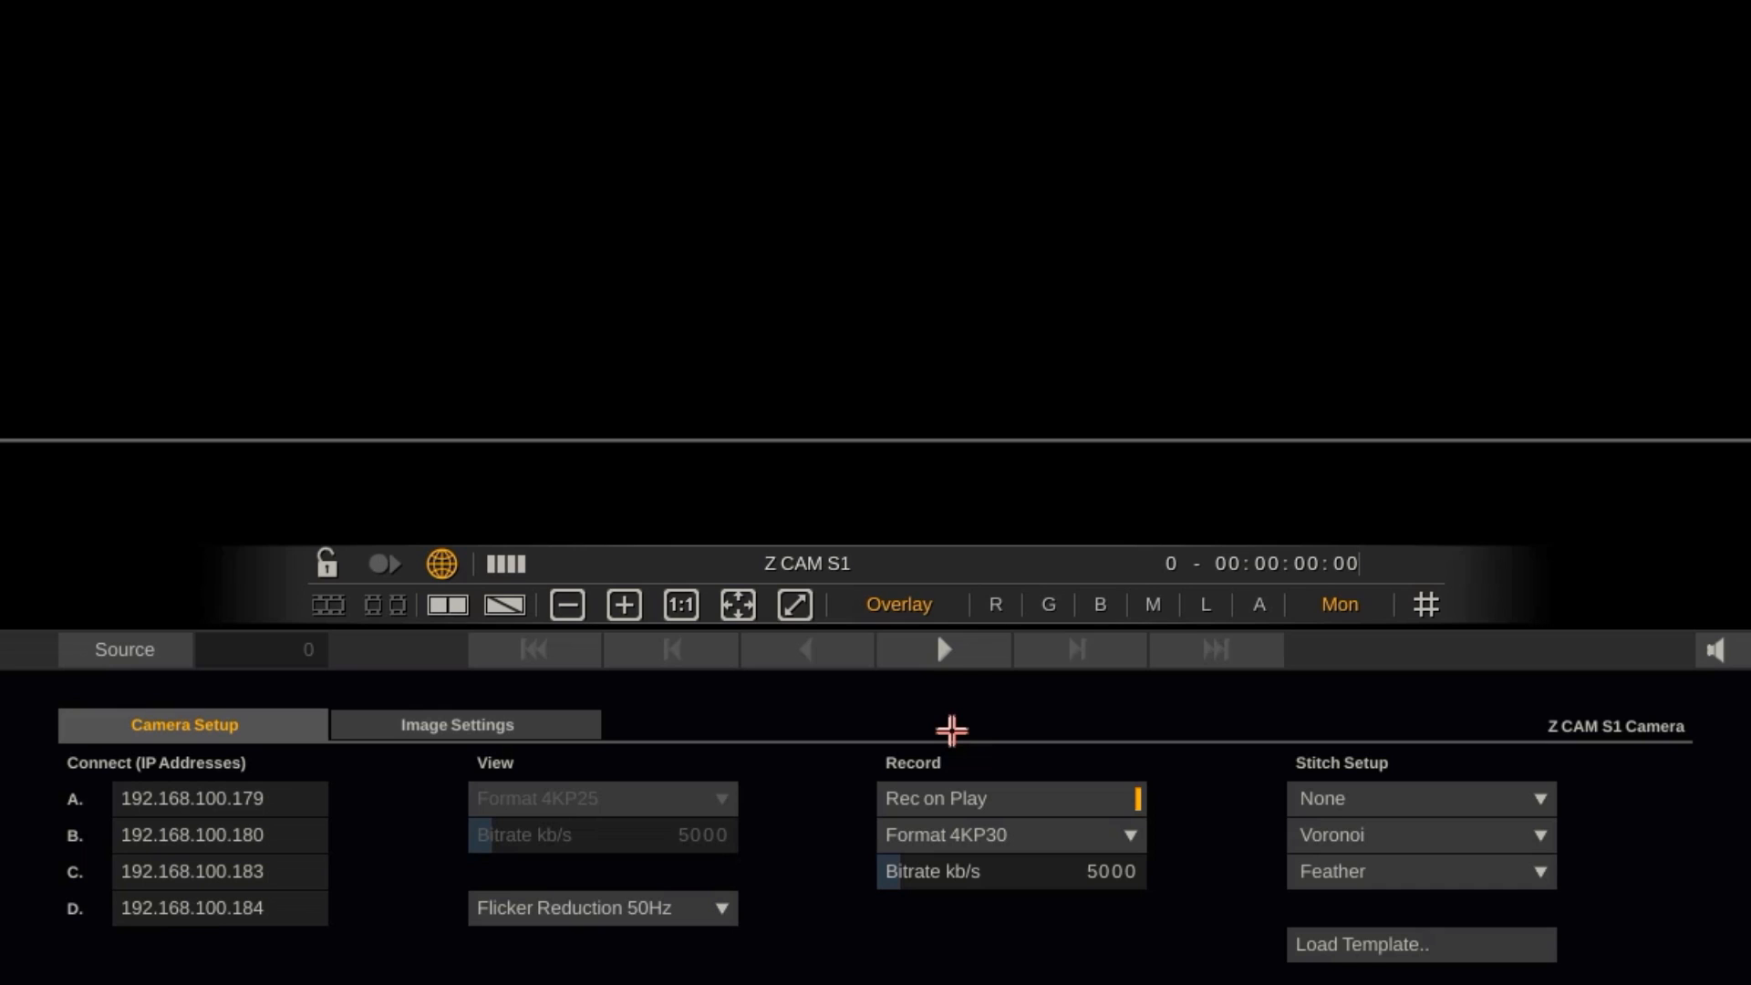
{"action": "mouse_move", "coordinate": [931, 710]}
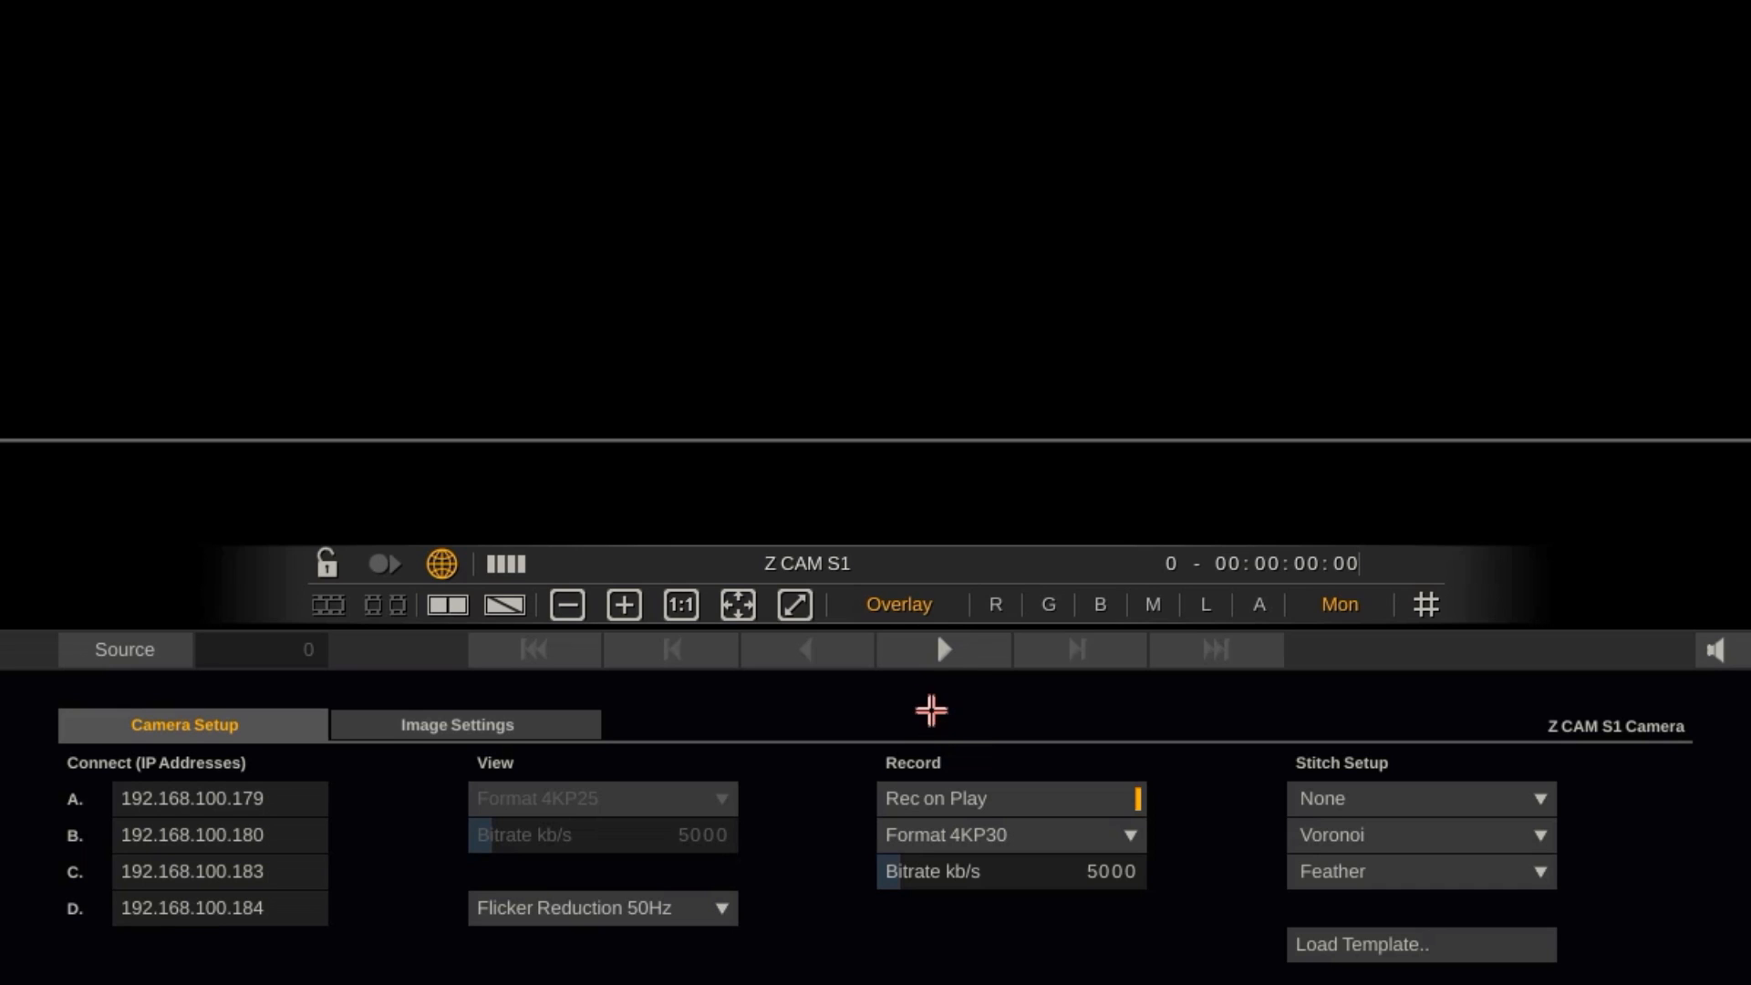
{"action": "left_click", "coordinate": [942, 649]}
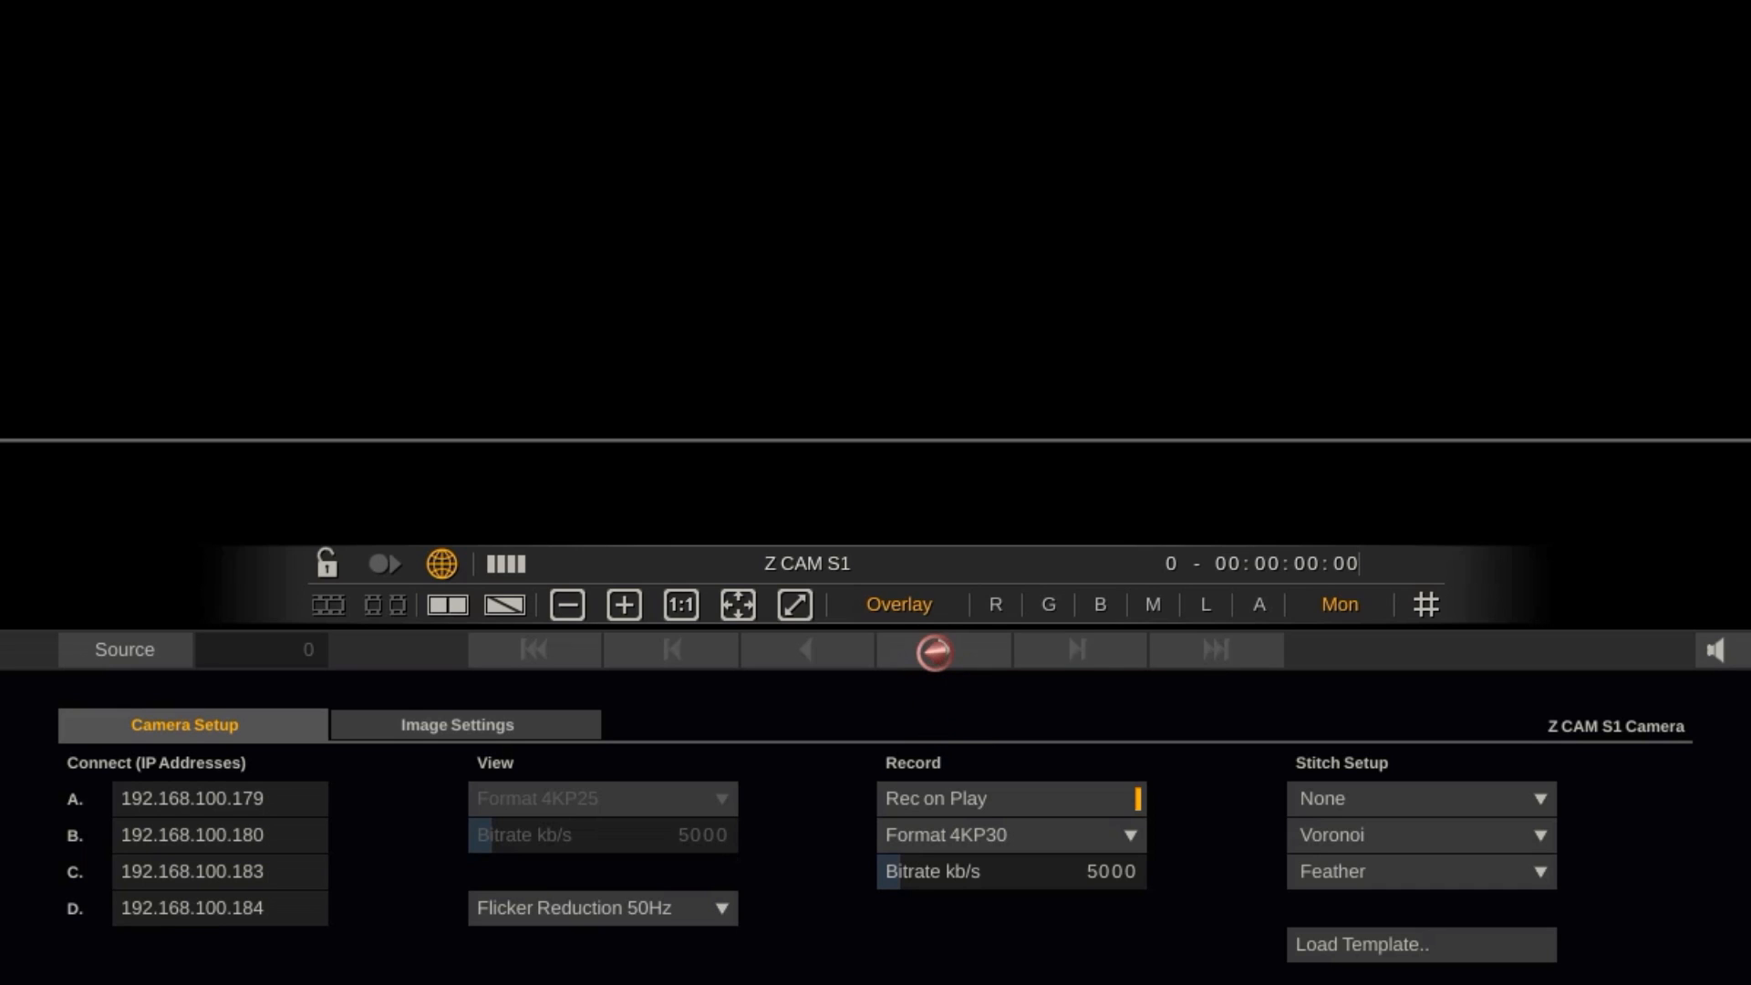
{"action": "left_click", "coordinate": [934, 650]}
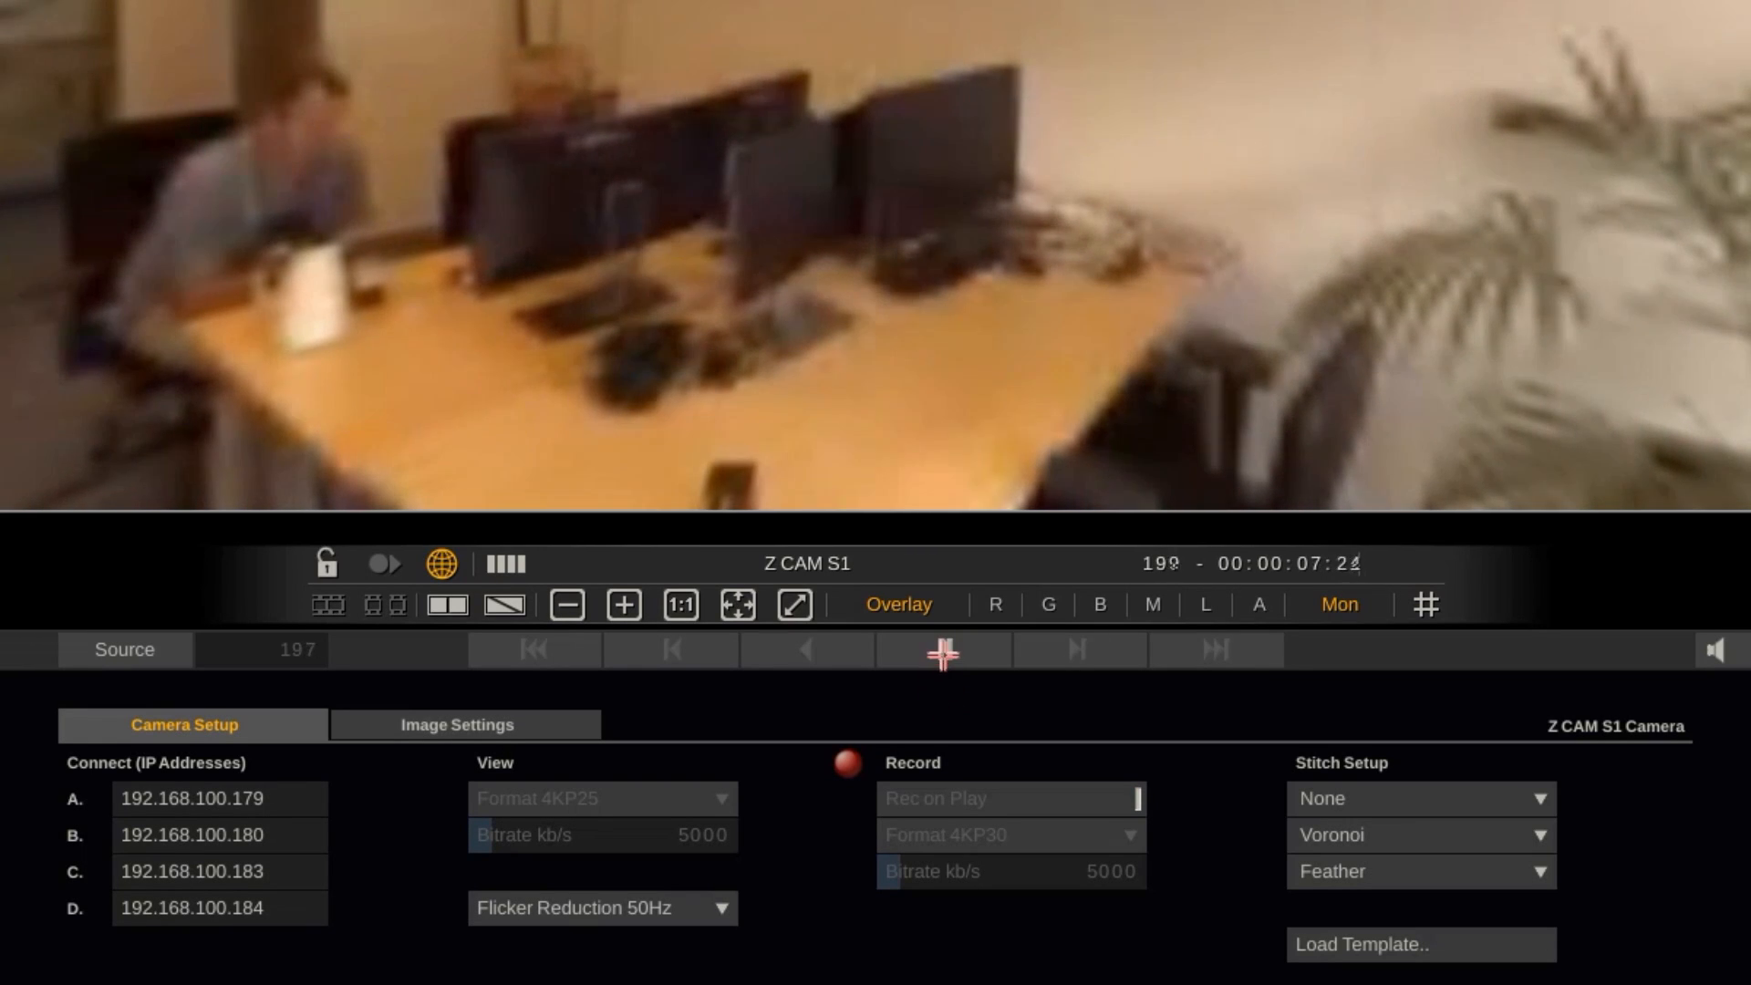
{"action": "left_click", "coordinate": [941, 656]}
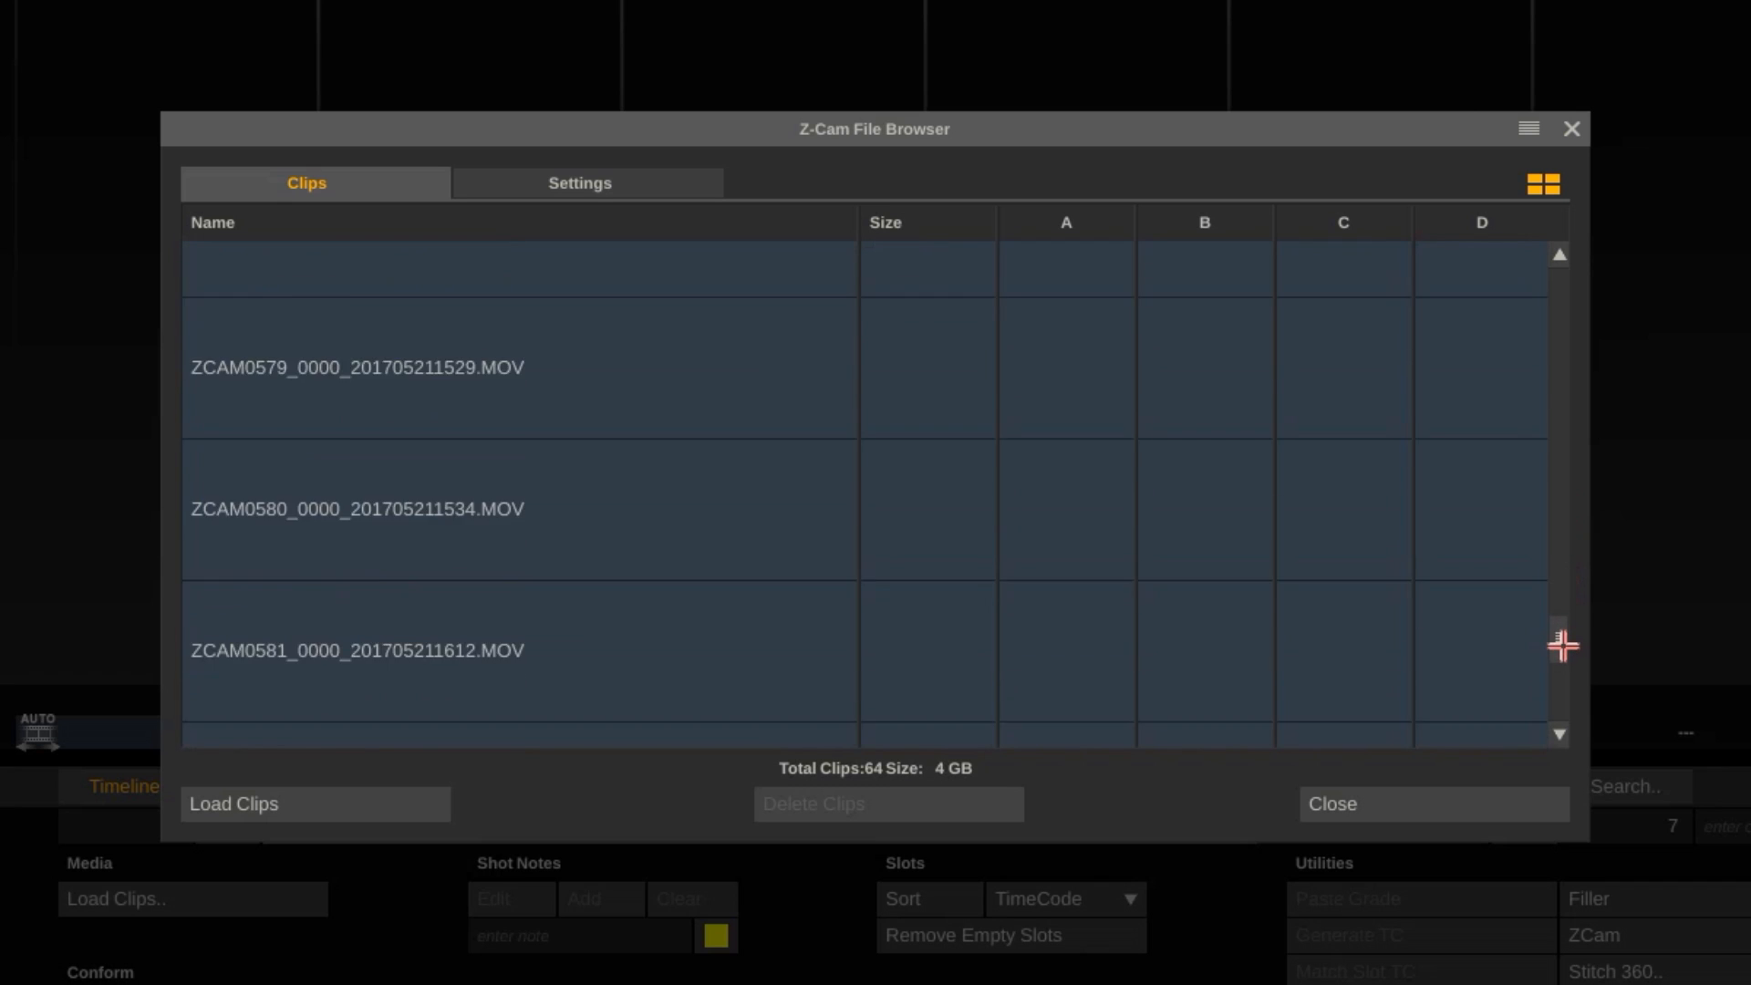
Step: Select clips ZCAM0581 through ZCAM0584 in the Z-Cam File Browser
{"action": "scroll", "scroll_direction": "down", "scroll_amount": 3}
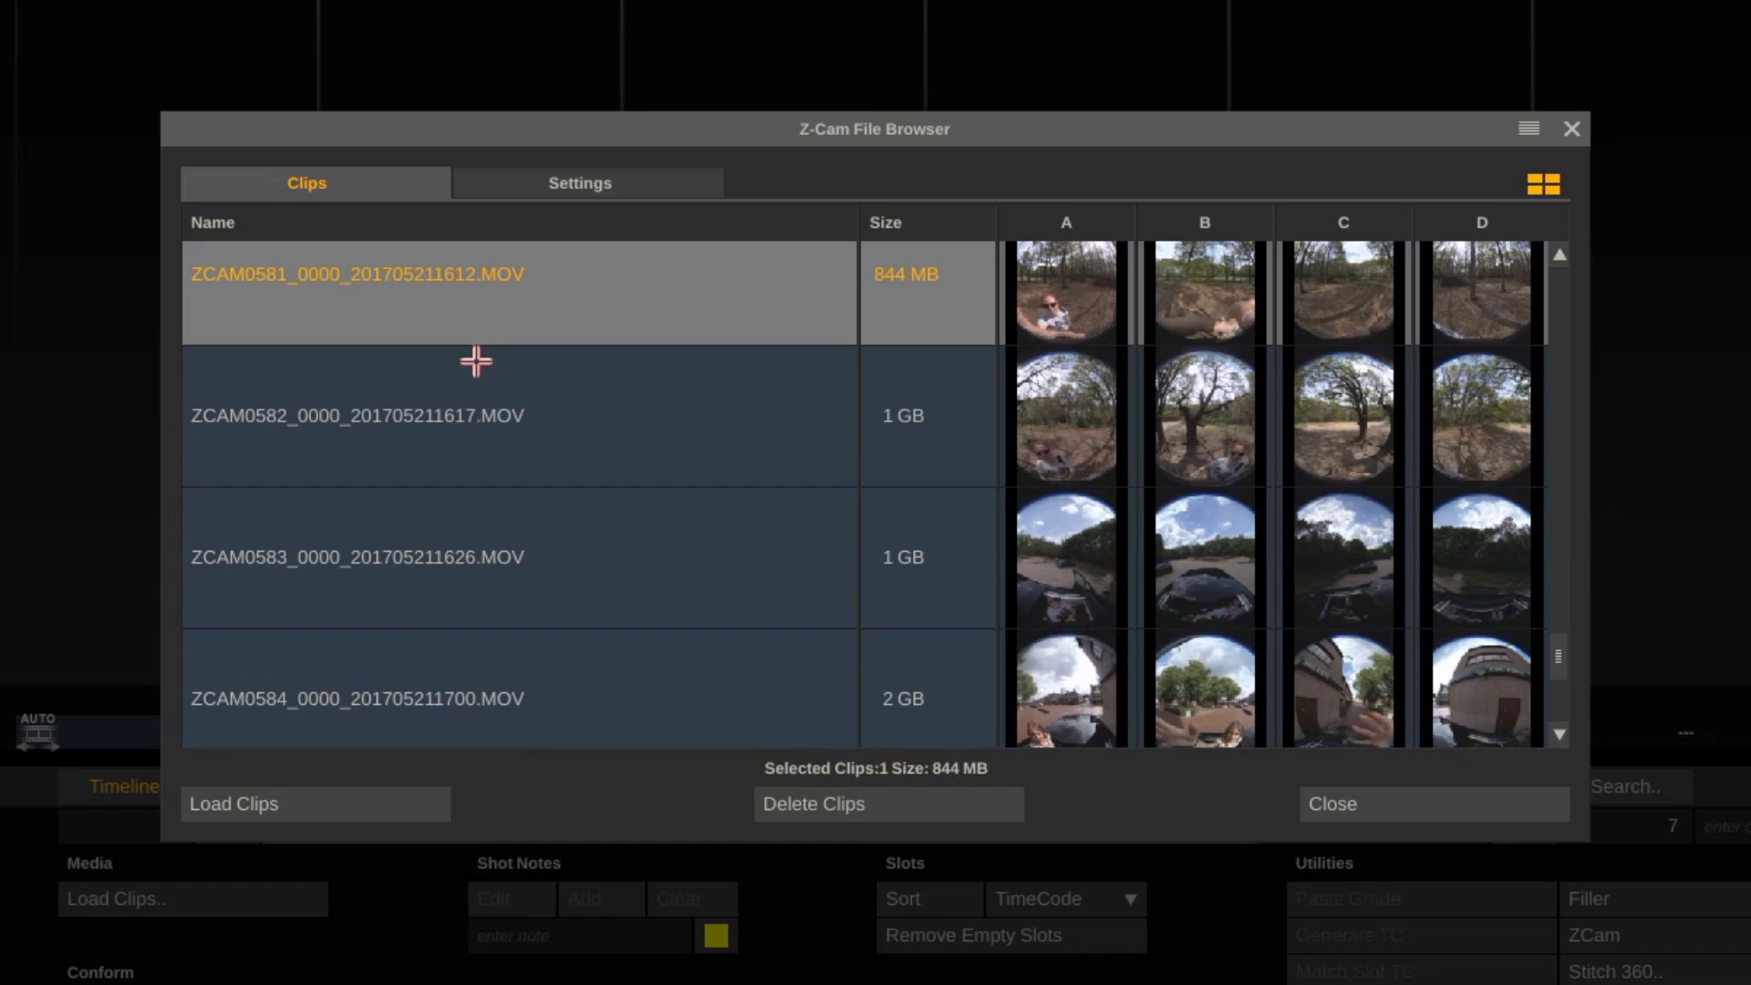
{"action": "left_click", "coordinate": [357, 556]}
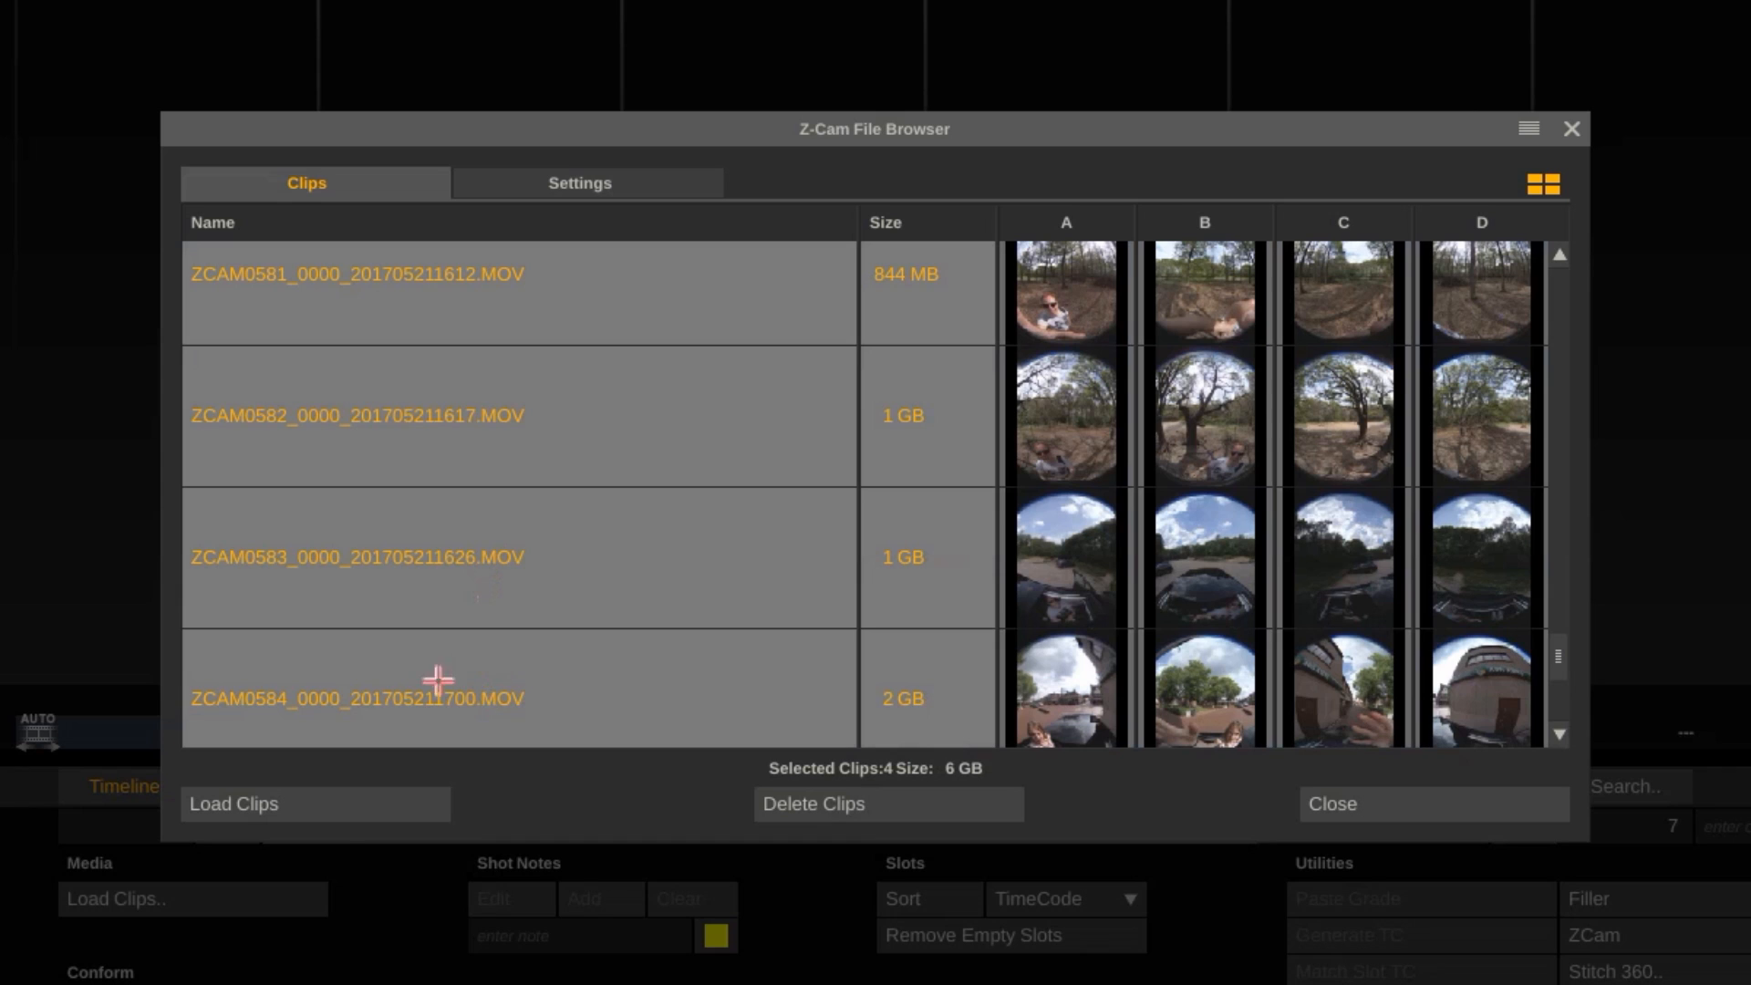
{"action": "left_click", "coordinate": [314, 803]}
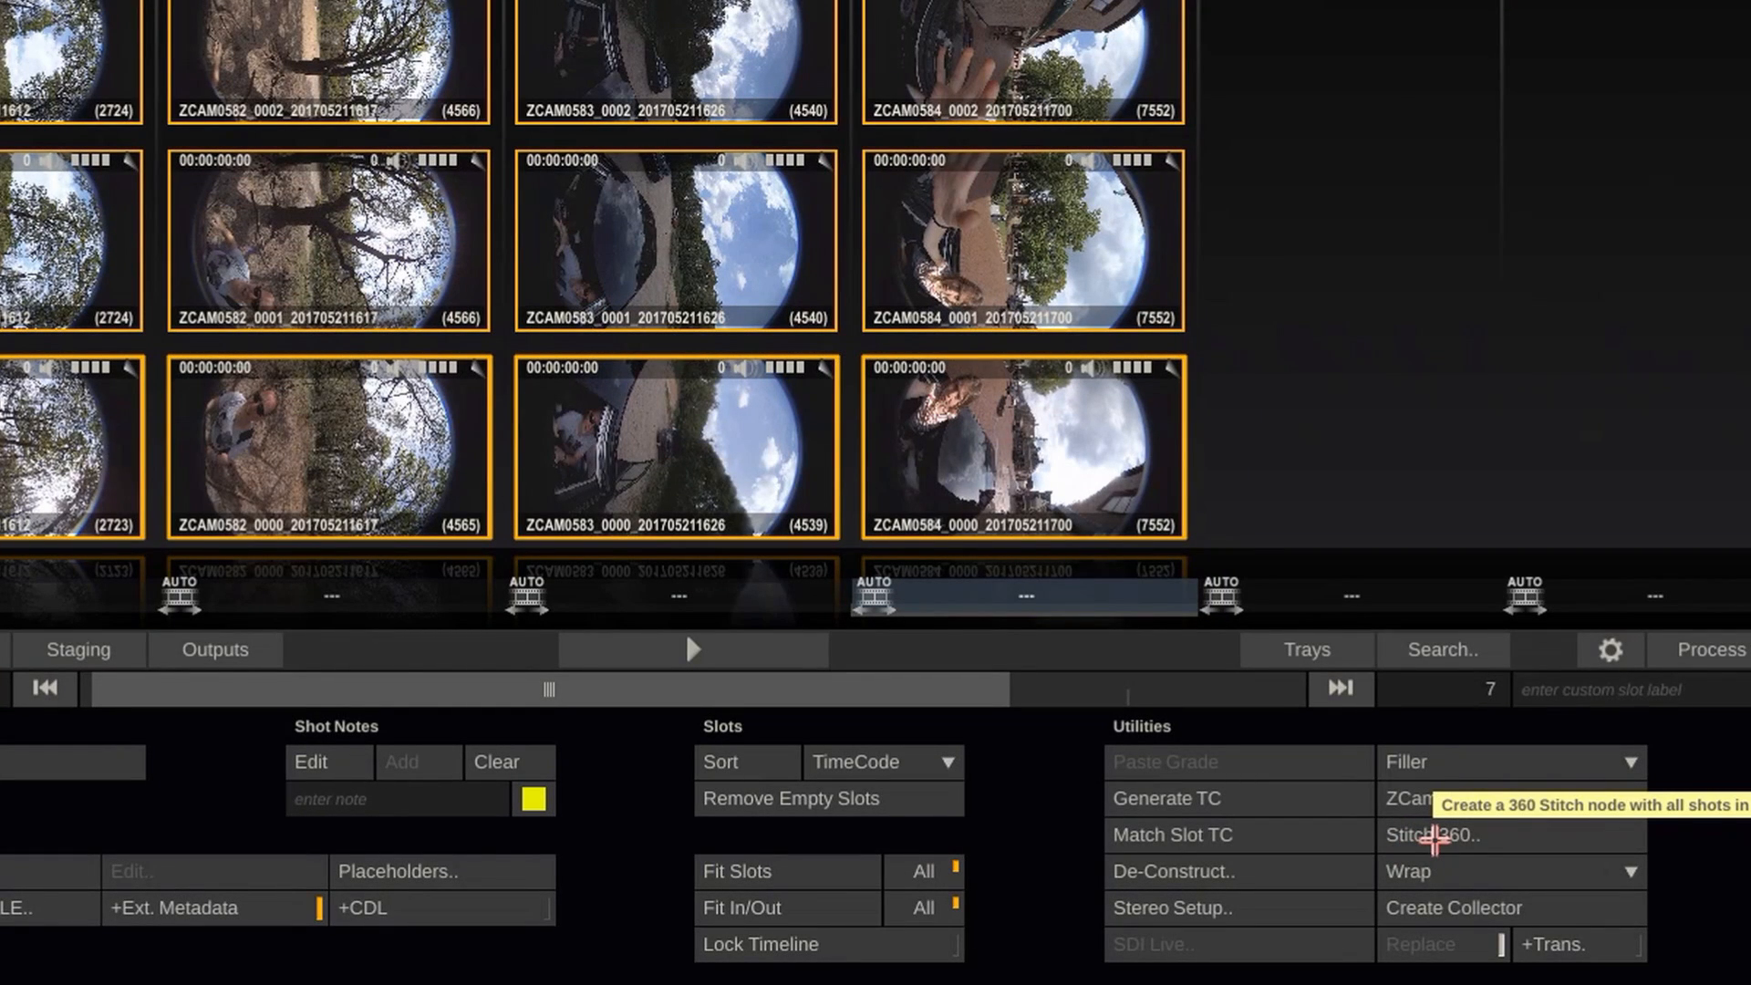
Step: Run Stitch 360 on the Full Timeline using the z-cam-template
{"action": "left_click", "coordinate": [1432, 835]}
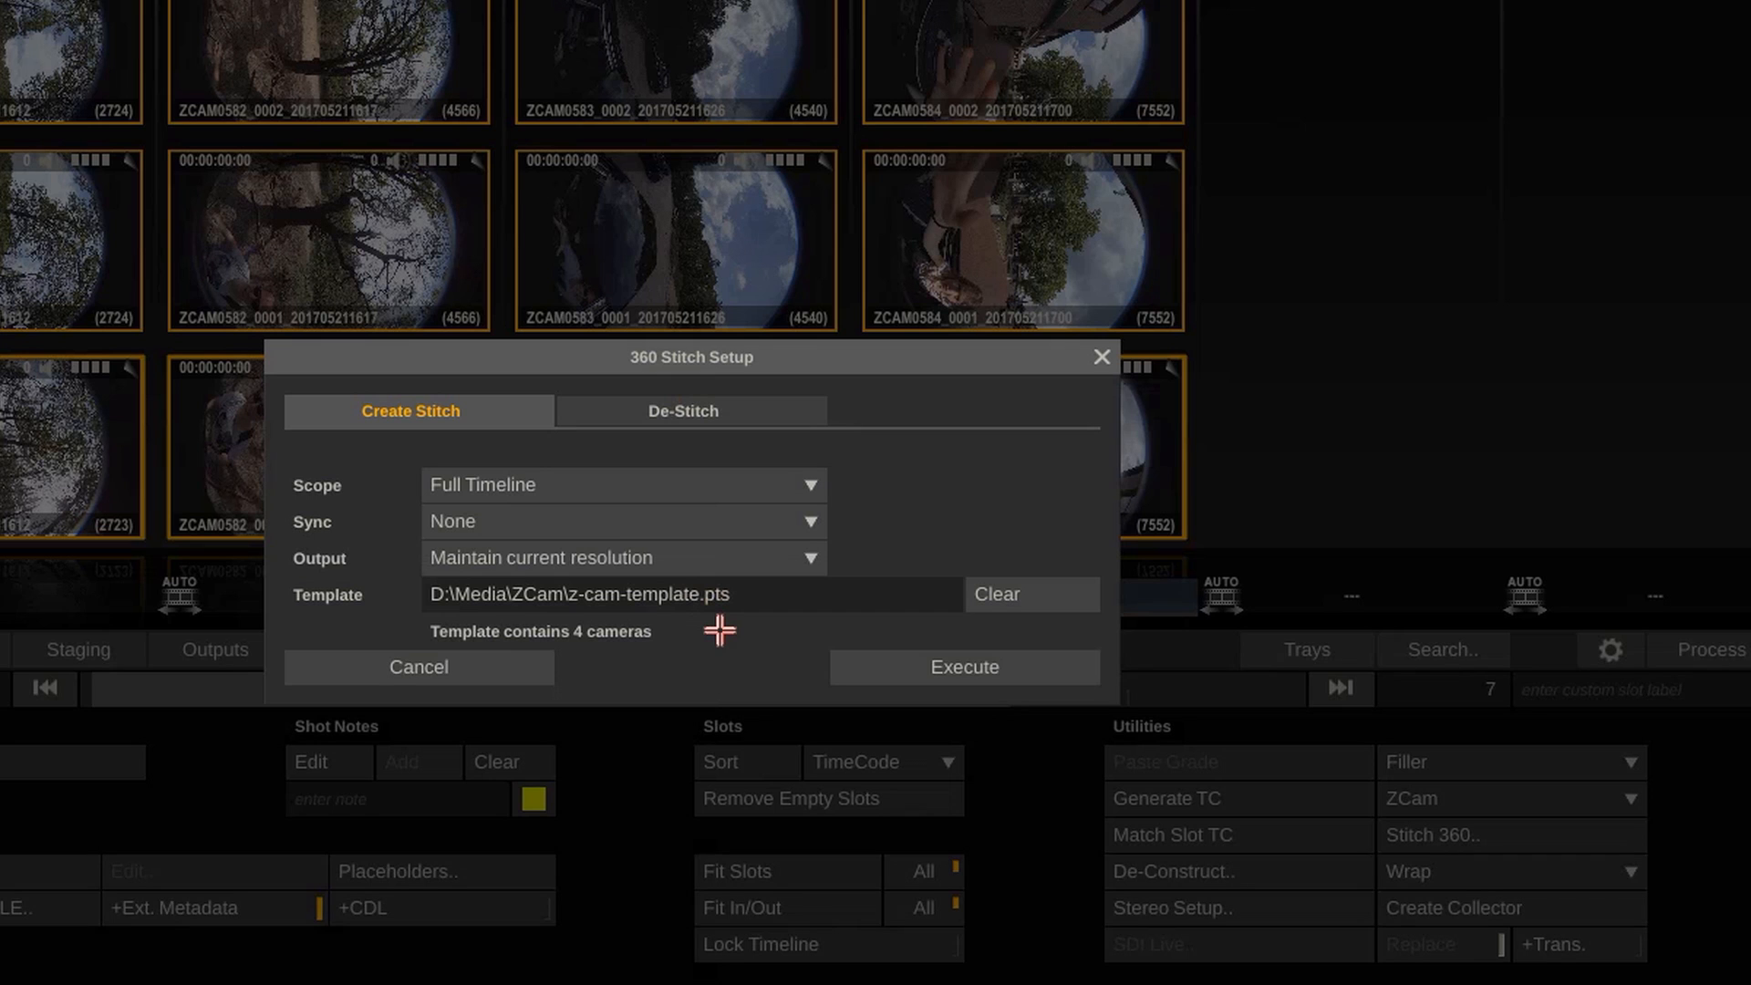
{"action": "left_click", "coordinate": [962, 667]}
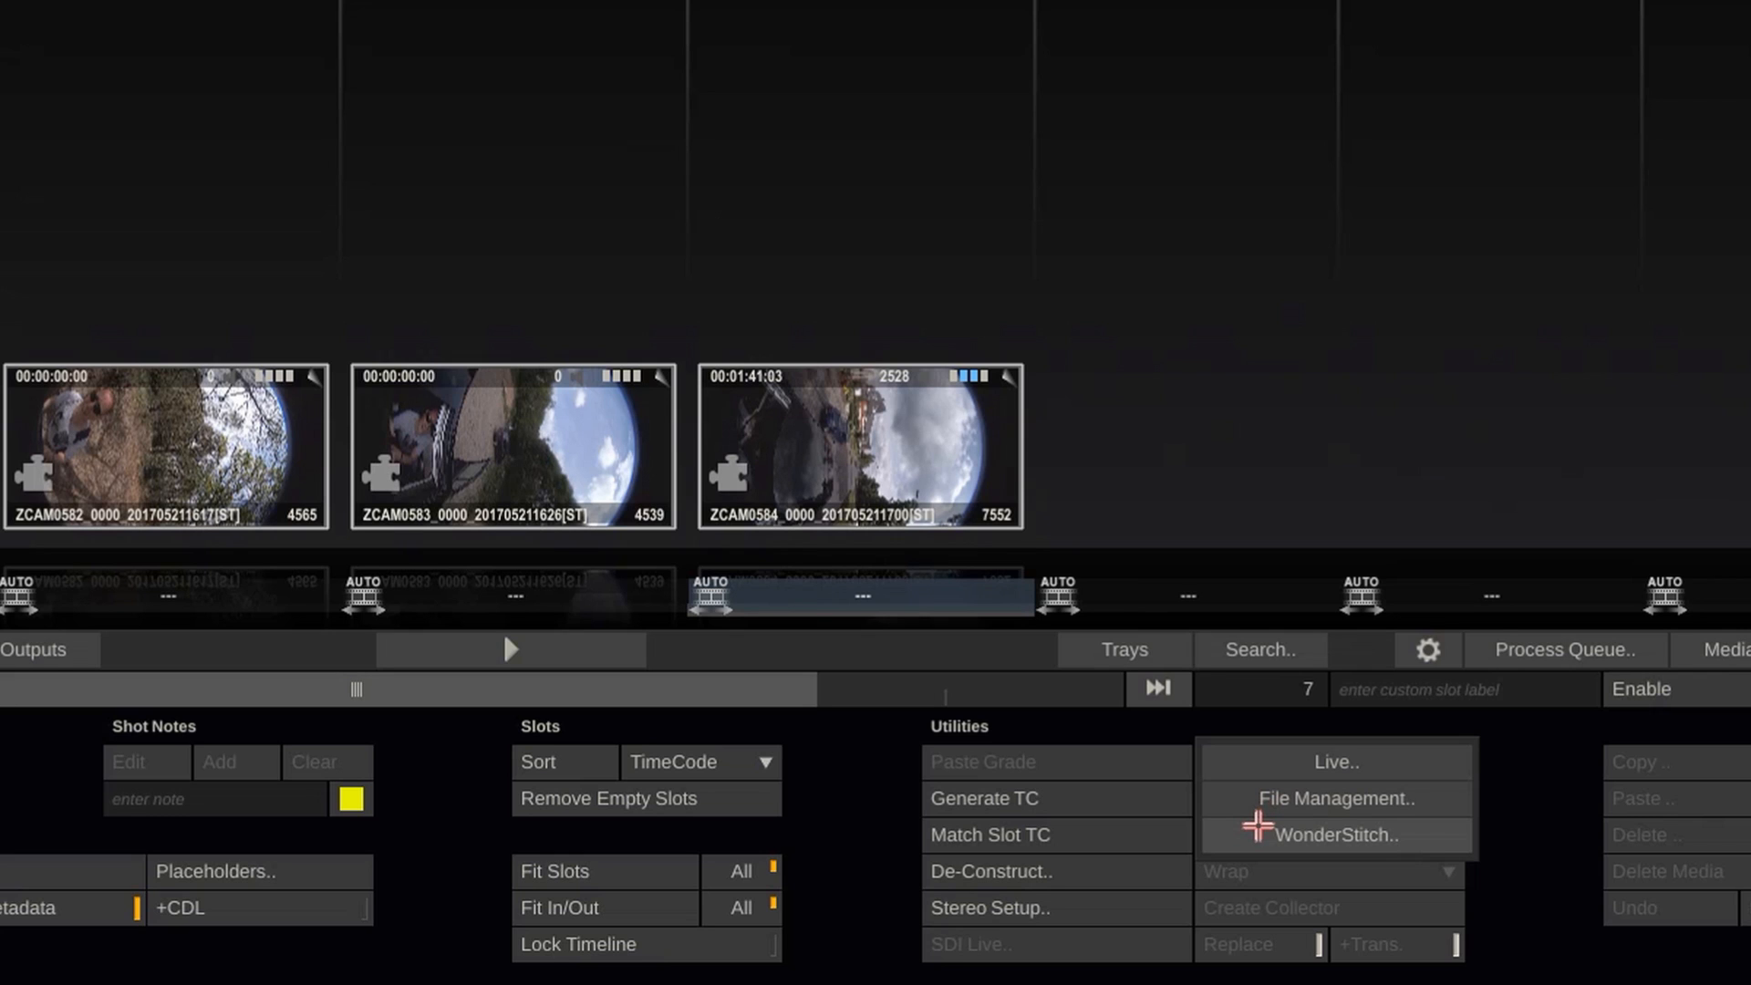
Step: Open WonderStitch from the ZCam menu and set Scope to Selected Slots
{"action": "left_click", "coordinate": [1334, 834]}
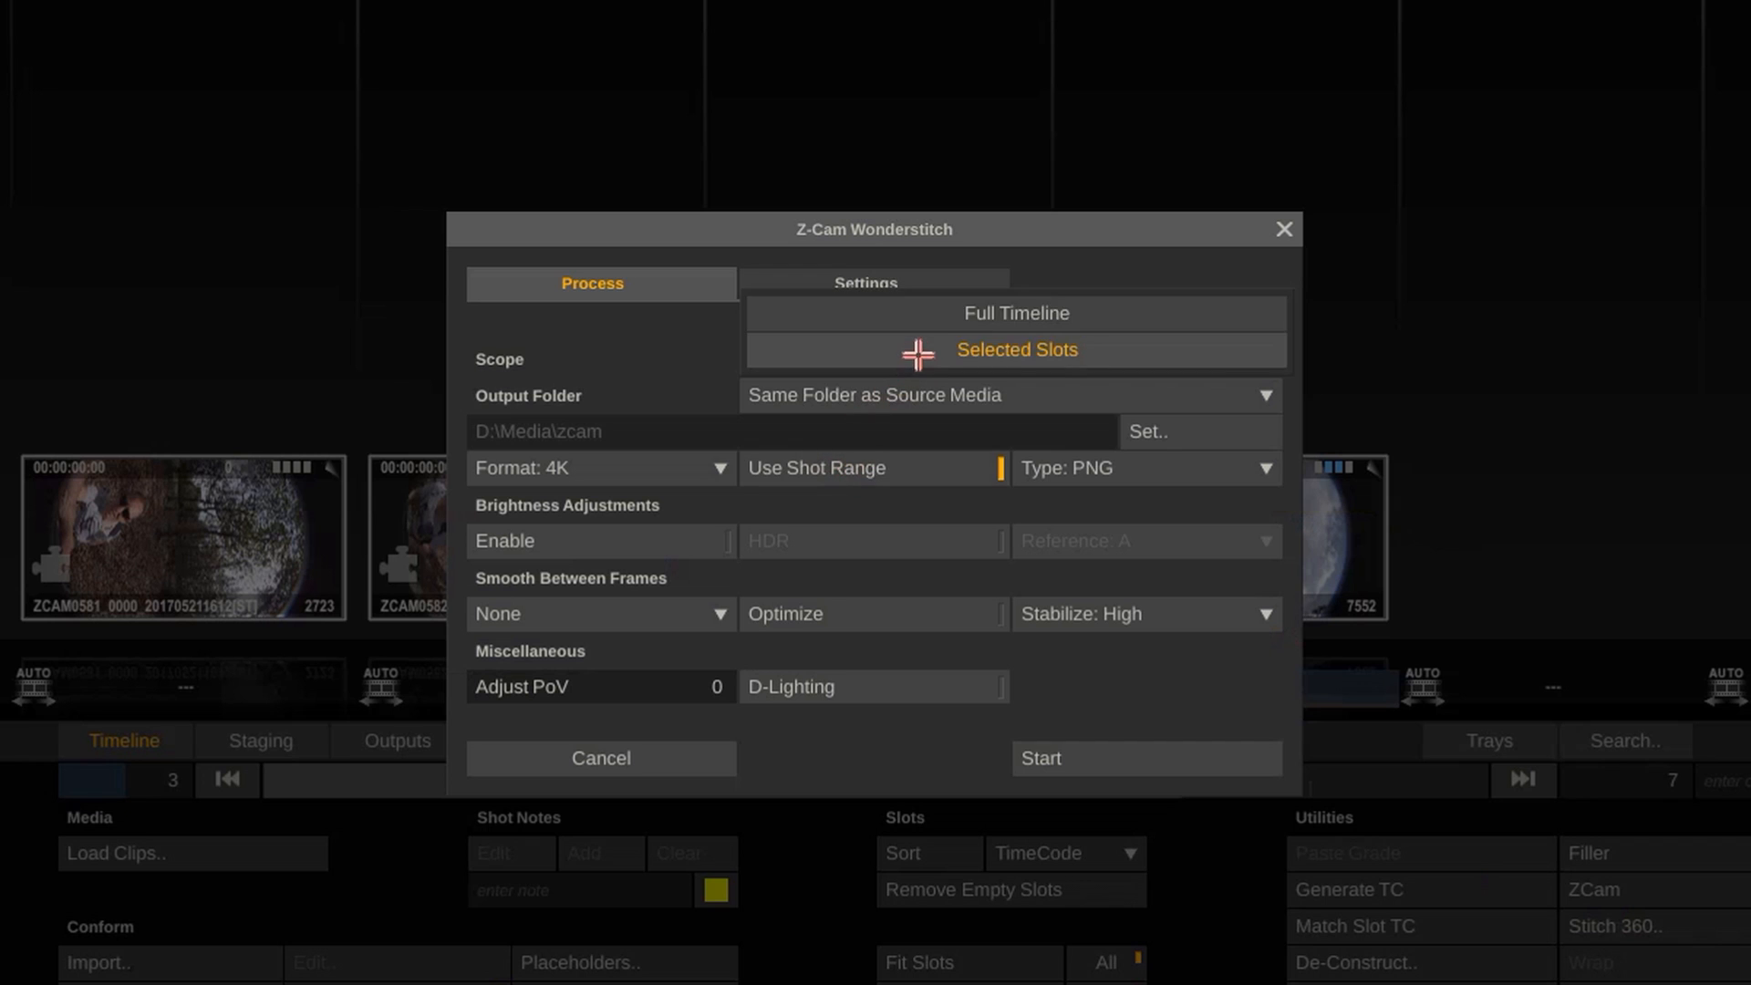
{"action": "left_click", "coordinate": [1015, 313]}
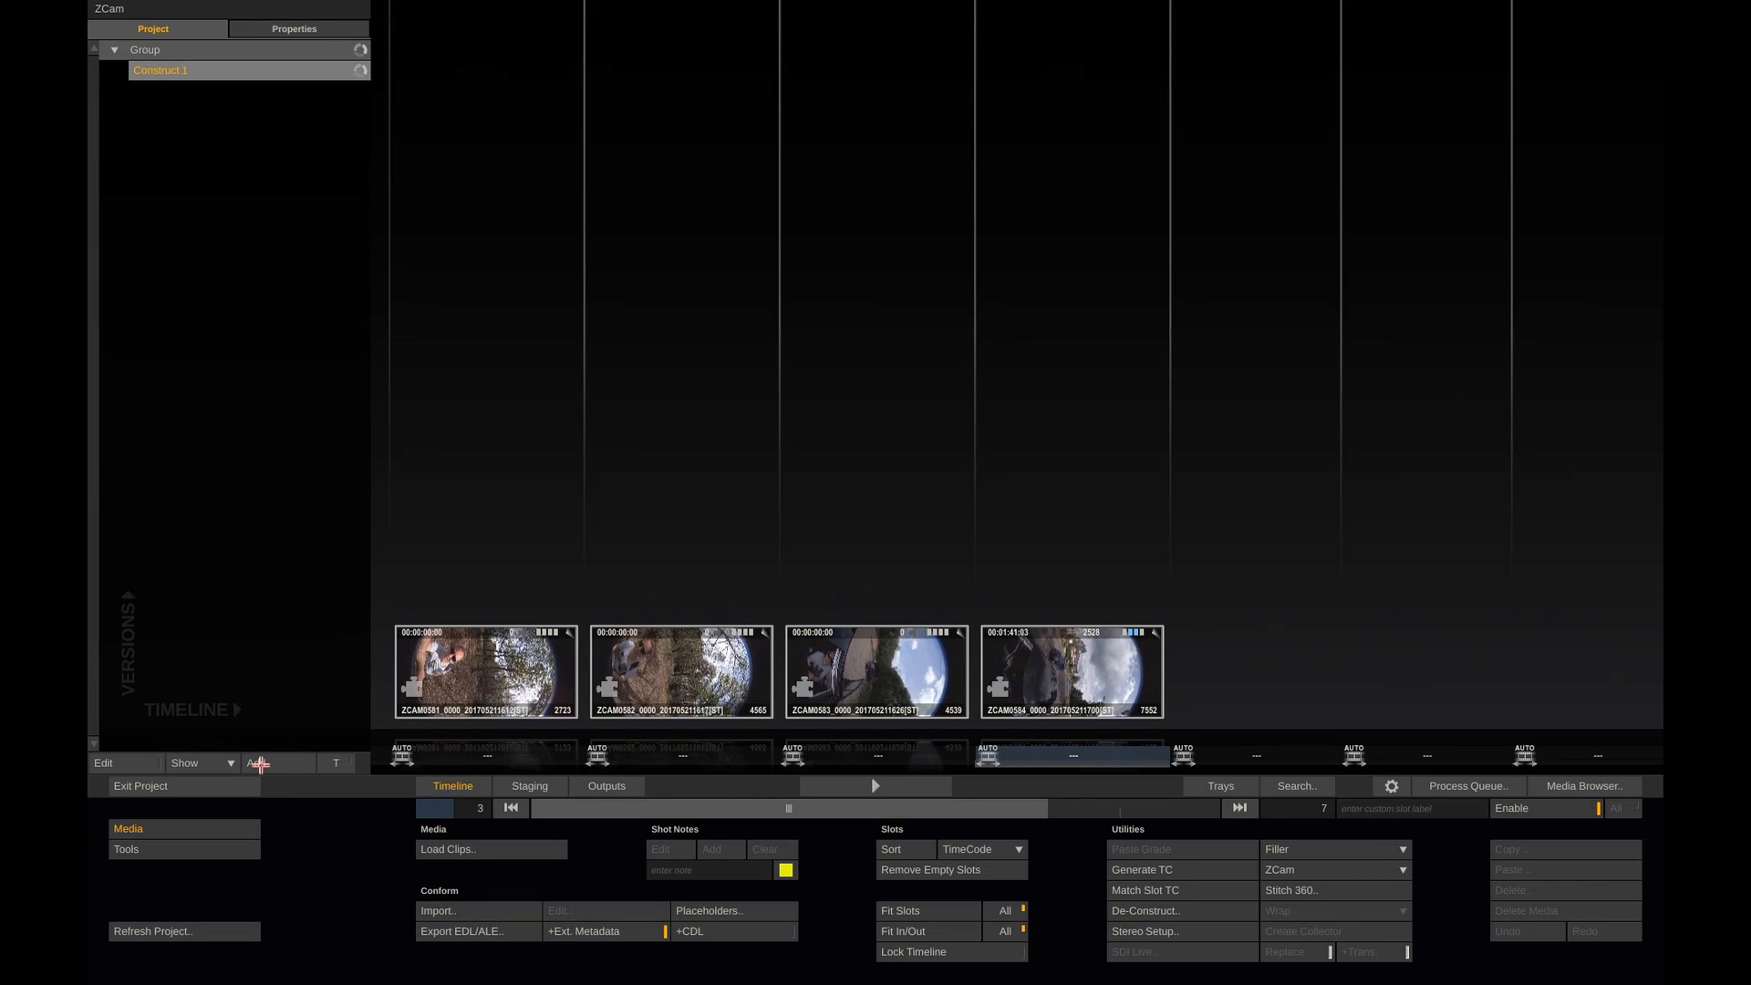
Step: Add Construct 2 and load the pano folders filtered to Portable Network Graphics (.png)
{"action": "left_click", "coordinate": [255, 762]}
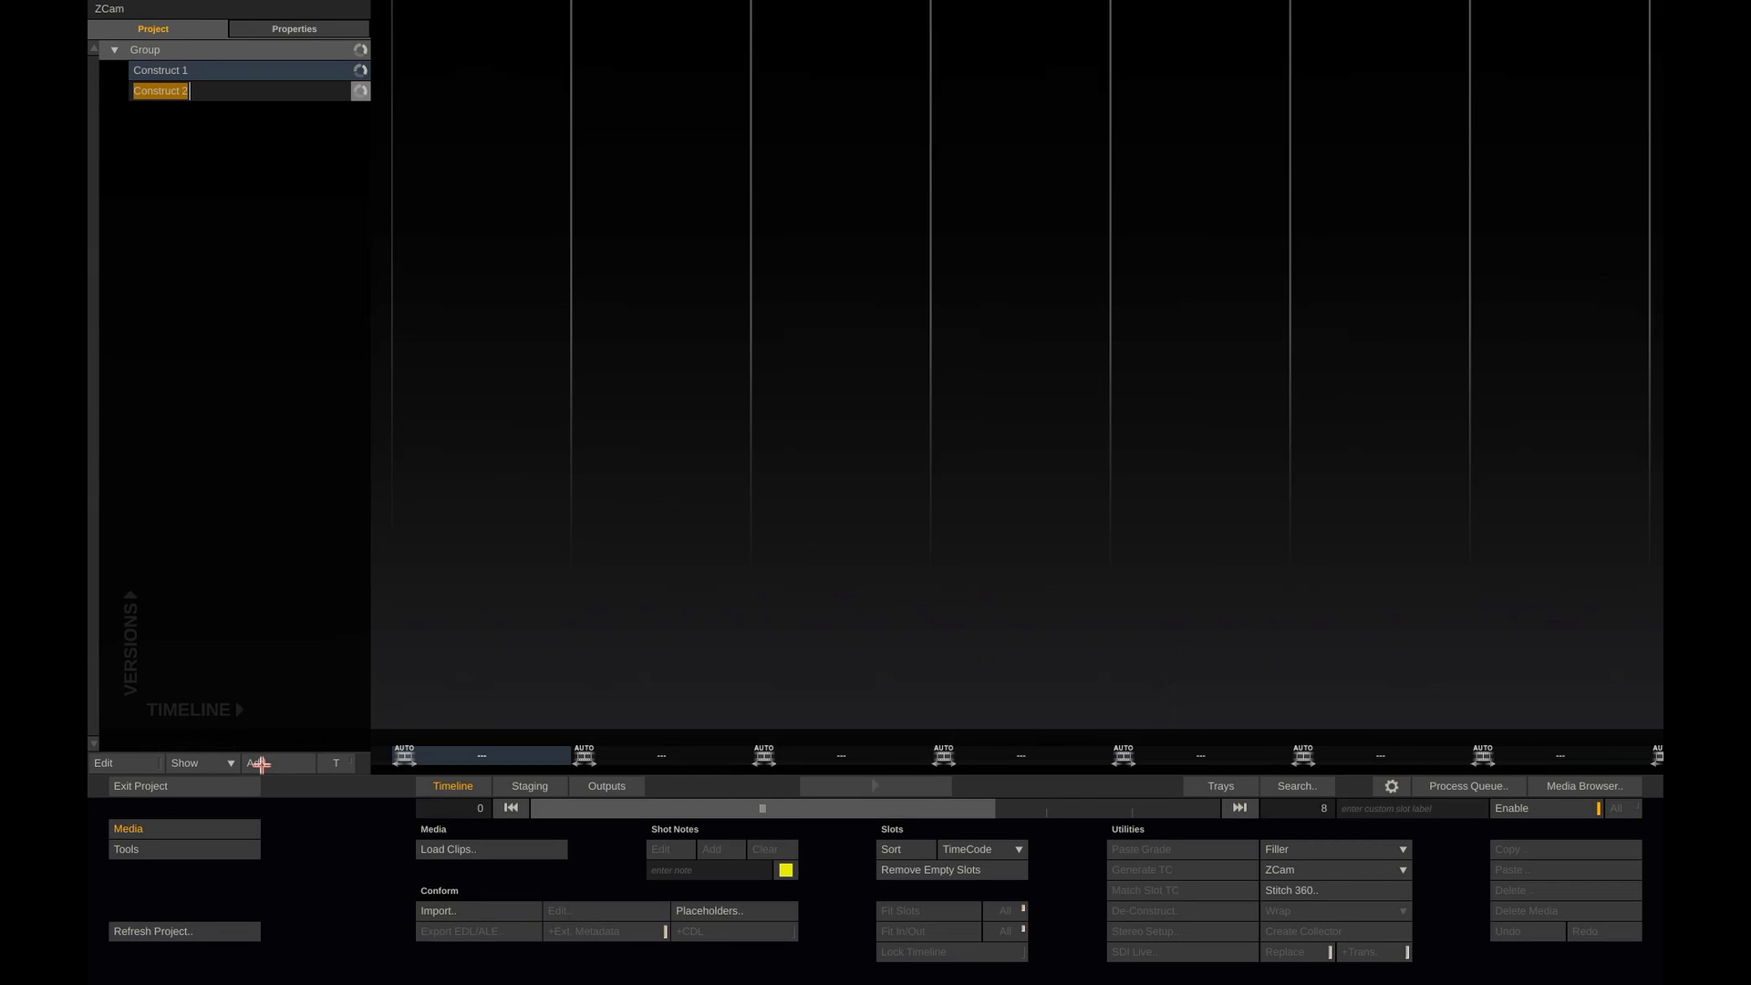
{"action": "left_click", "coordinate": [447, 849]}
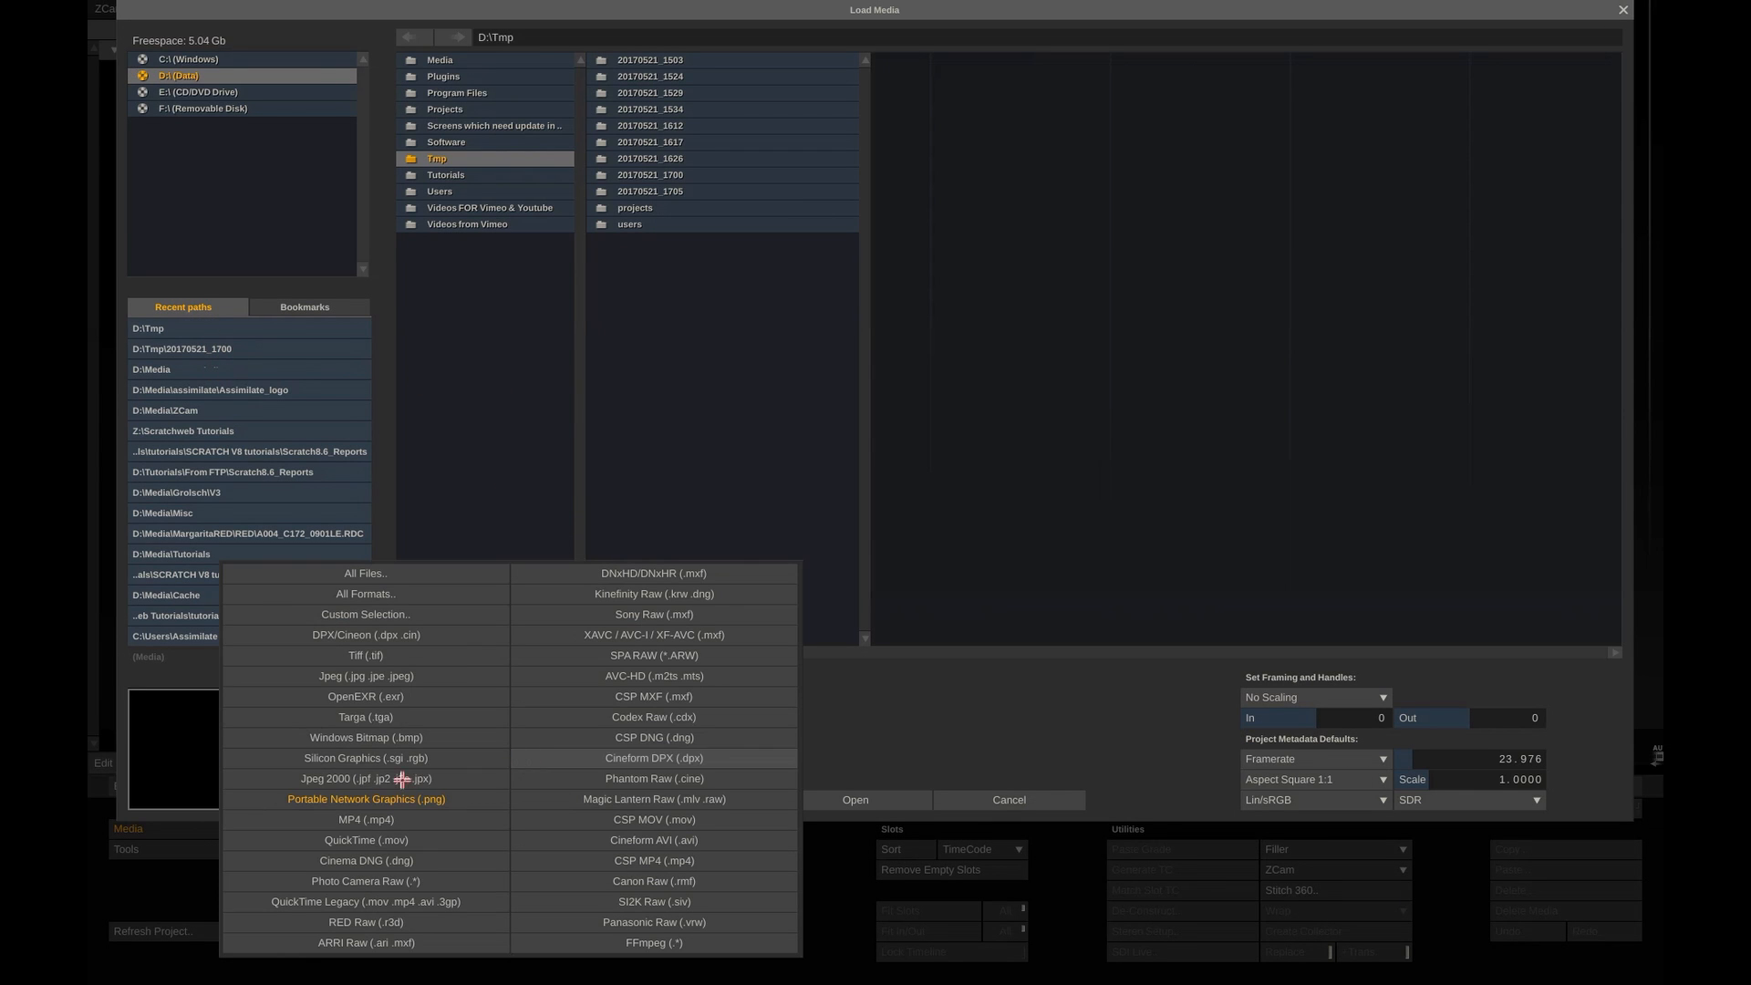
{"action": "left_click", "coordinate": [365, 798]}
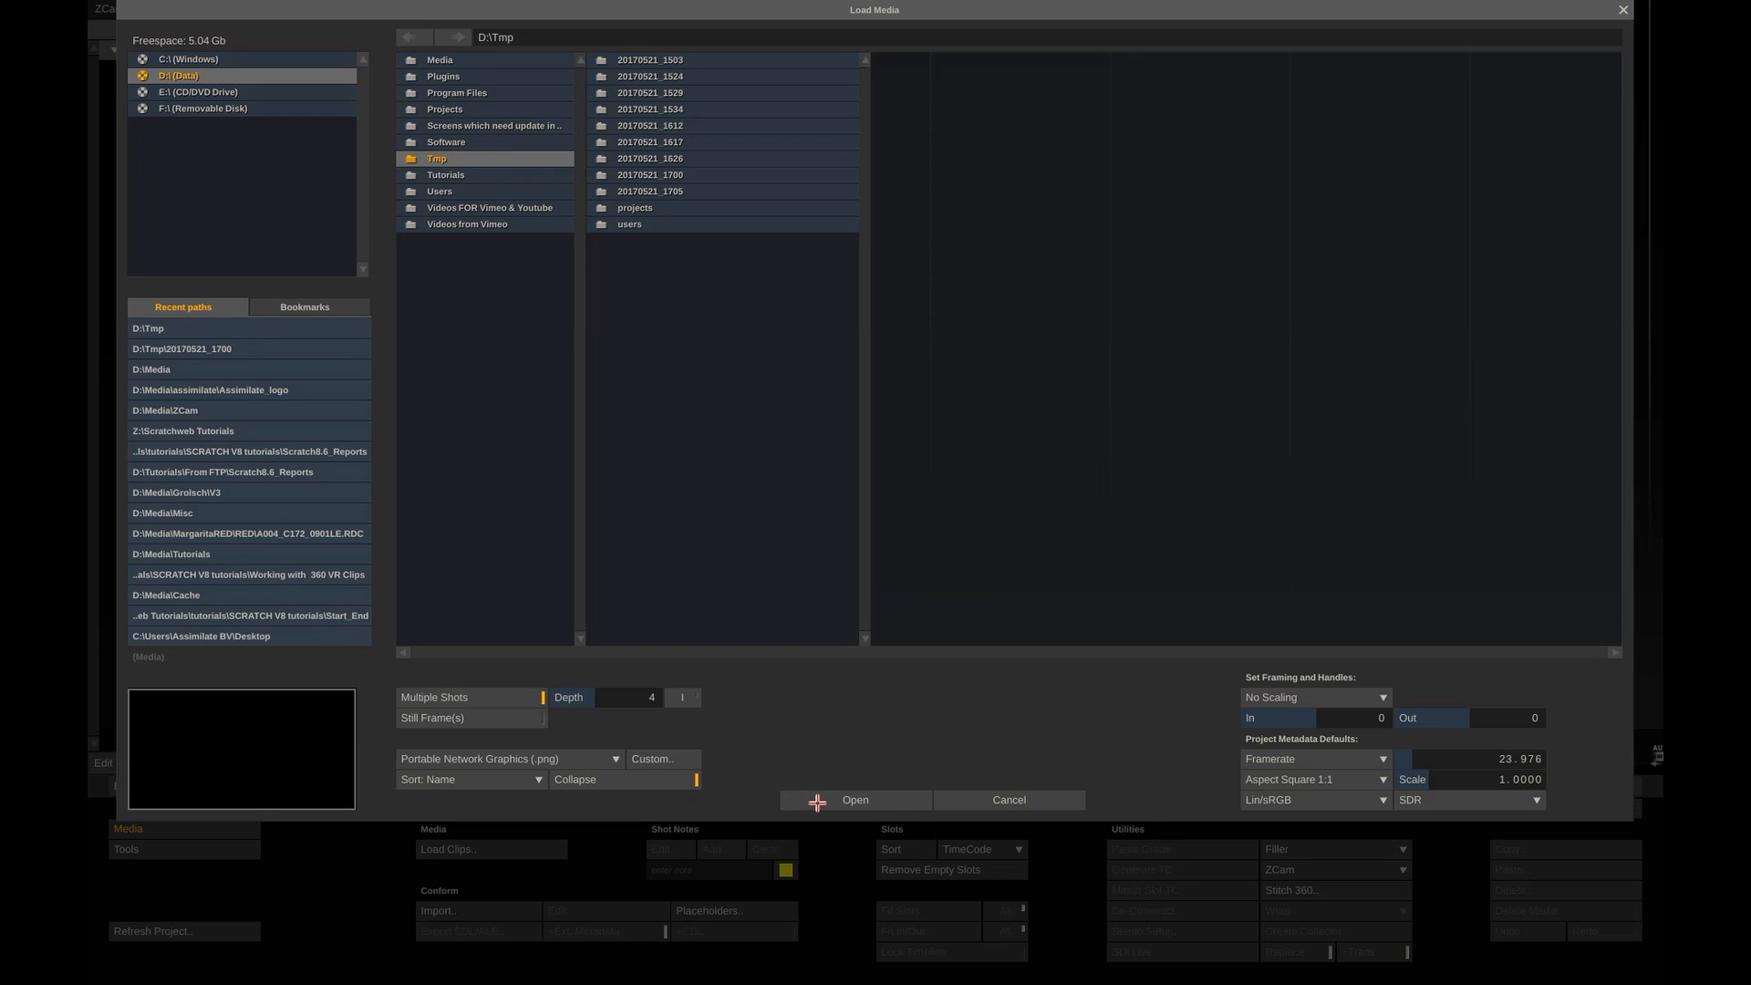
{"action": "left_click", "coordinate": [855, 800]}
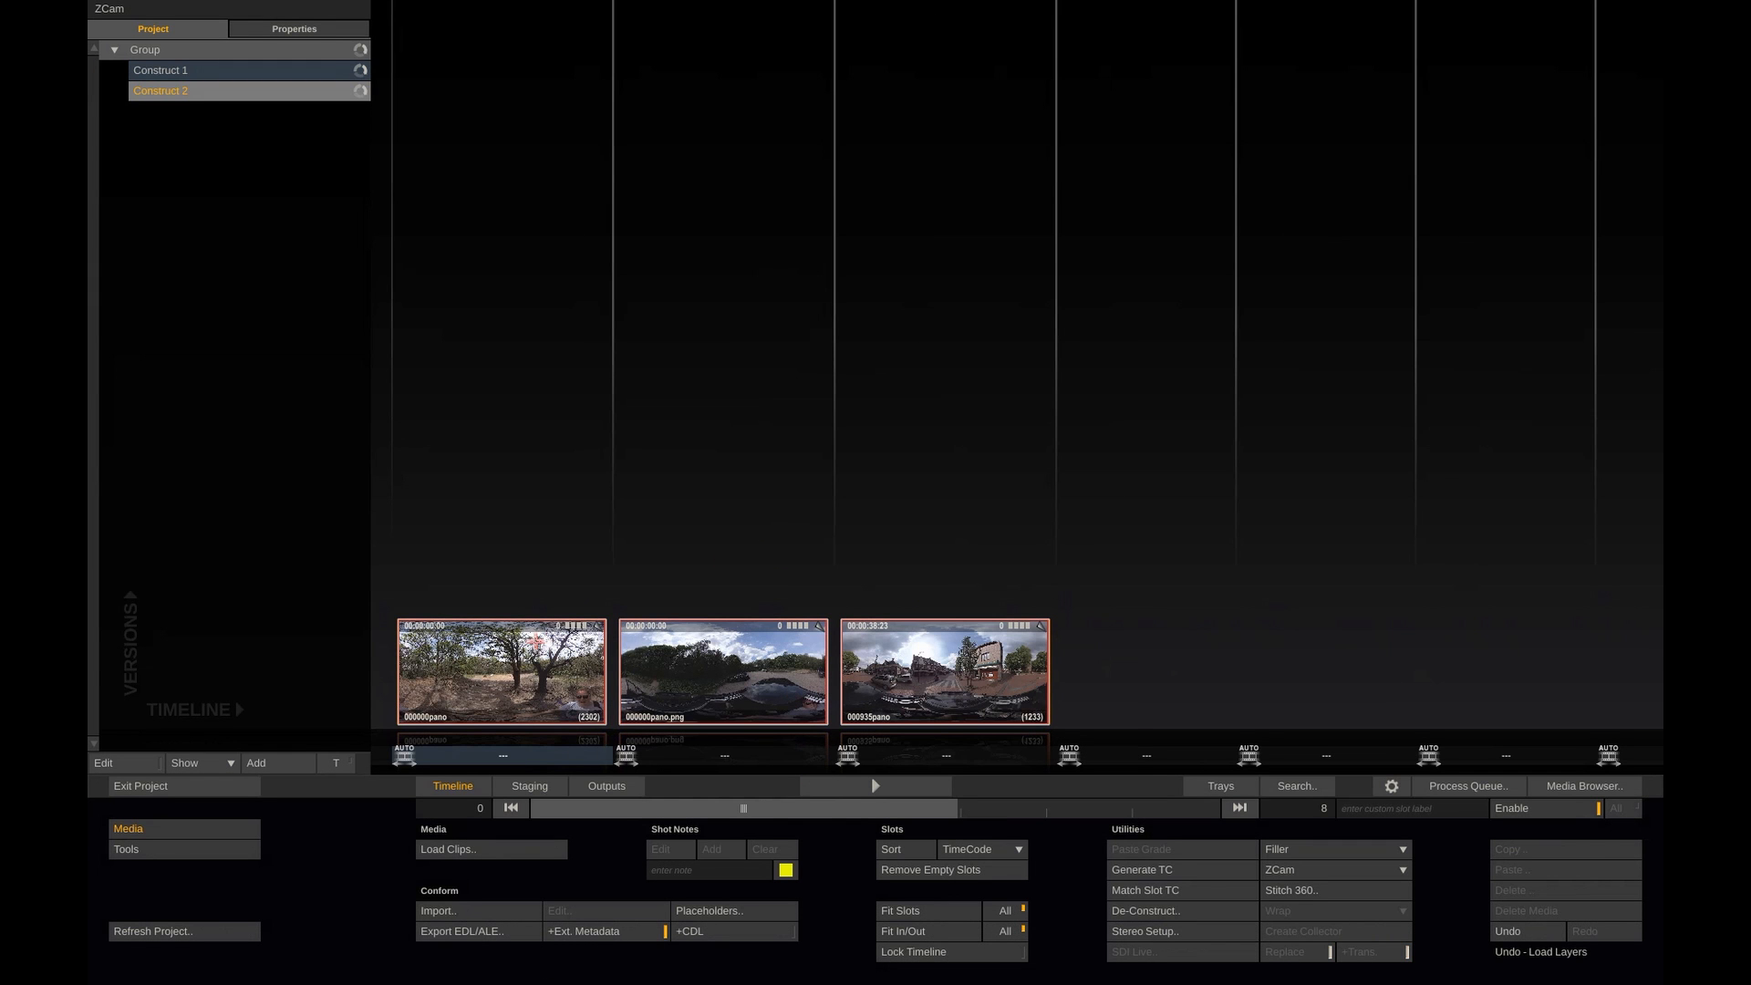
{"action": "left_click", "coordinate": [606, 785]}
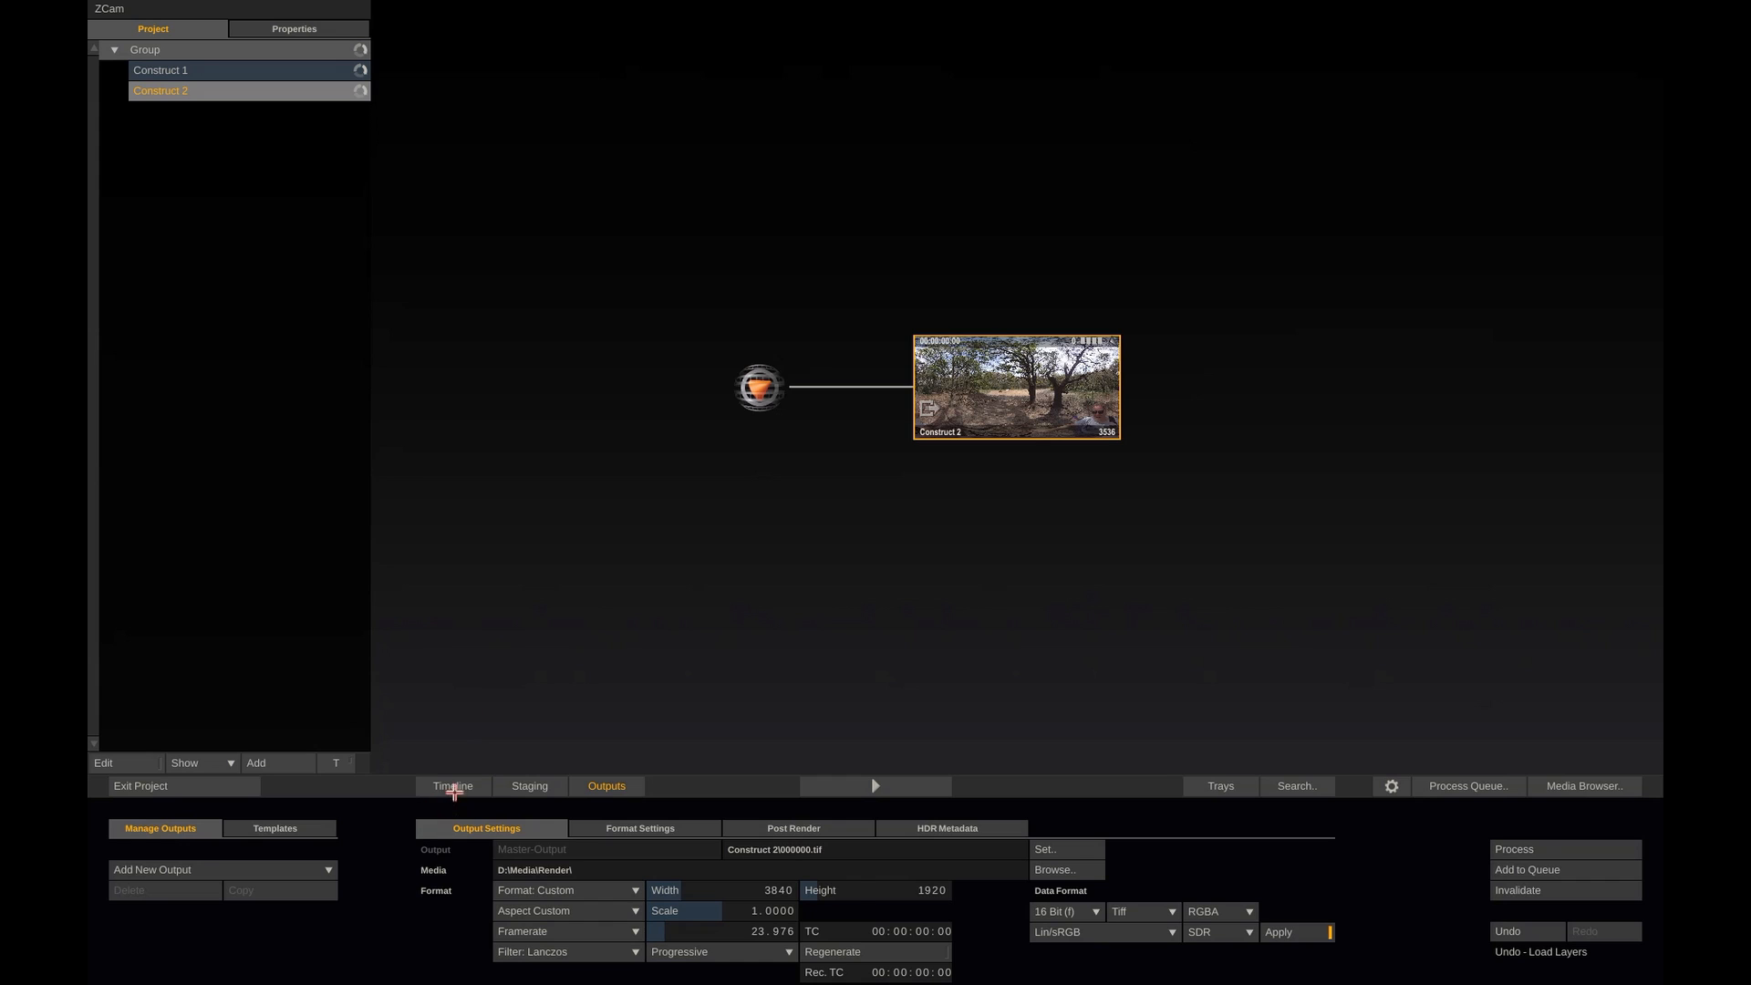
{"action": "left_click", "coordinate": [452, 785]}
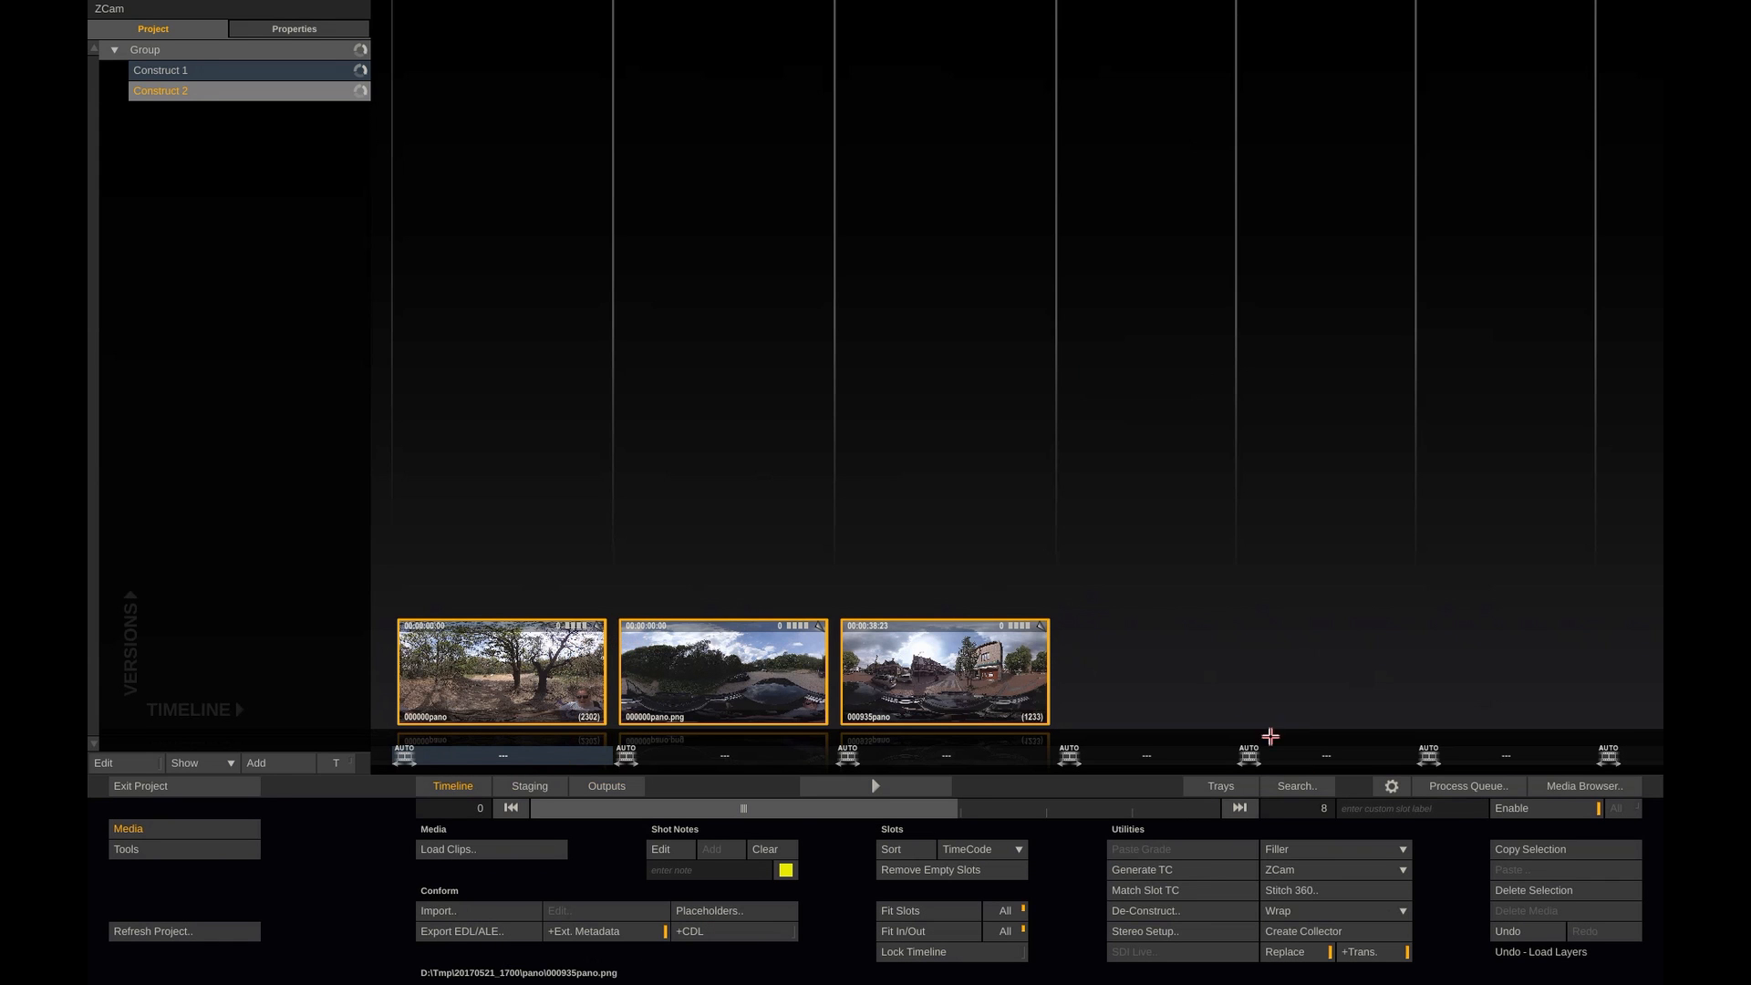
{"action": "mouse_move", "coordinate": [1561, 786]}
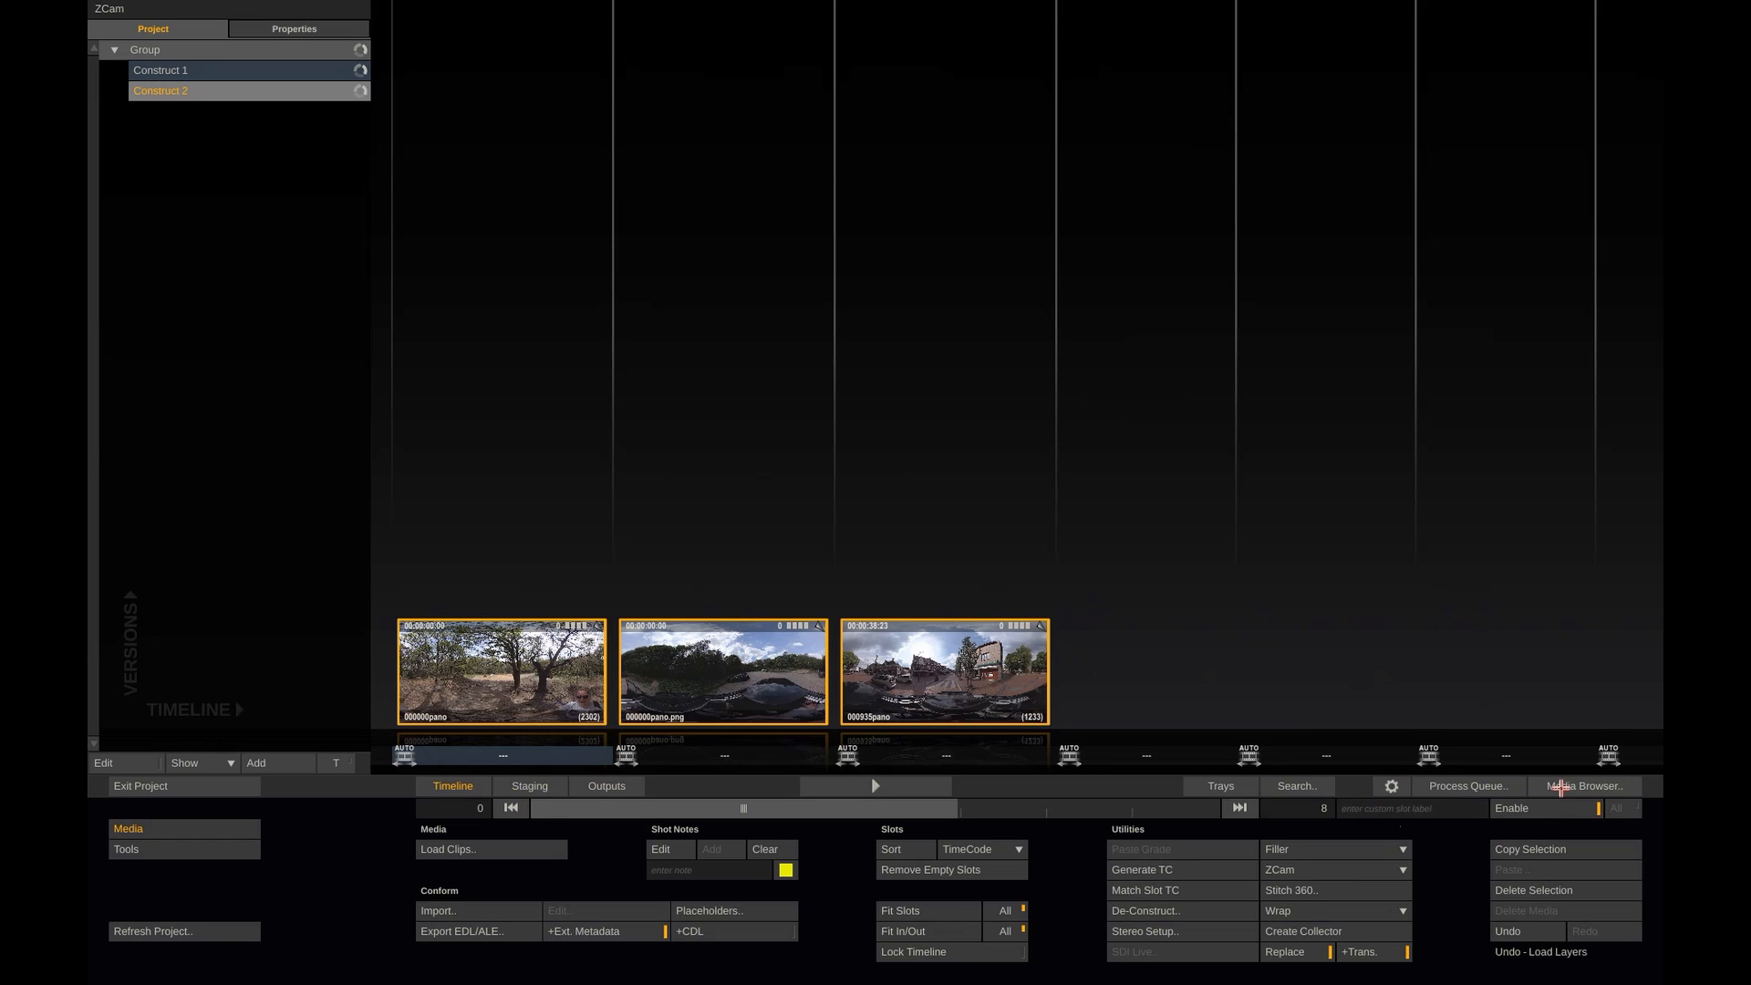
Step: Set Construct 2 clips' projection to Equirectangular in Media Browser and open the street shot
{"action": "left_click", "coordinate": [1582, 785]}
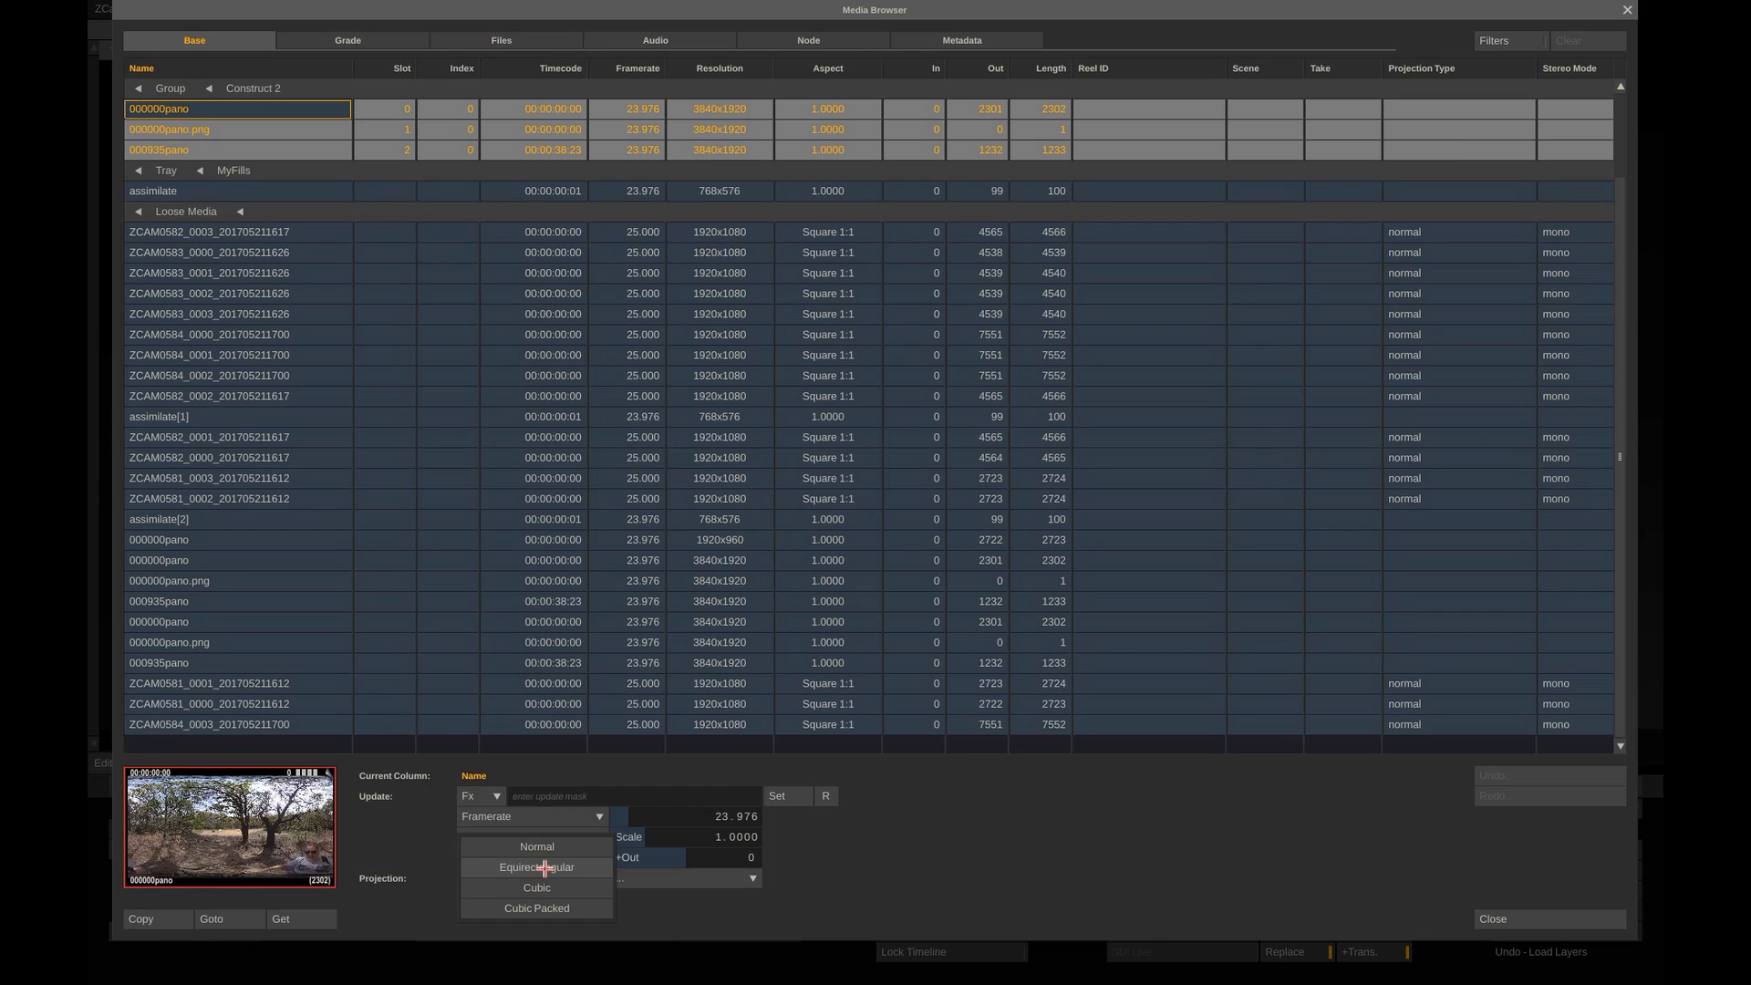
{"action": "left_click", "coordinate": [536, 866]}
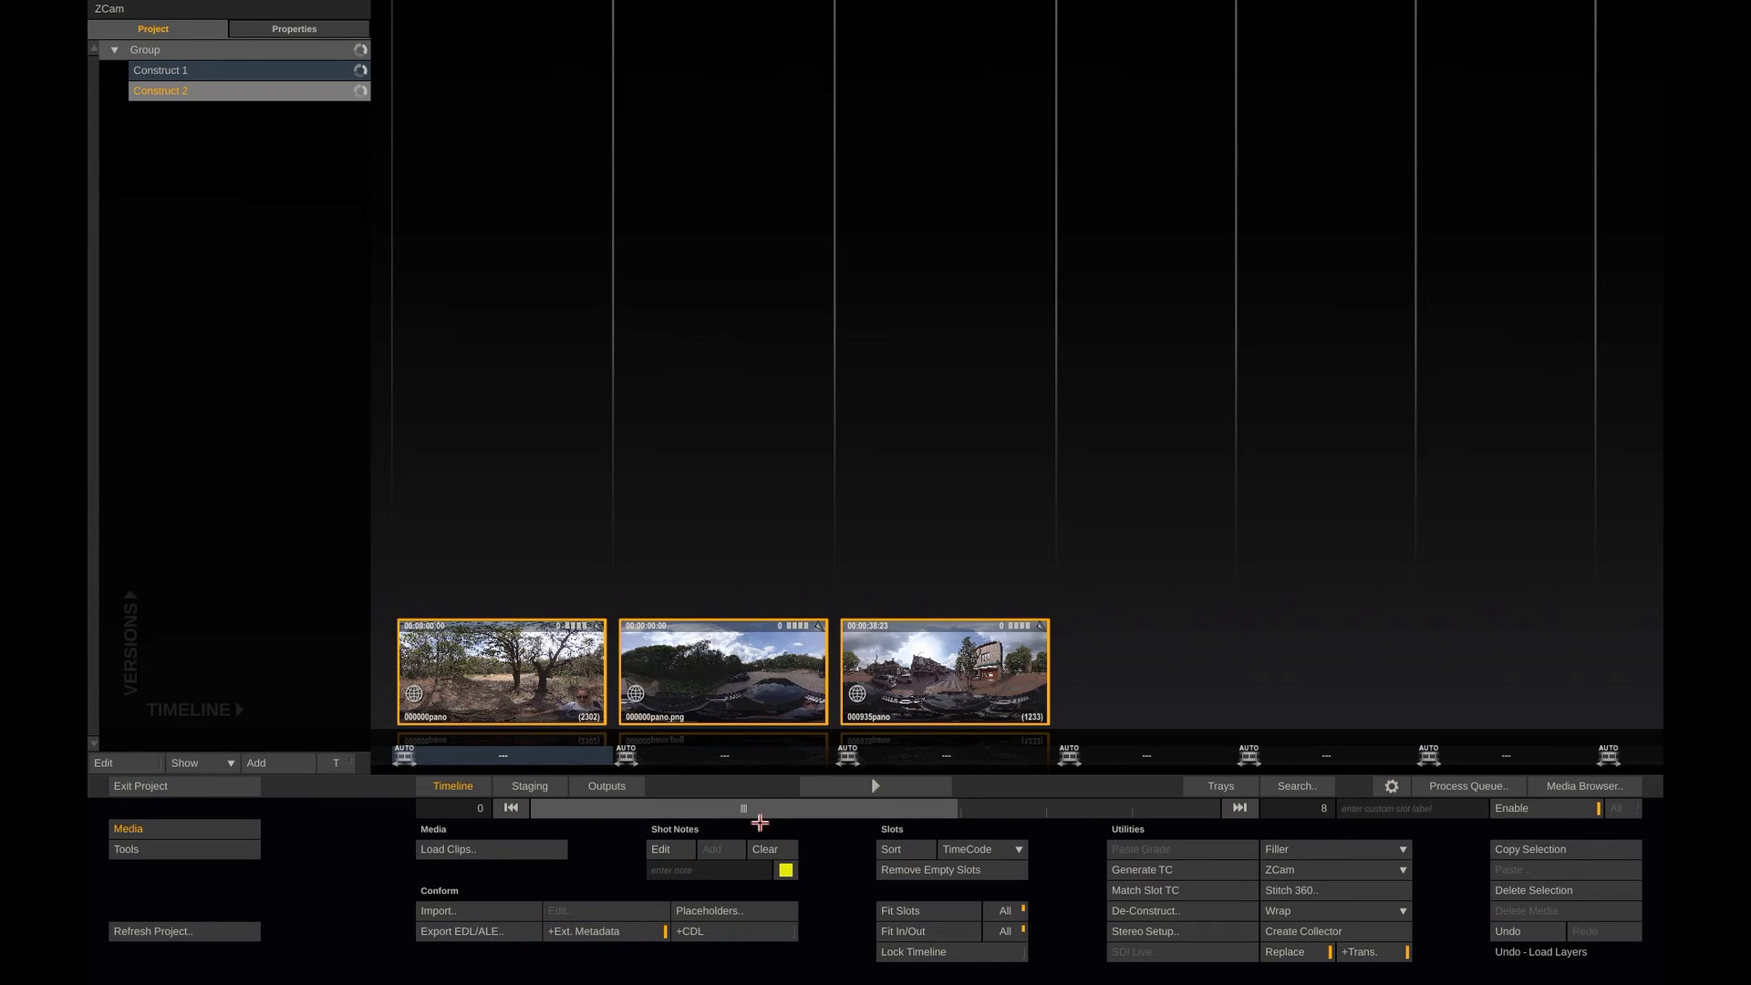
{"action": "double_click", "coordinate": [941, 670]}
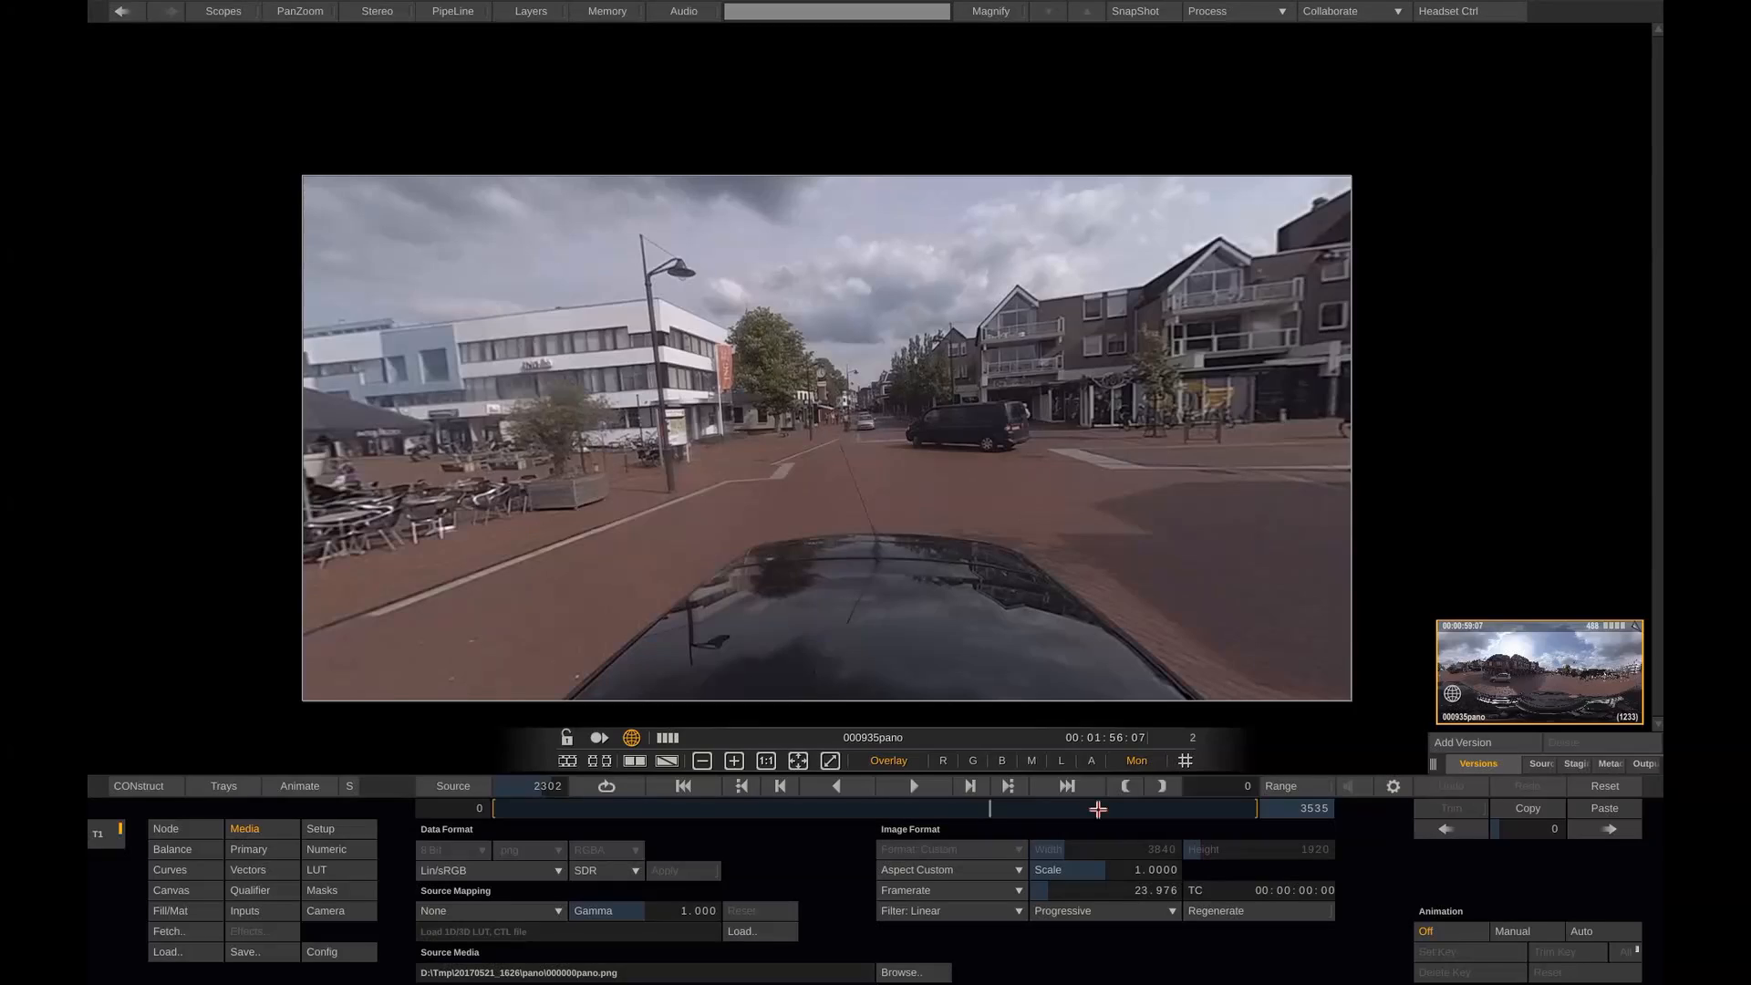